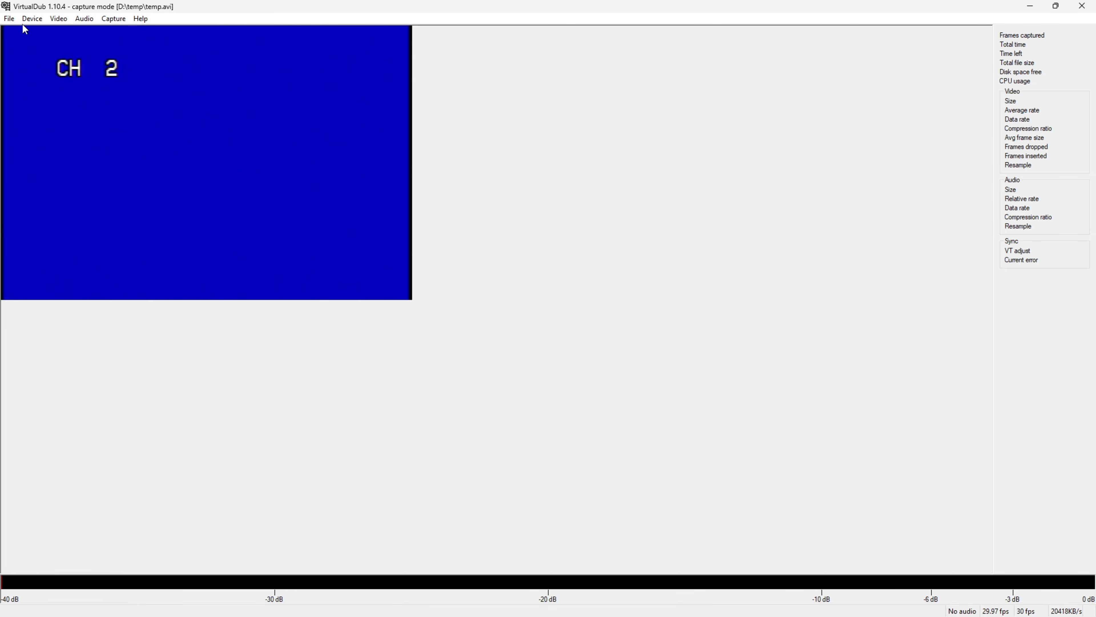
- Review the Device, Video and Audio menus, keeping the Hauppauge WinTV 885 as capture source
left_click(31, 19)
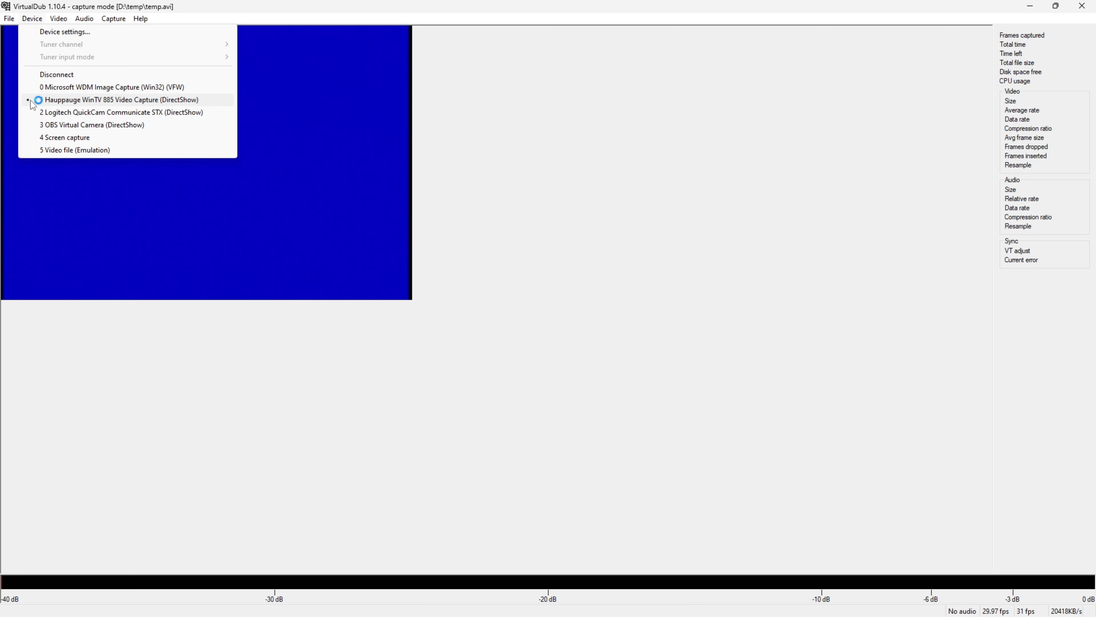
left_click(58, 18)
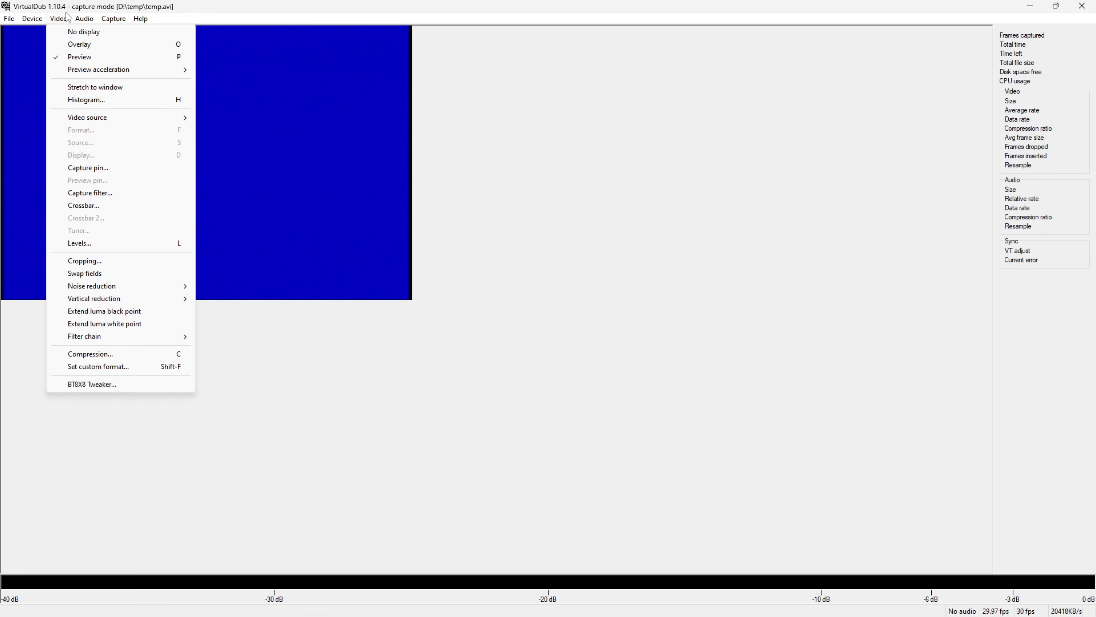
left_click(83, 19)
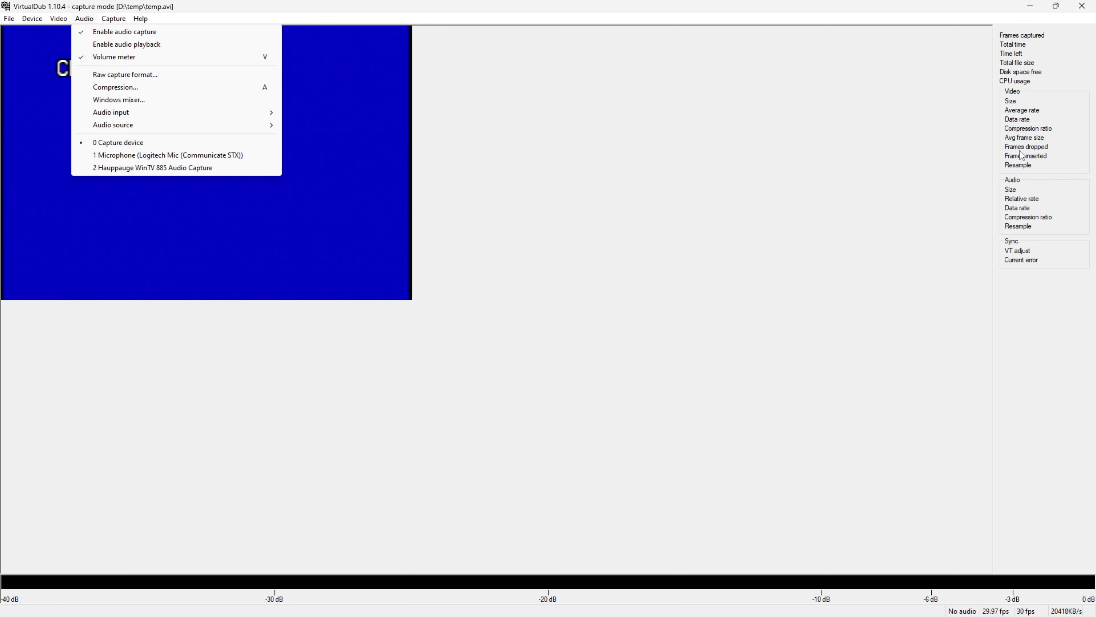
mouse_move(277, 28)
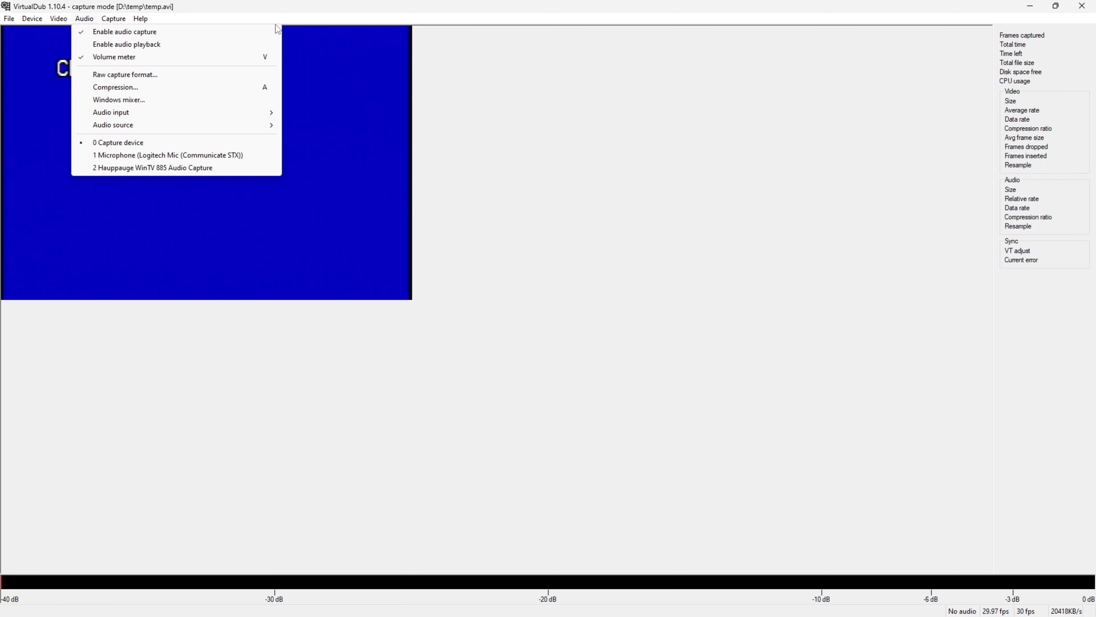
left_click(31, 19)
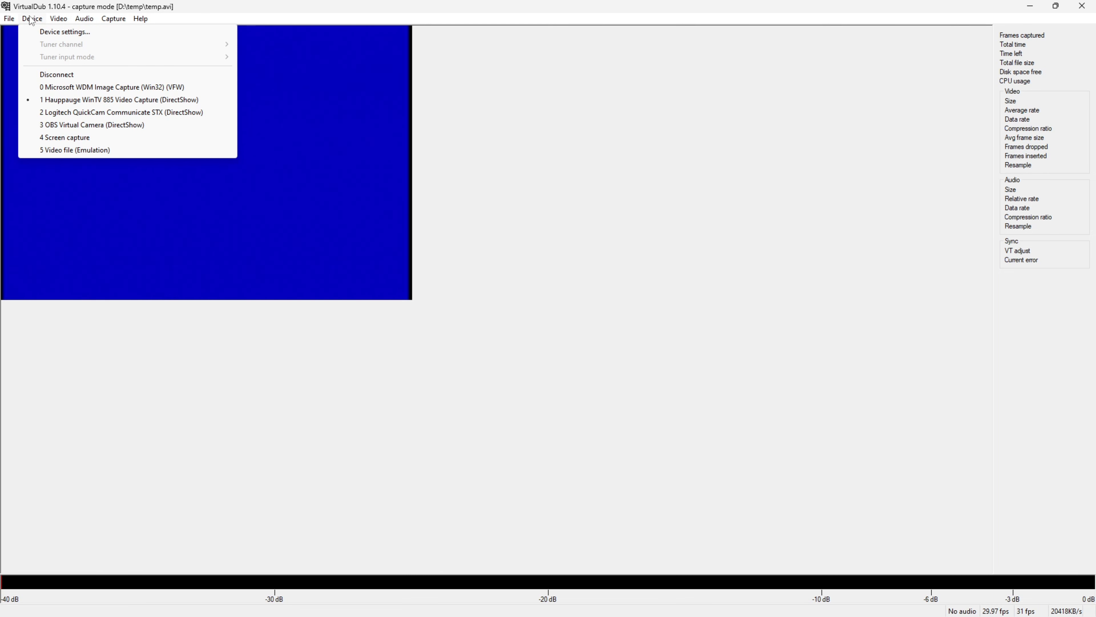
- Check the Video display options again and bring up the Capture menu
left_click(9, 18)
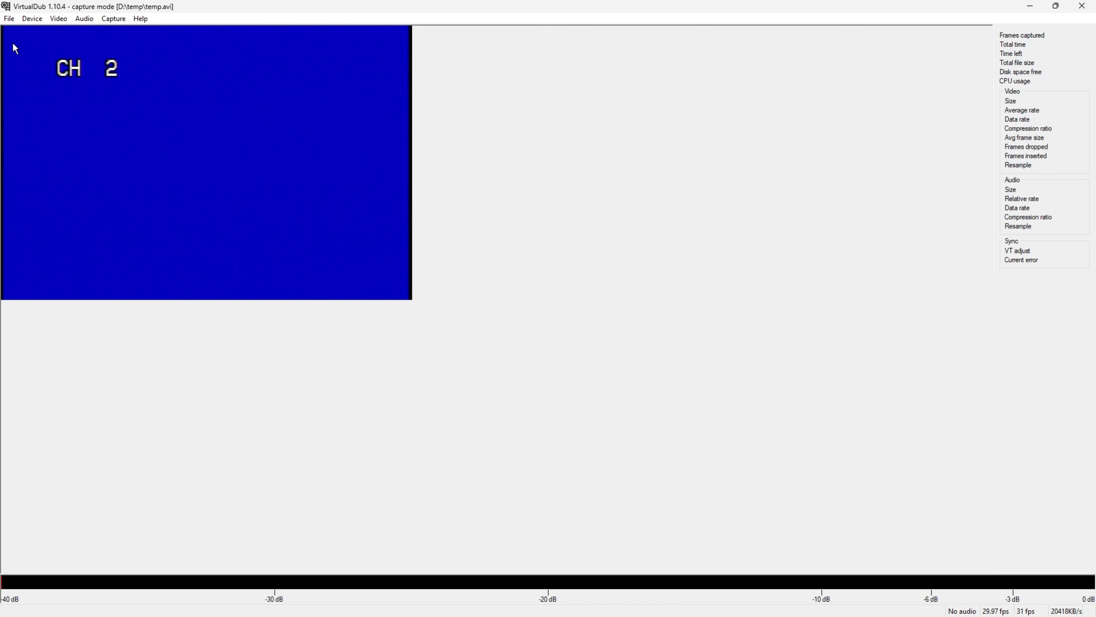
mouse_move(18, 26)
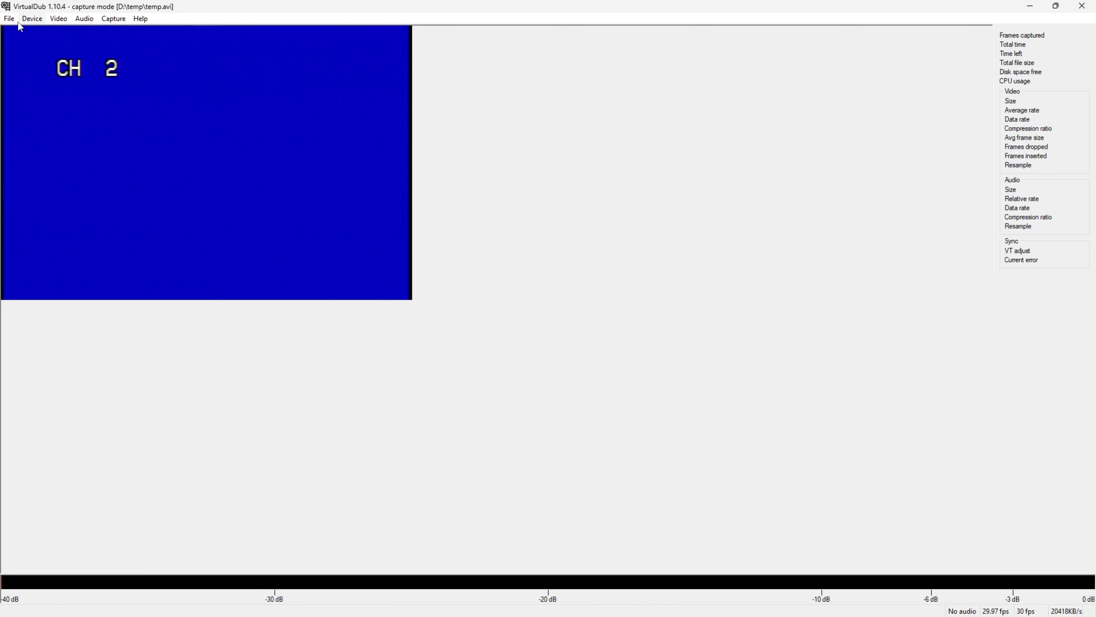
left_click(59, 19)
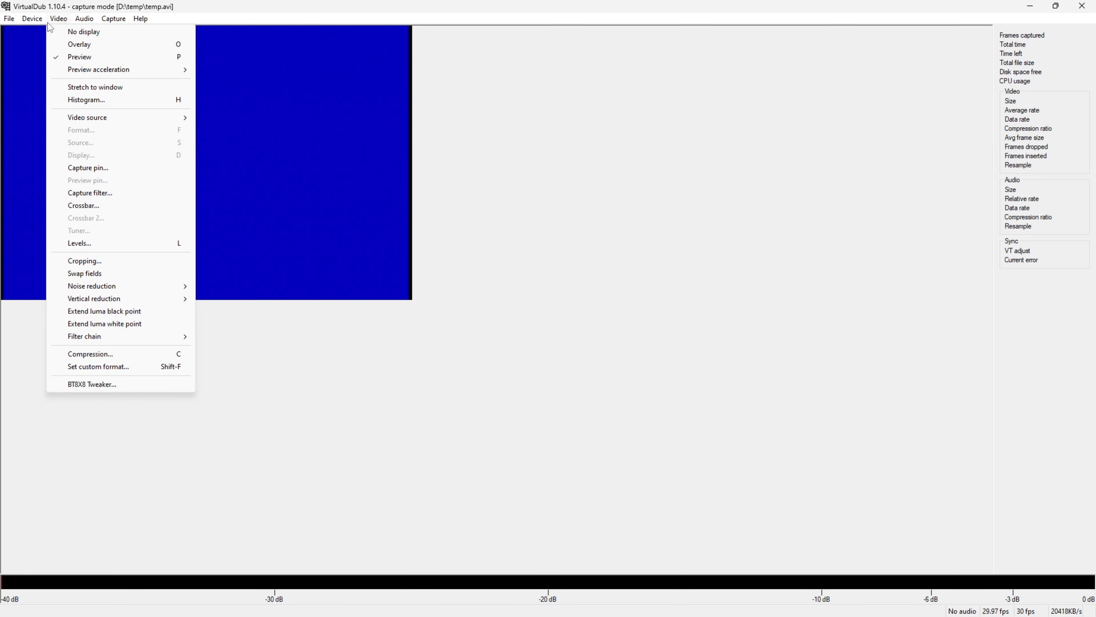
mouse_move(64, 27)
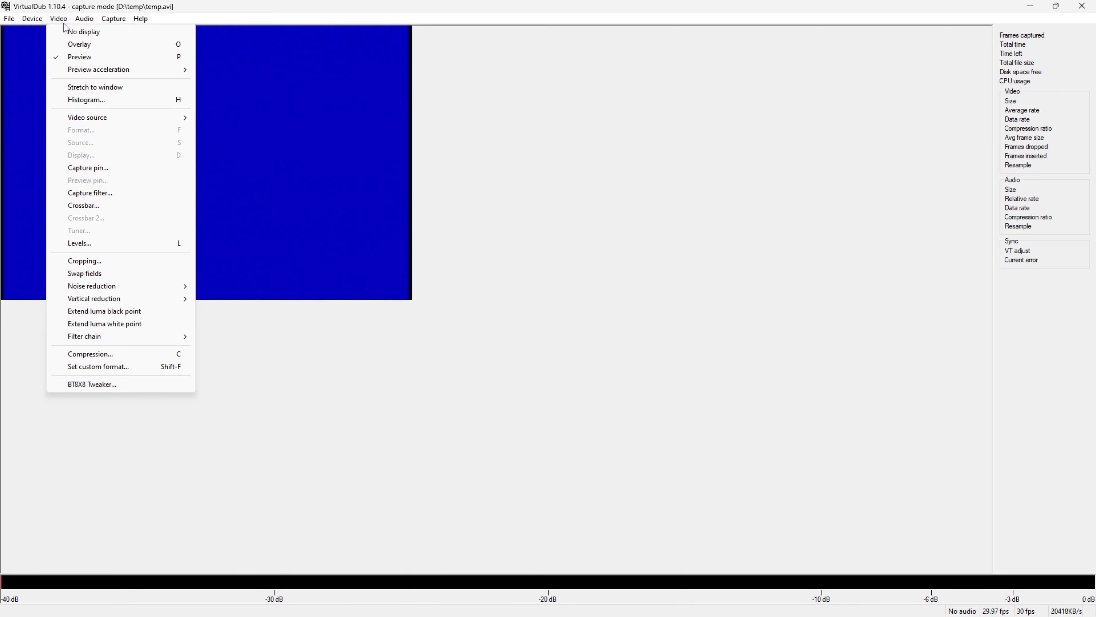
mouse_move(79, 57)
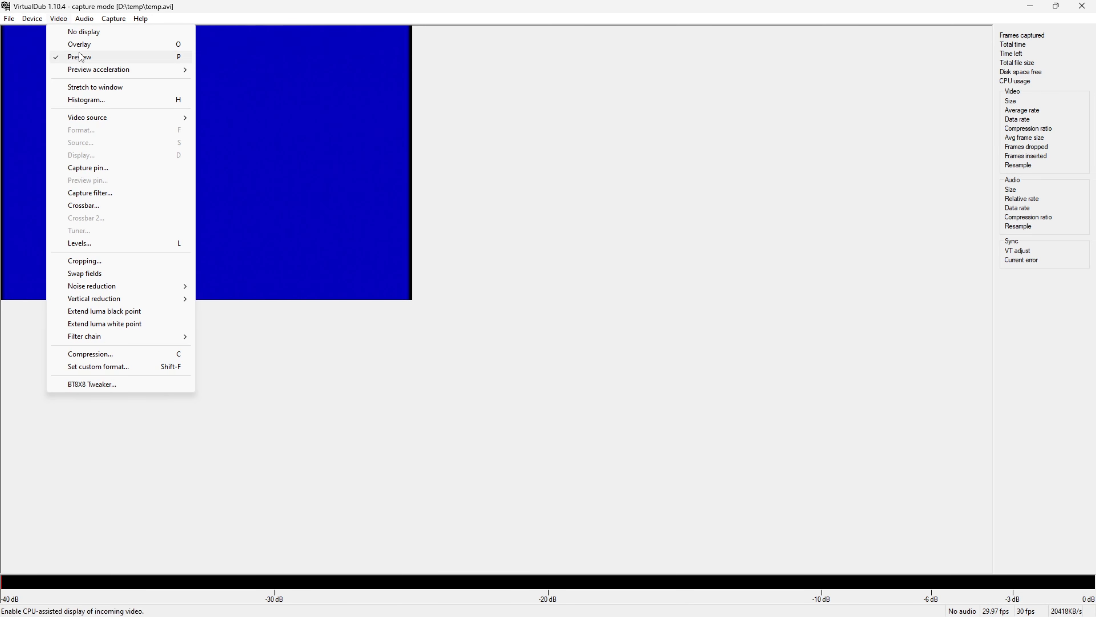
mouse_move(79, 44)
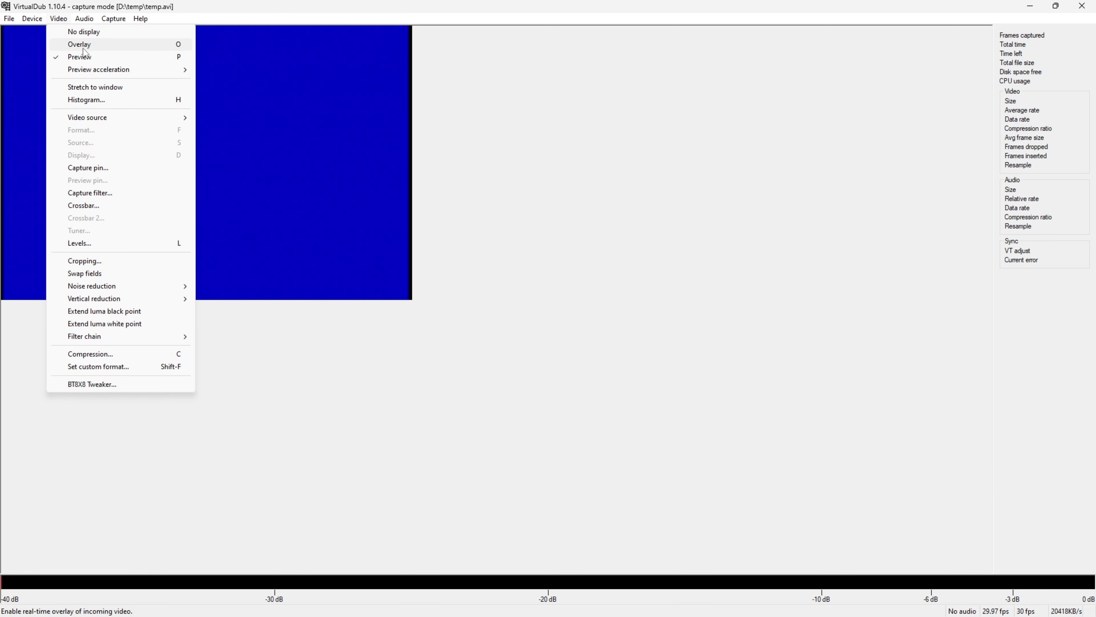
left_click(112, 18)
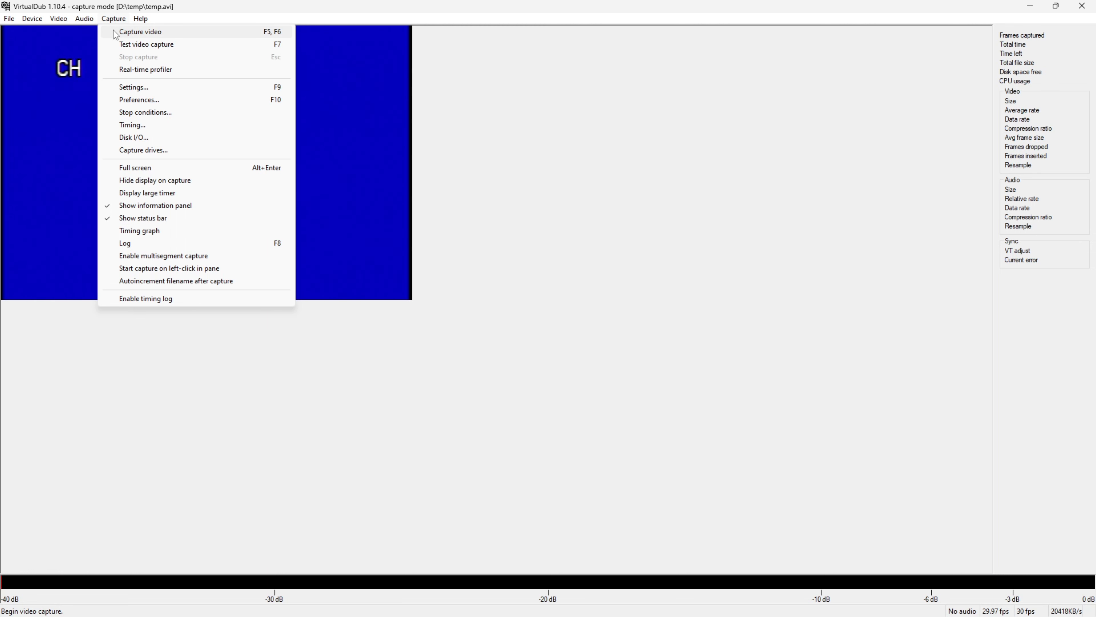
mouse_move(121, 34)
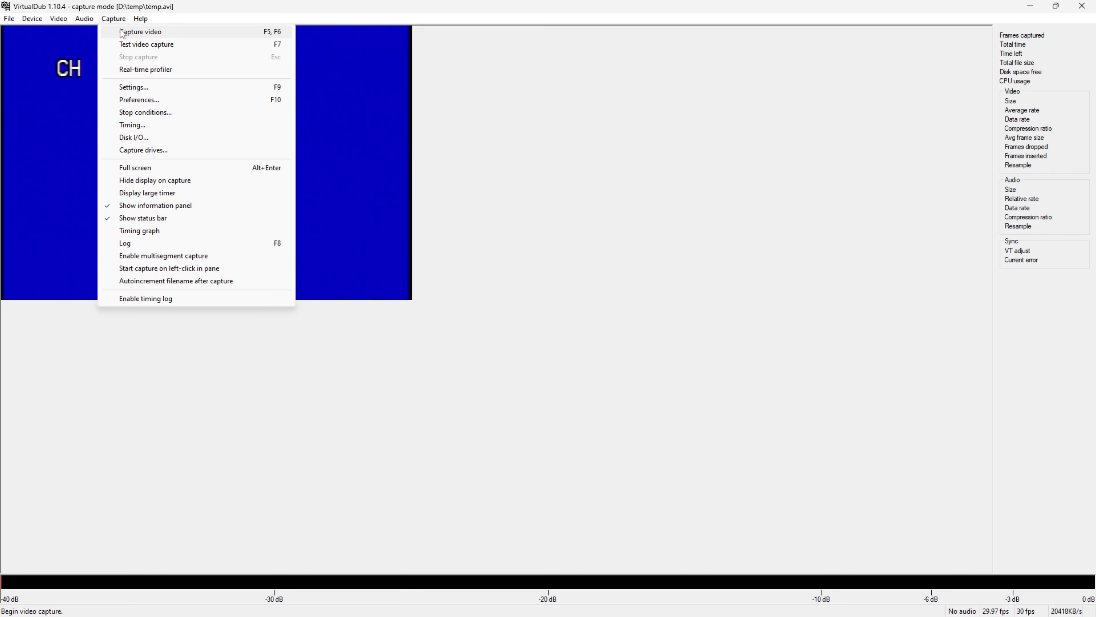
- Record about 68 seconds of the tuner feed to temp.avi, then stop the capture
left_click(139, 32)
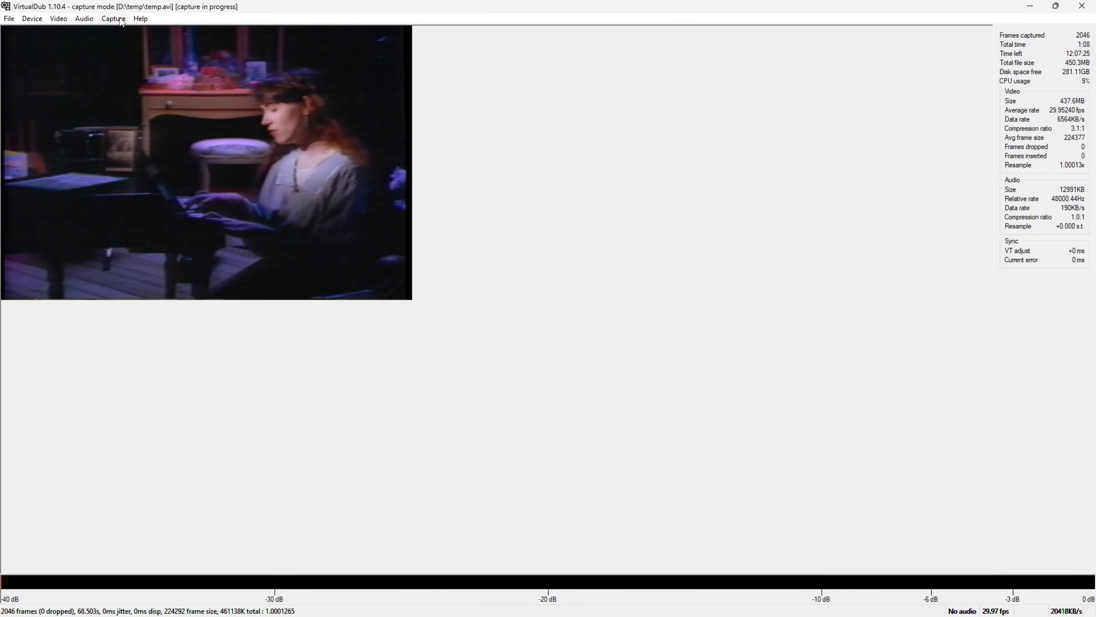
left_click(113, 18)
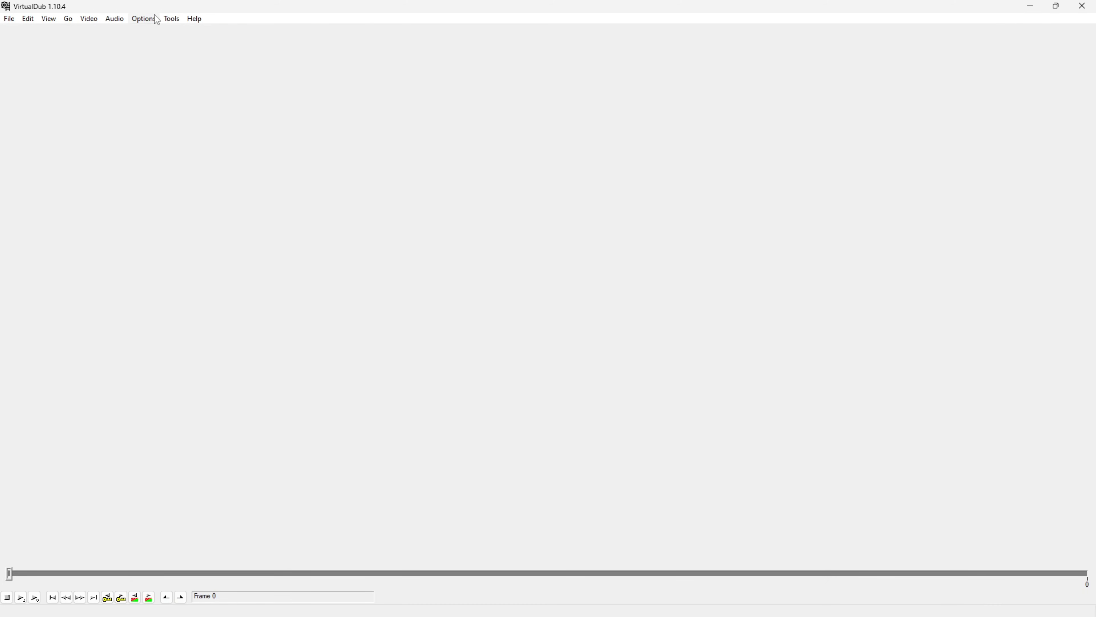
mouse_move(67, 19)
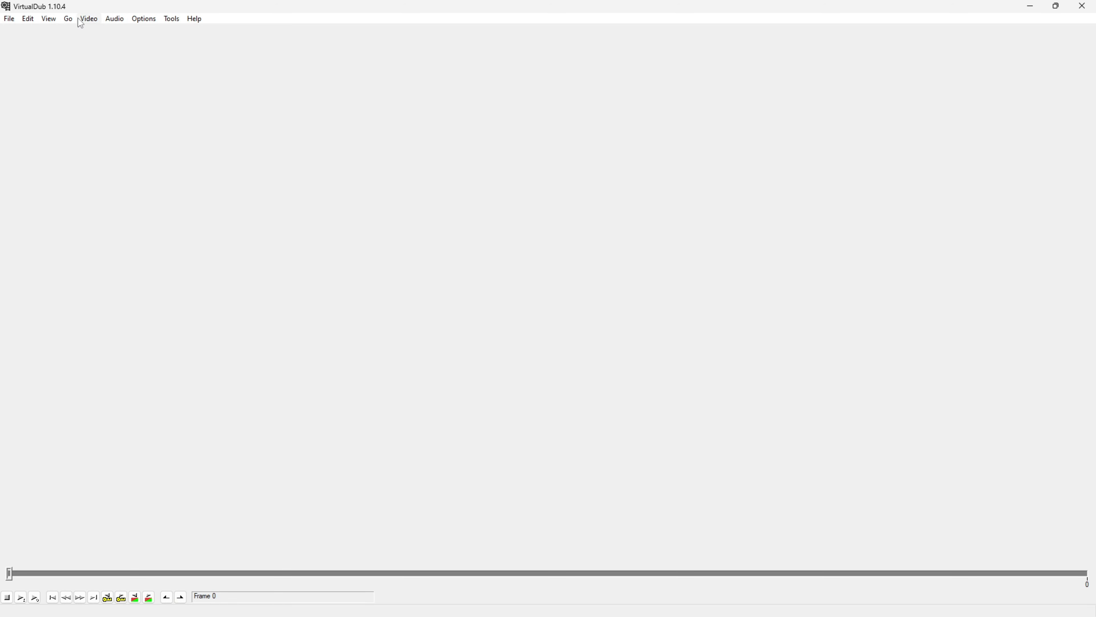
left_click(48, 19)
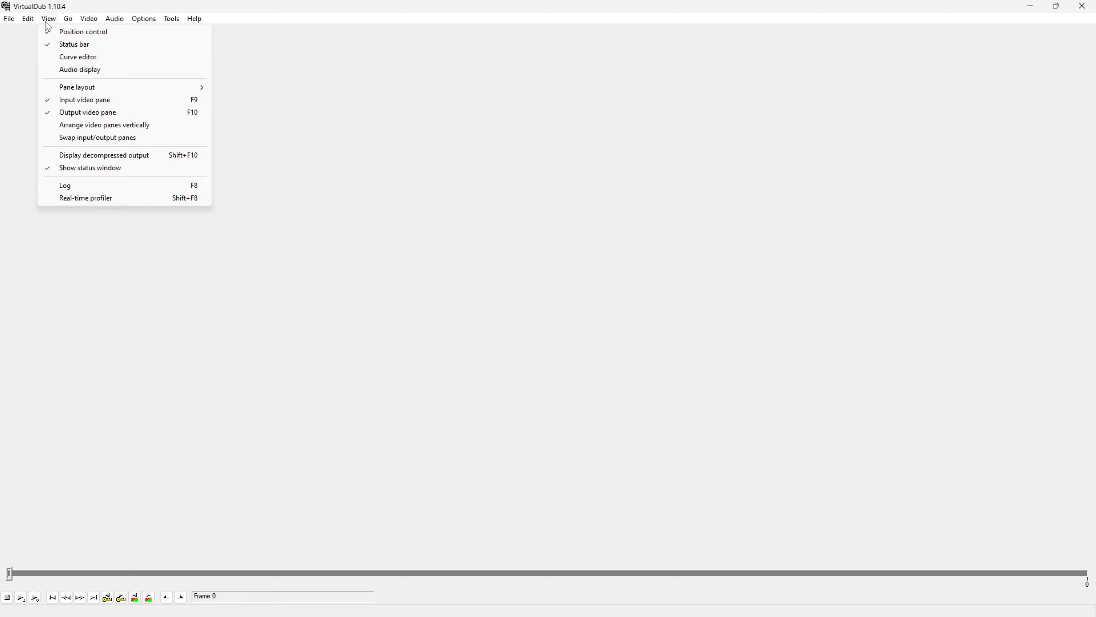
left_click(88, 18)
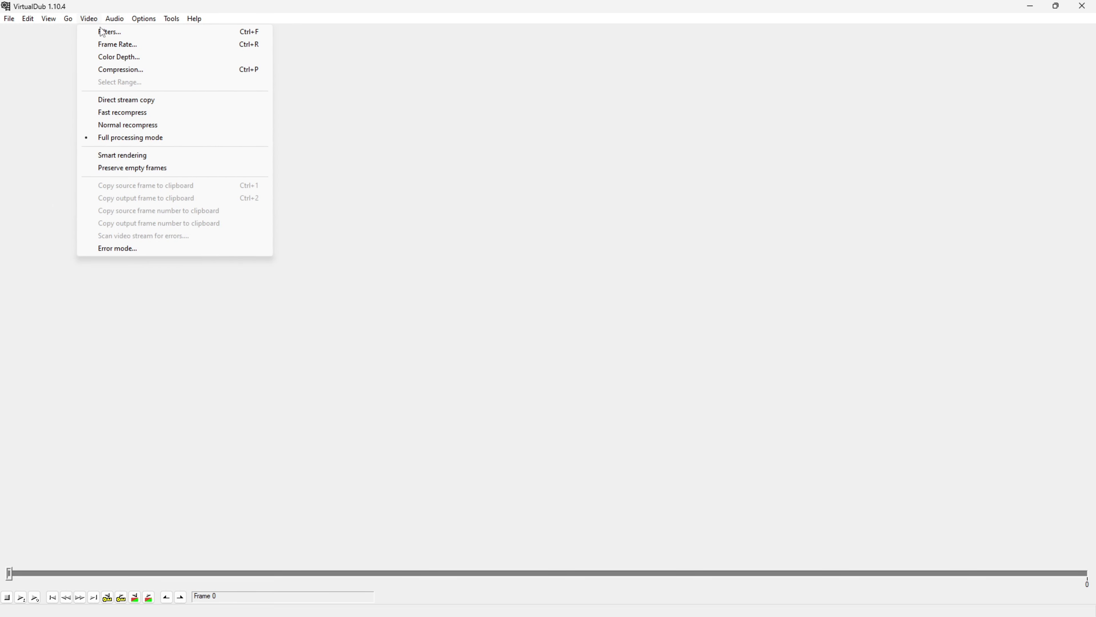
mouse_move(120, 69)
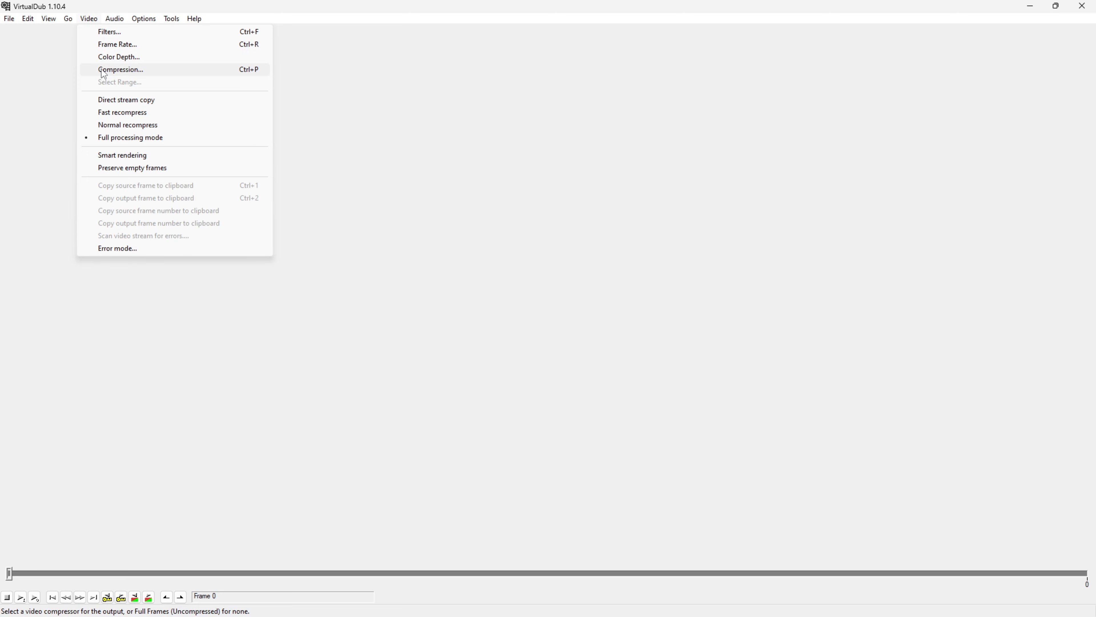
left_click(121, 69)
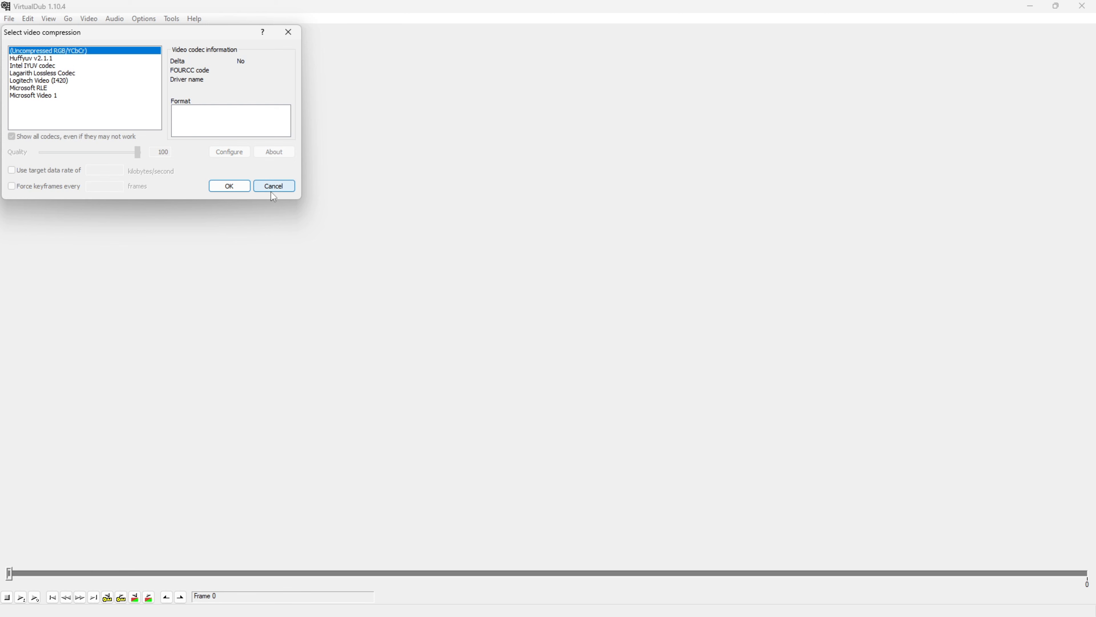
left_click(9, 19)
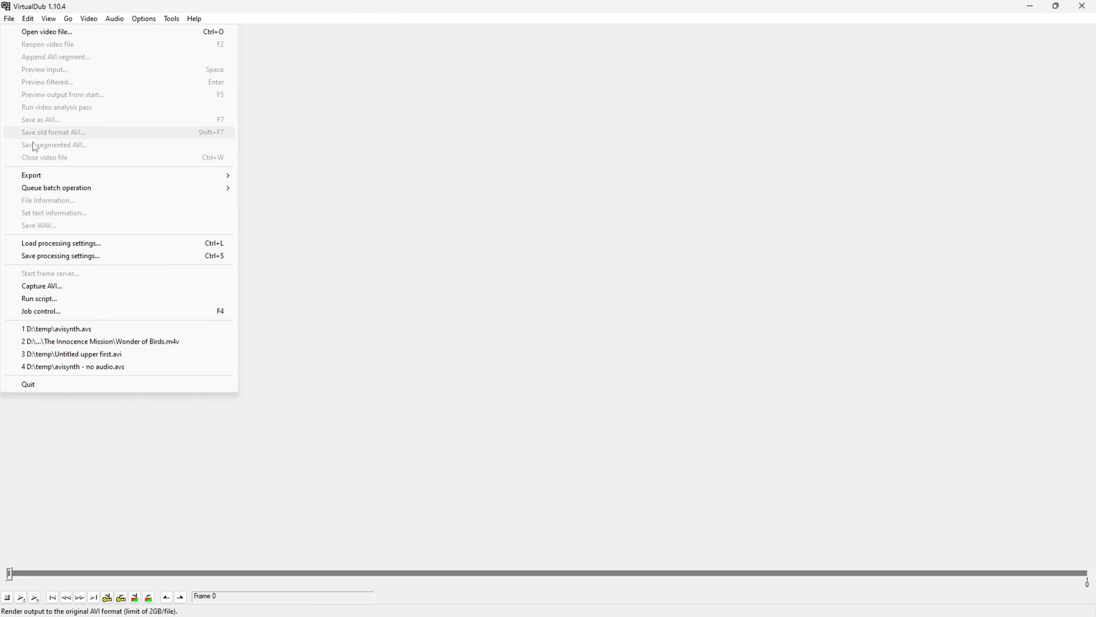
mouse_move(60, 287)
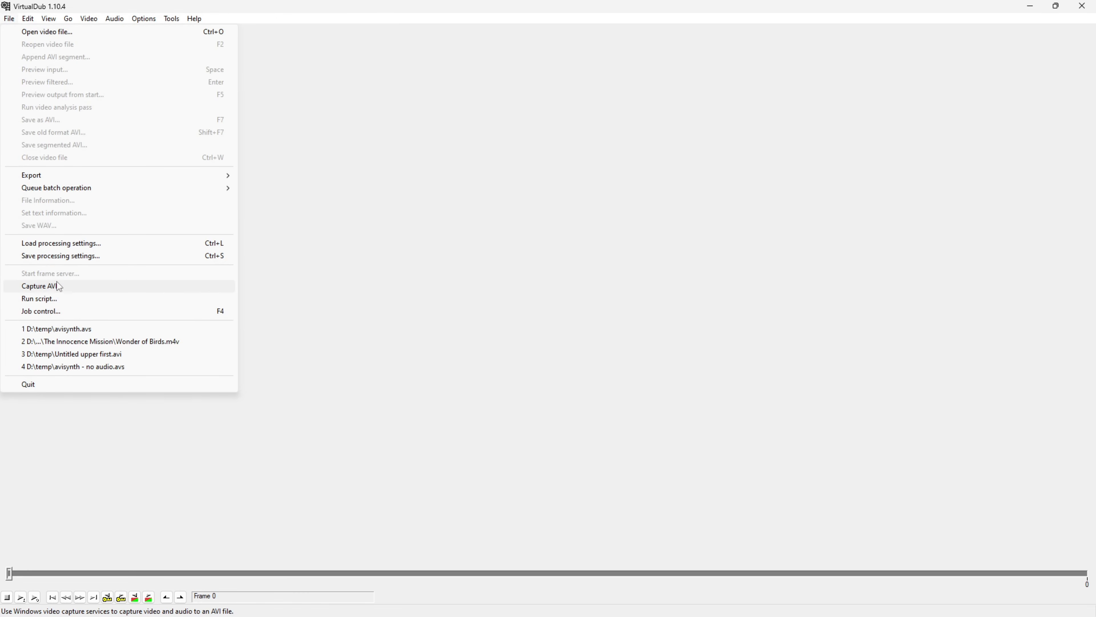
- Re-enter capture mode via Capture AVI with the Hauppauge channel 2 preview showing
left_click(40, 286)
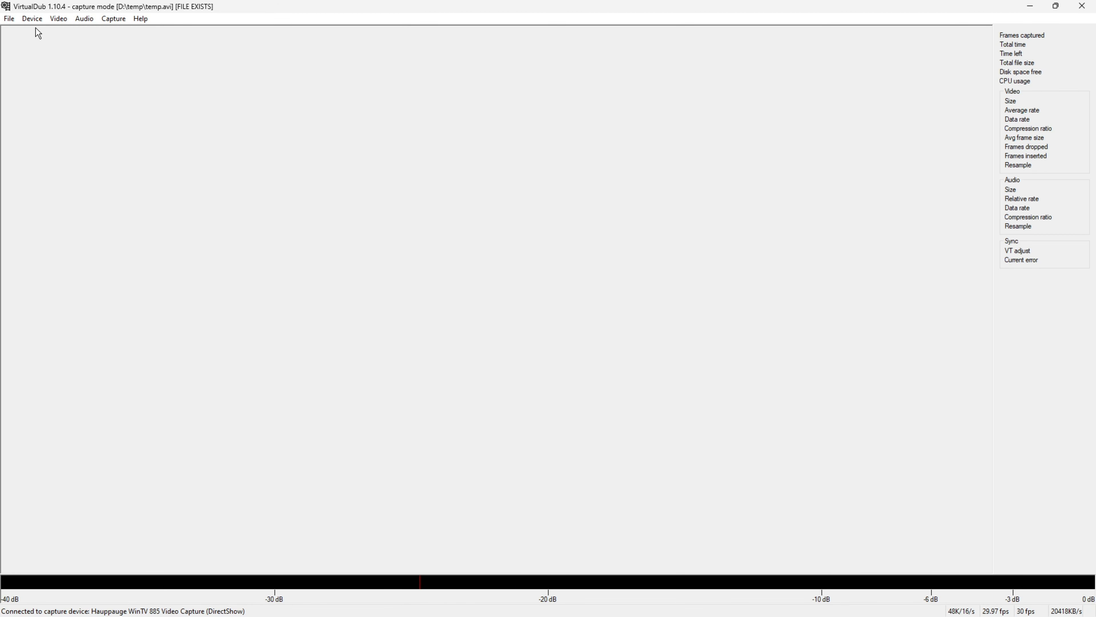
left_click(58, 18)
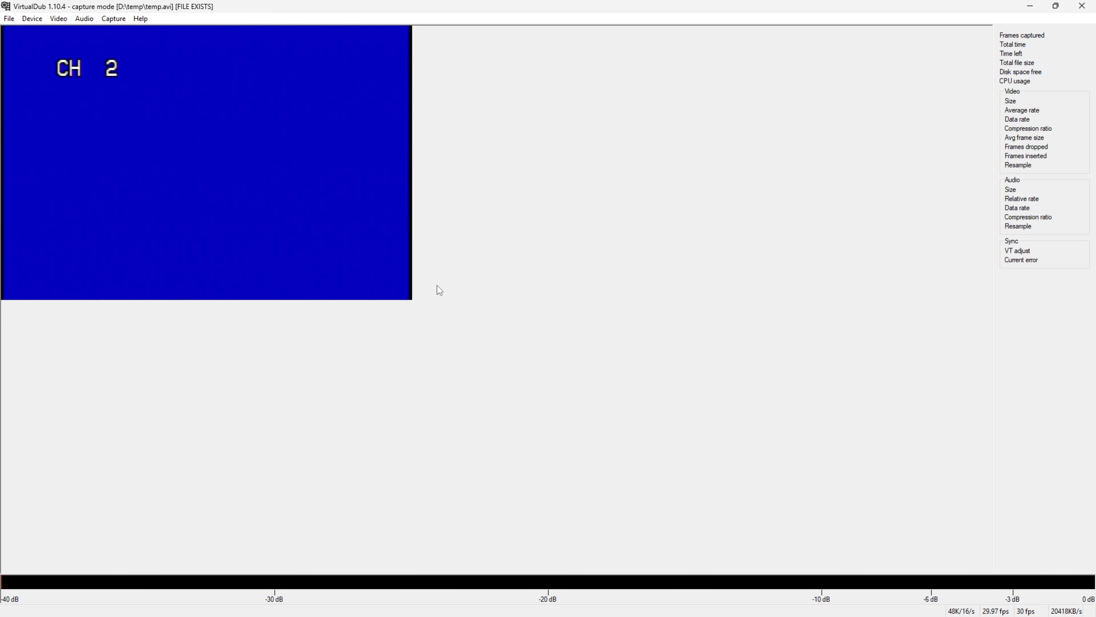
mouse_move(226, 242)
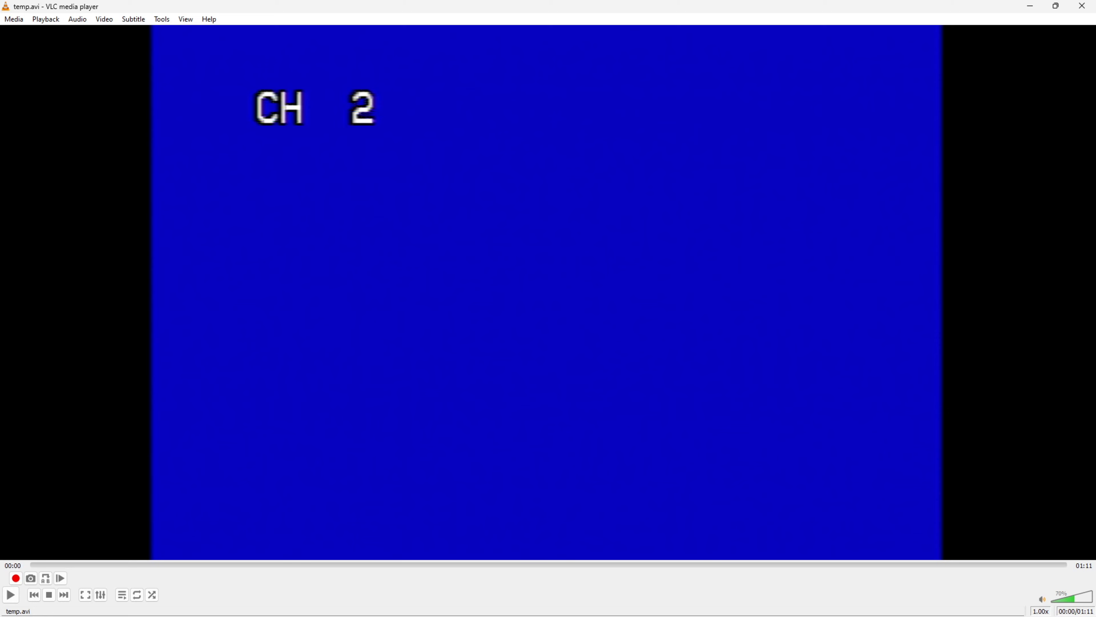
- Play the captured temp.avi full screen in VLC up to about 51 seconds
left_click(10, 594)
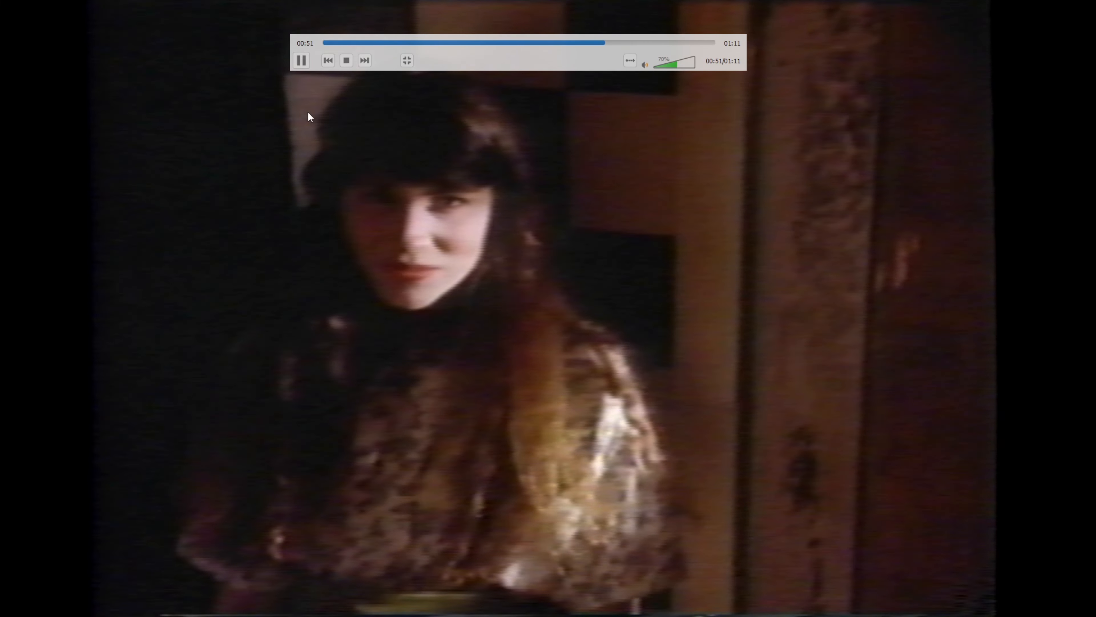
- Return to VirtualDub's empty editing window and bring up its File menu
left_click(301, 59)
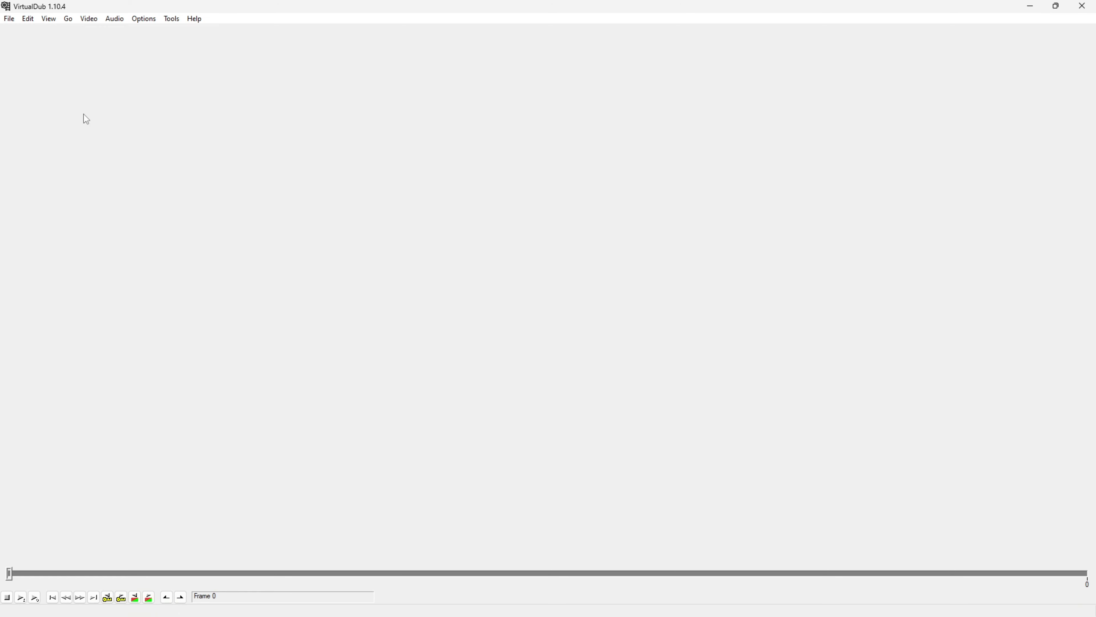
left_click(9, 18)
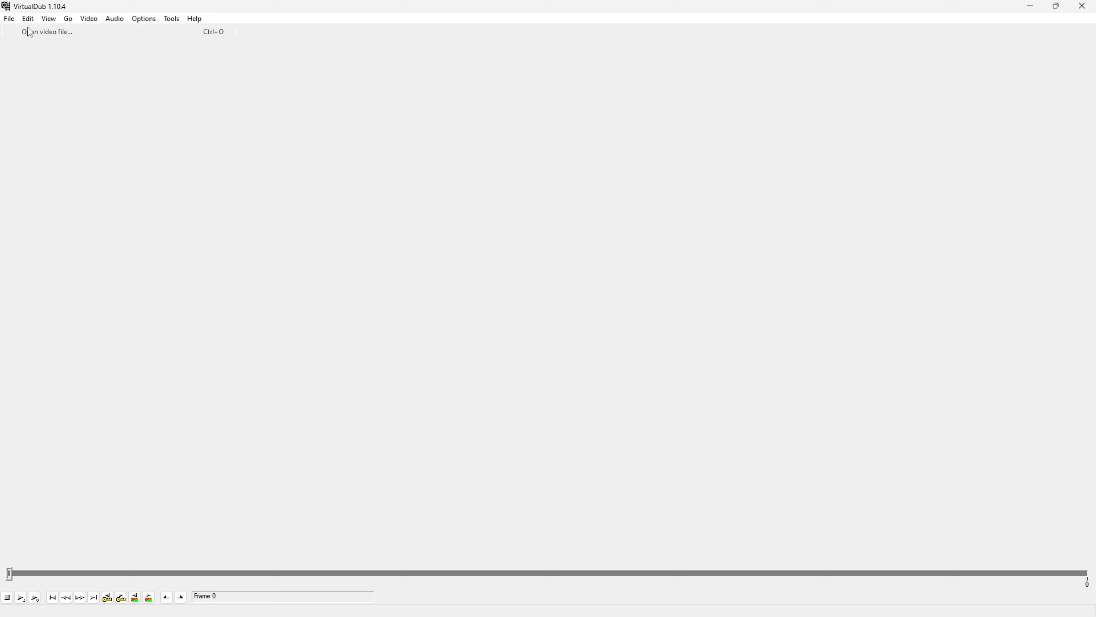
- Load the avisynth.avs script from the temp folder so its channel 2 video shows in both panes
left_click(46, 32)
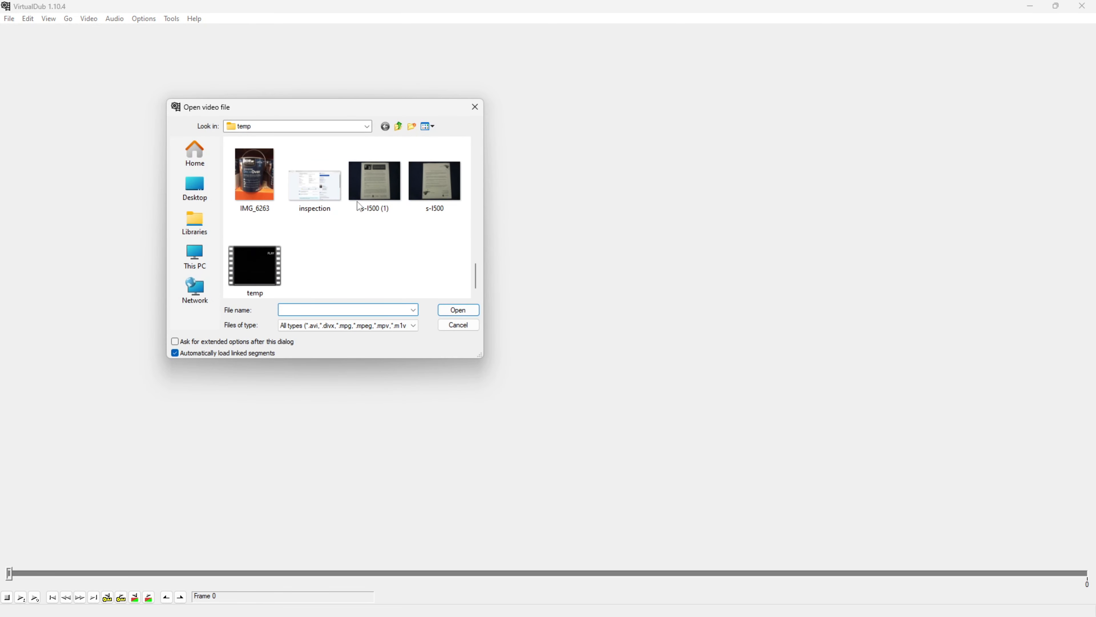
left_click(374, 180)
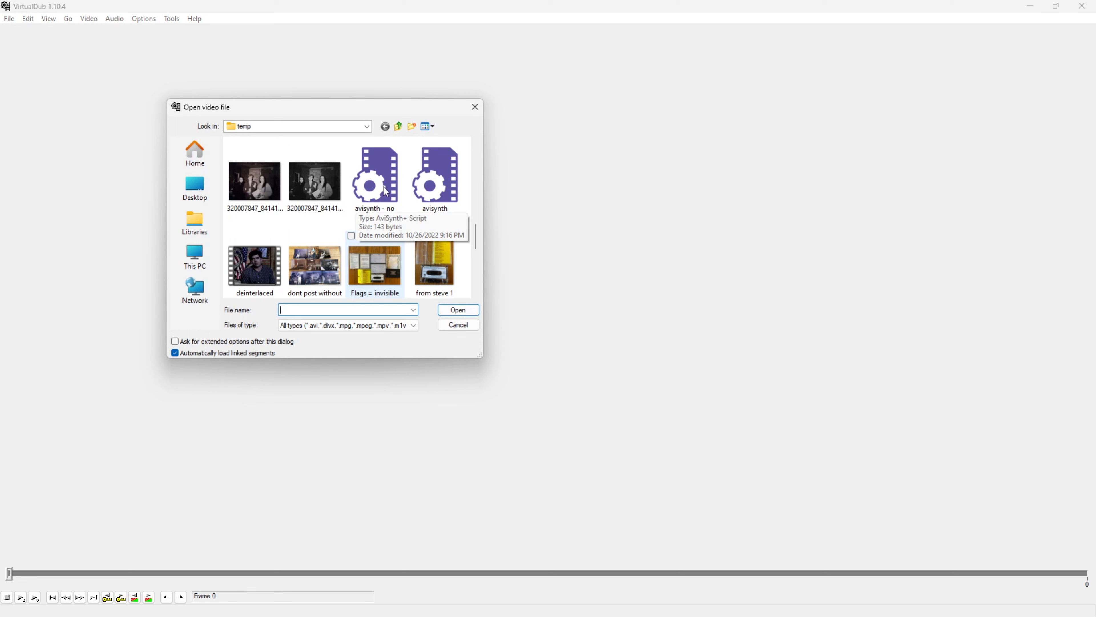
left_click(434, 175)
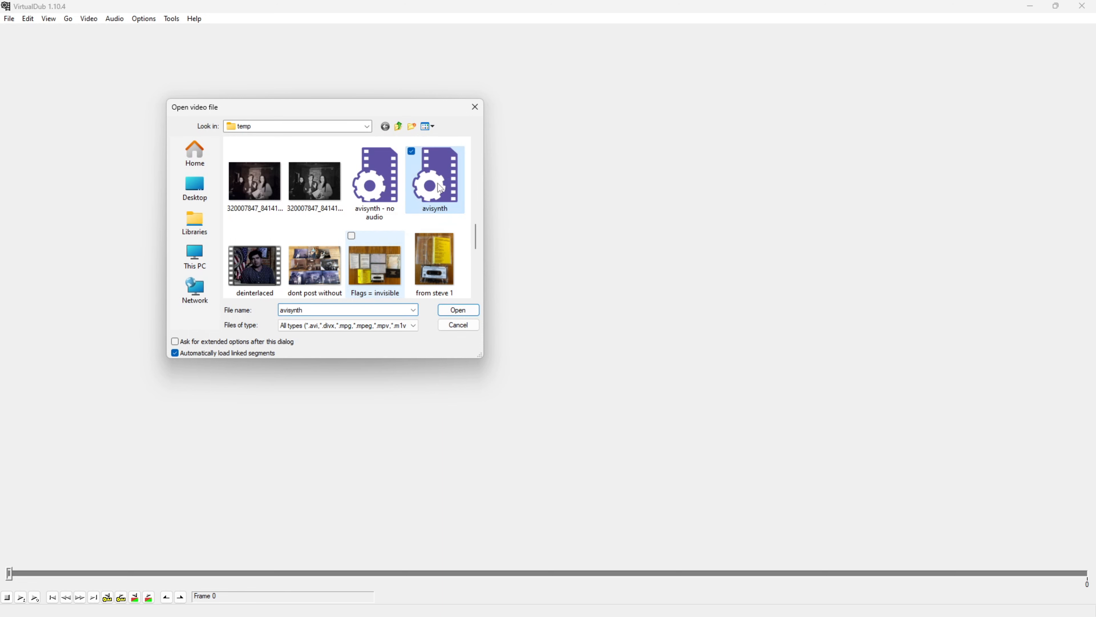
left_click(457, 310)
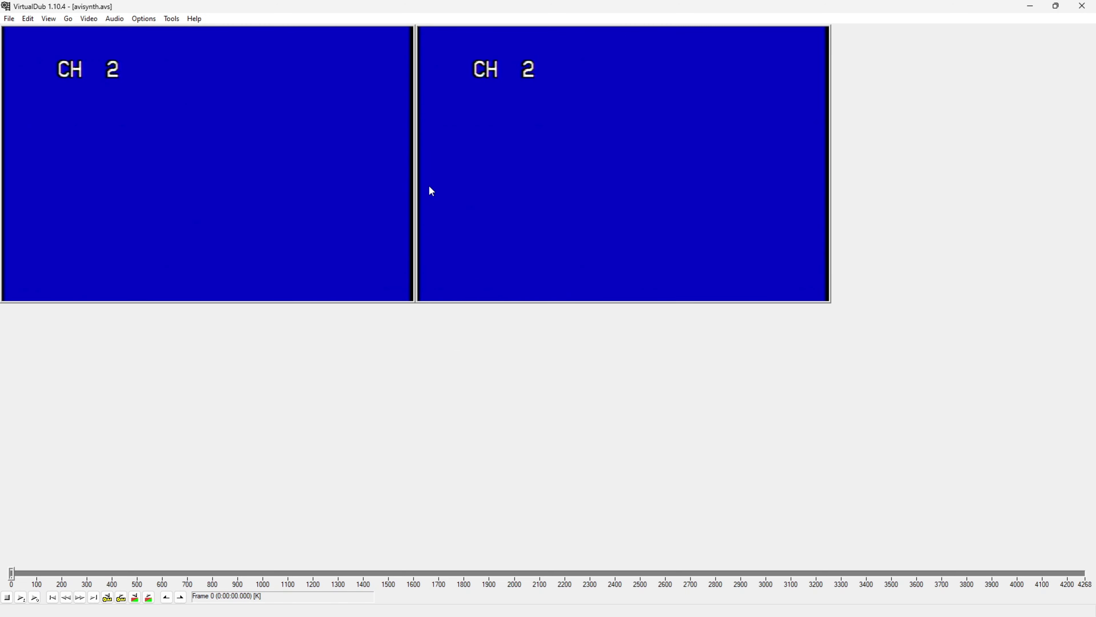
mouse_move(284, 226)
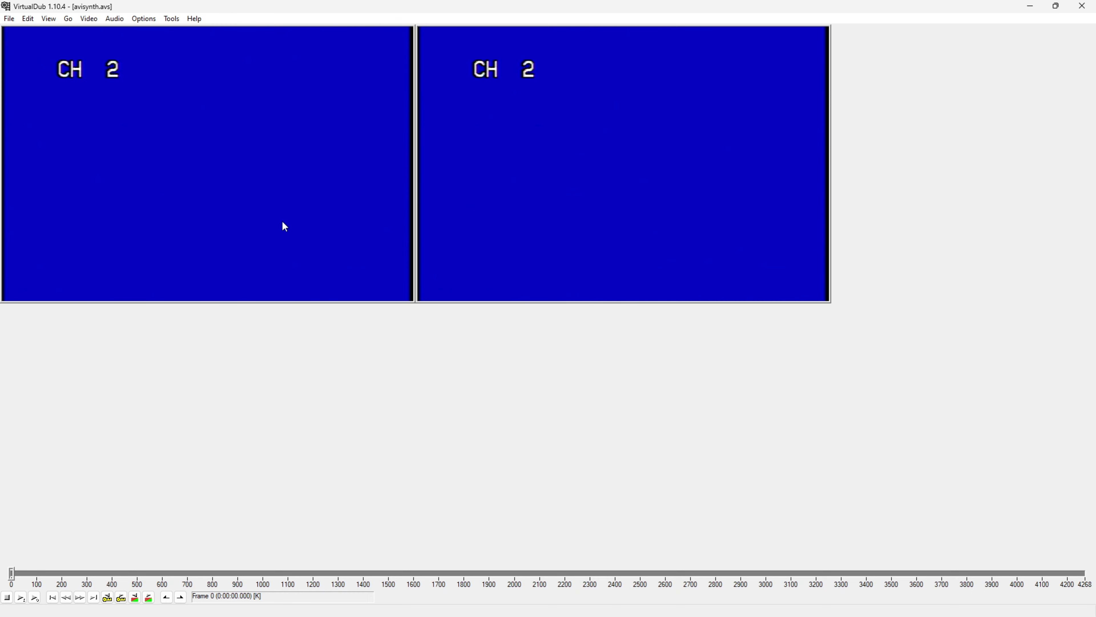
mouse_move(28, 18)
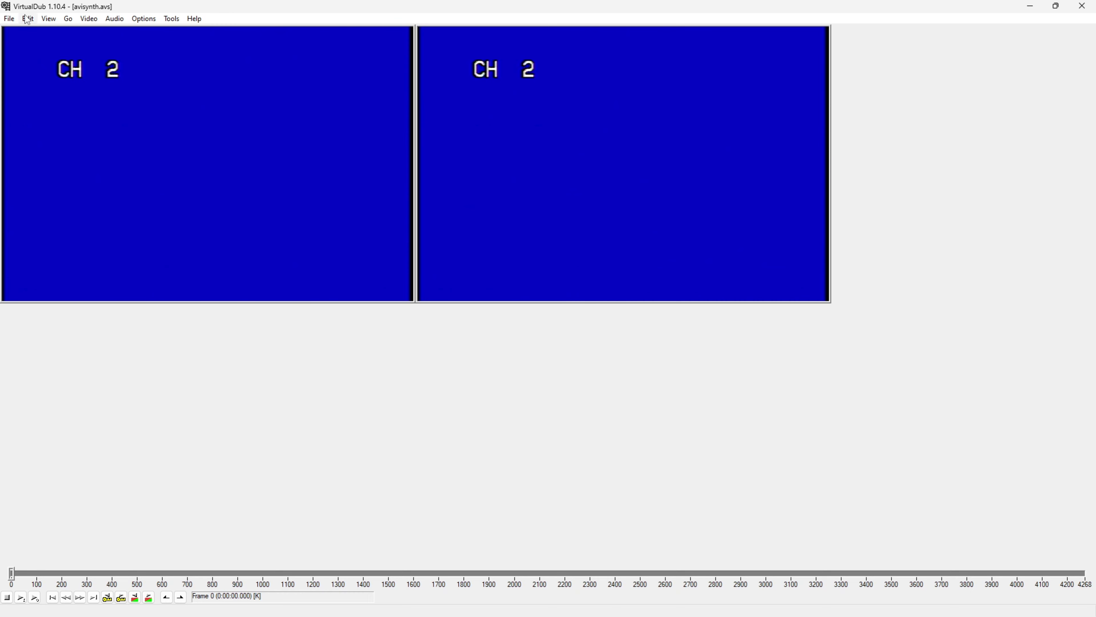
- Start Save as AVI in the temp folder with the output file named temp2
left_click(9, 18)
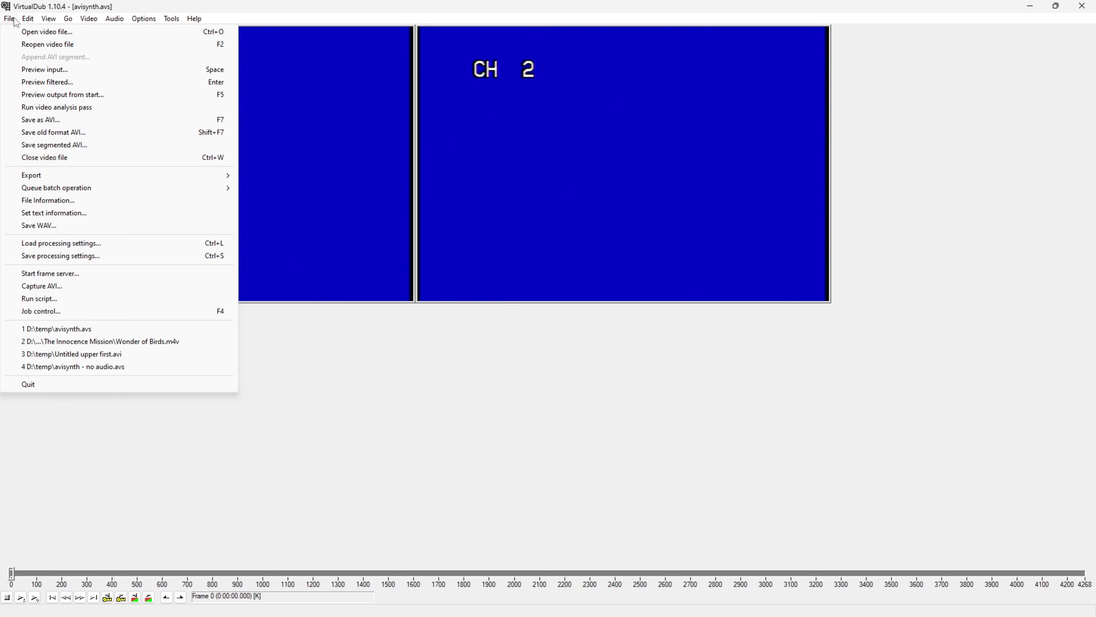
mouse_move(59, 255)
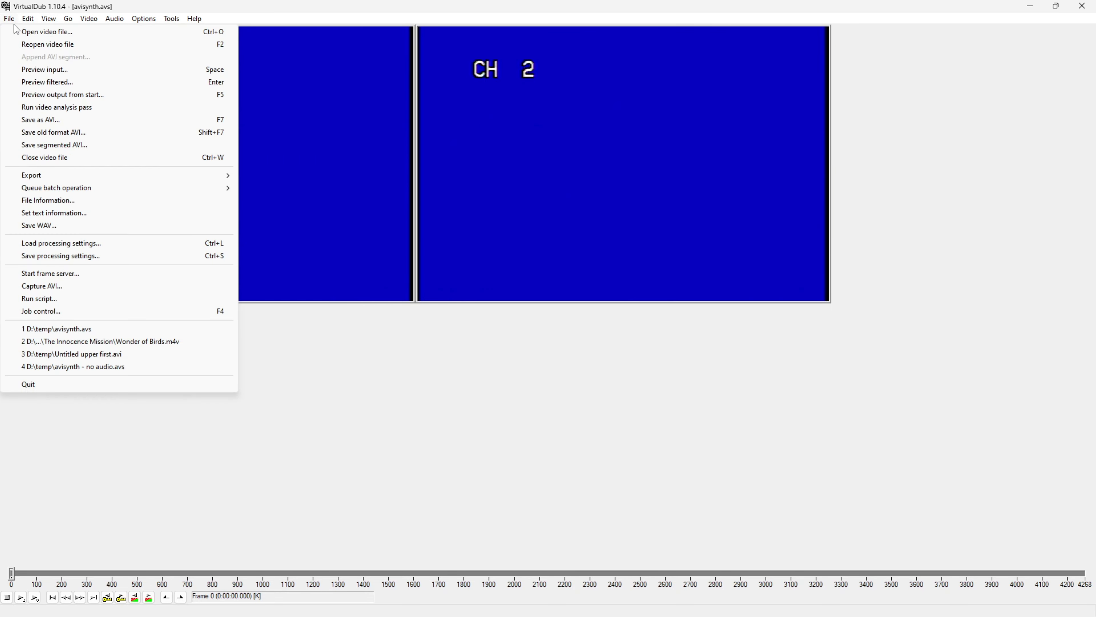
mouse_move(44, 156)
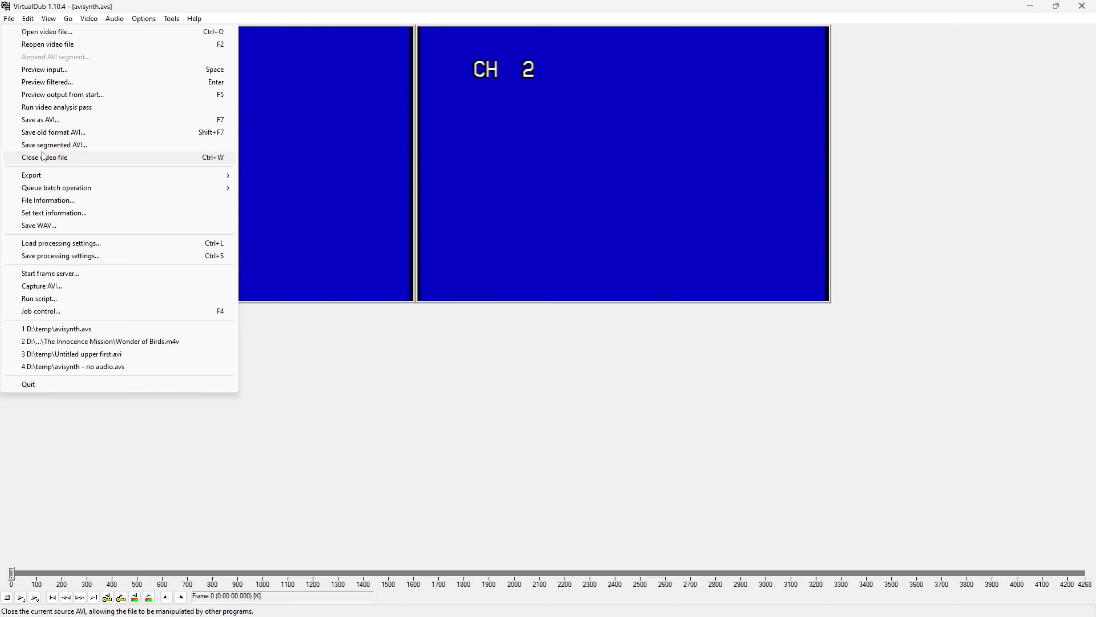
left_click(40, 119)
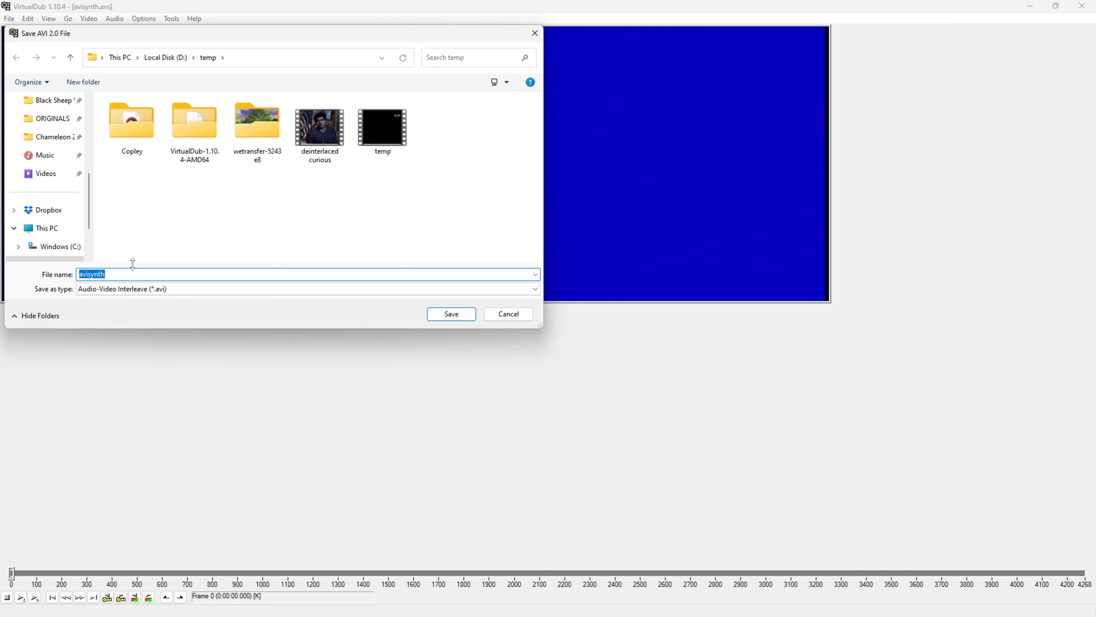
left_click(383, 125)
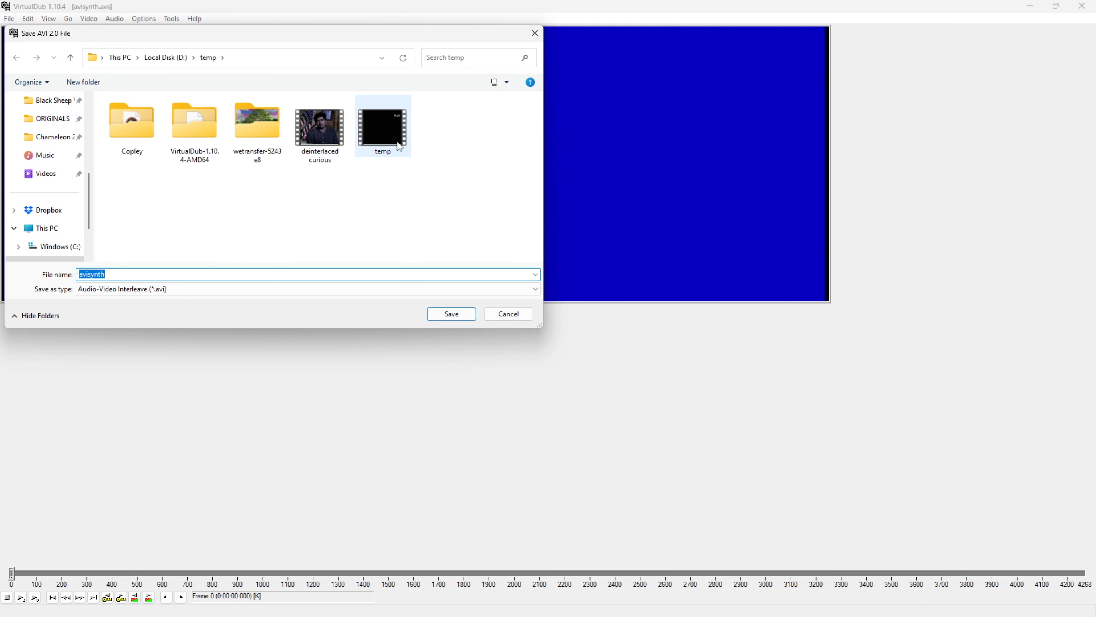
left_click(383, 122)
type("temp2")
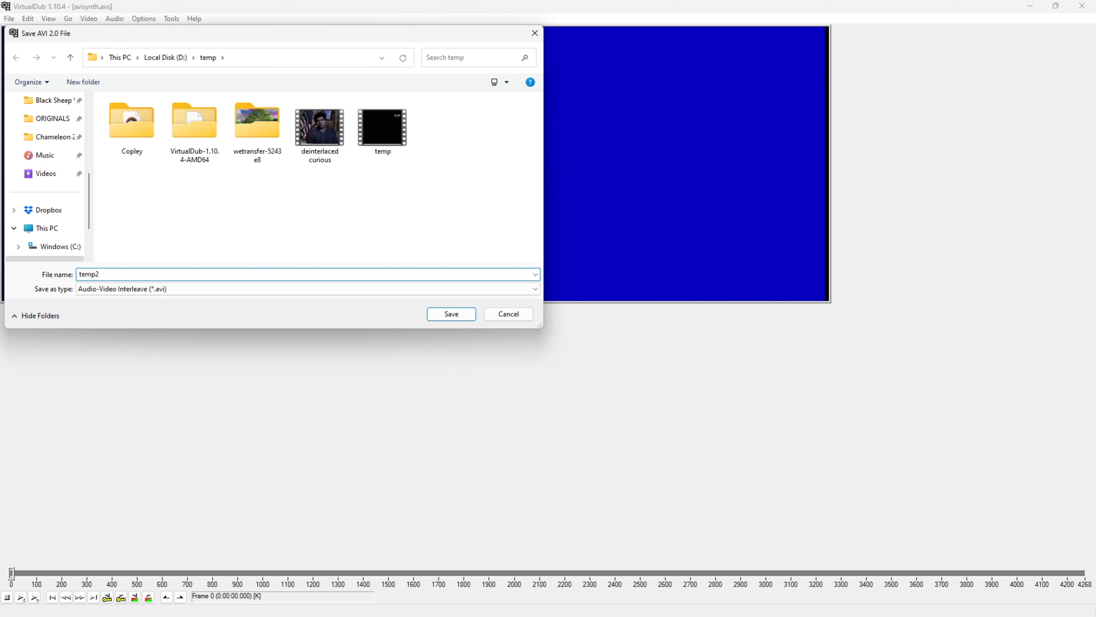
- Render the script output to temp2.avi and view it in the D:\temp folder
left_click(450, 314)
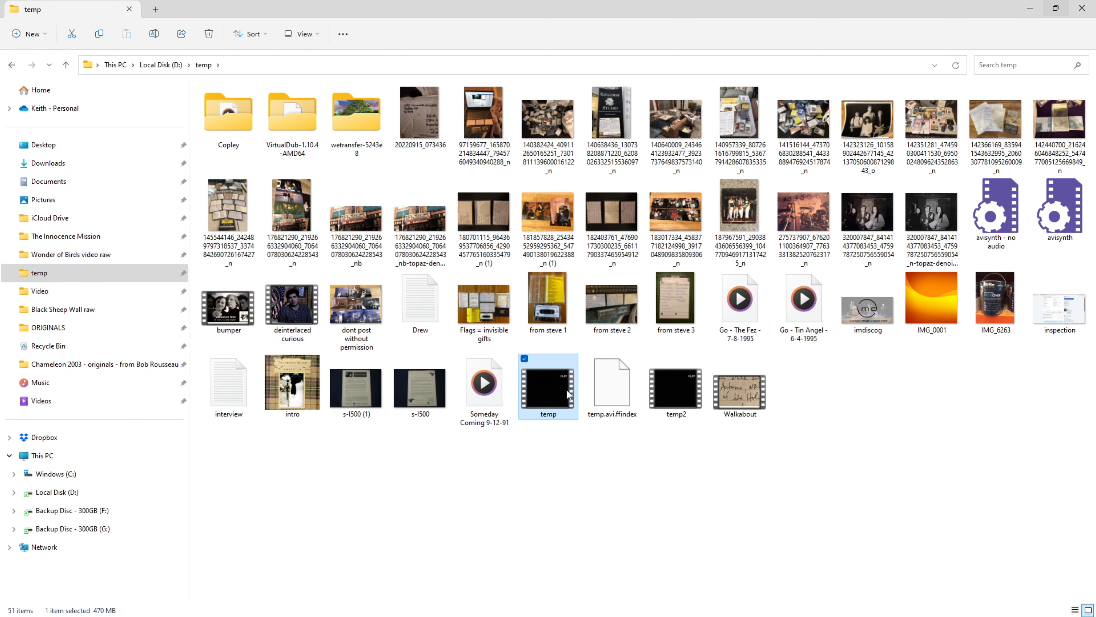
right_click(548, 386)
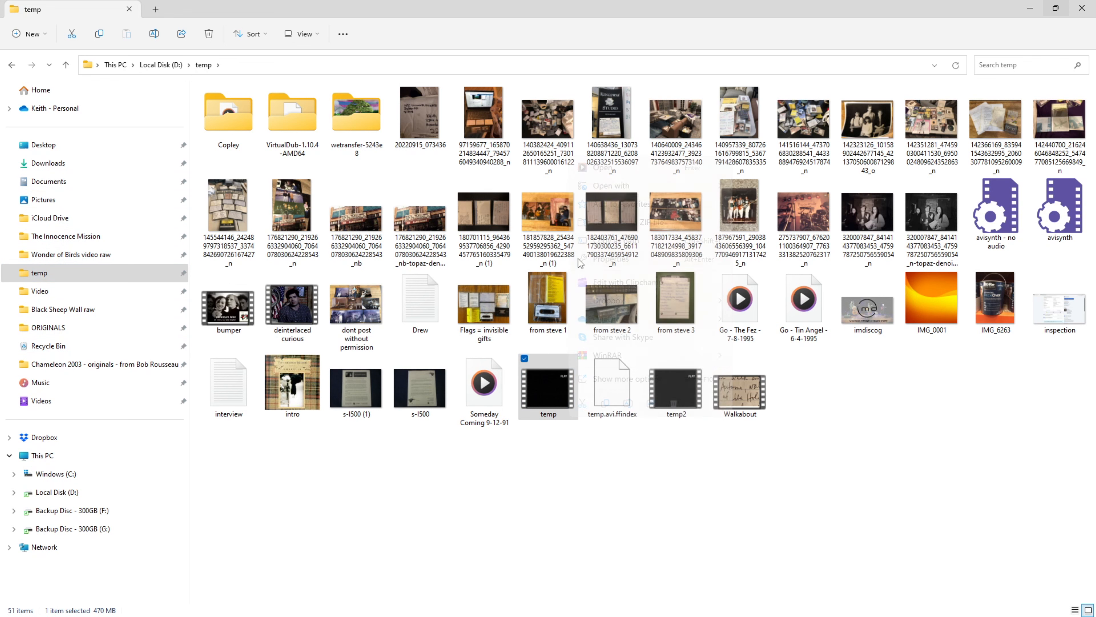
left_click(609, 261)
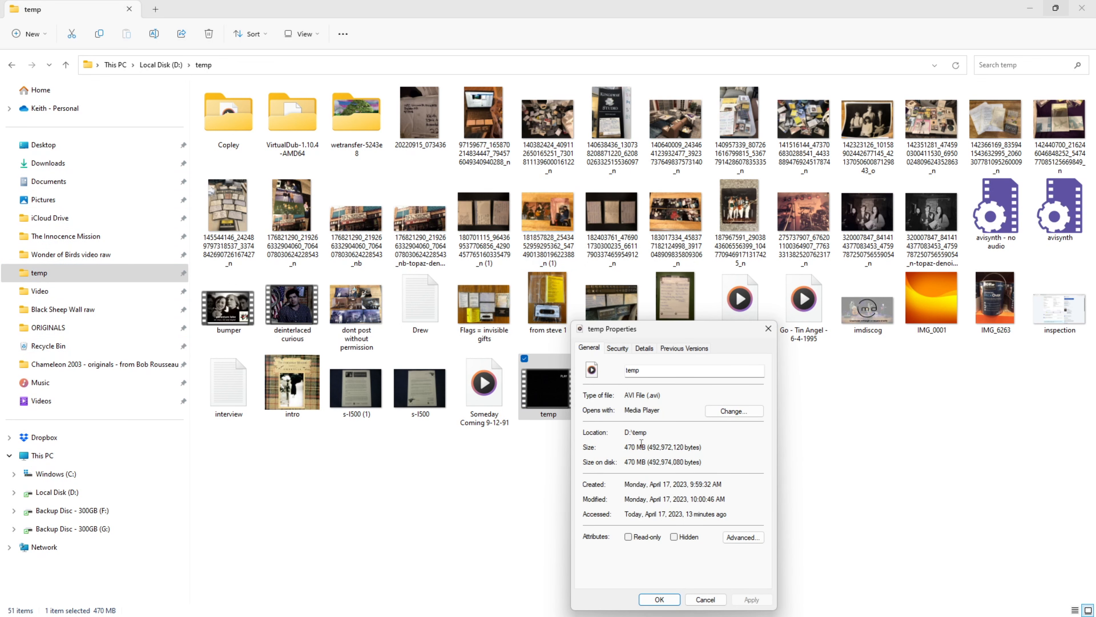
mouse_move(641, 396)
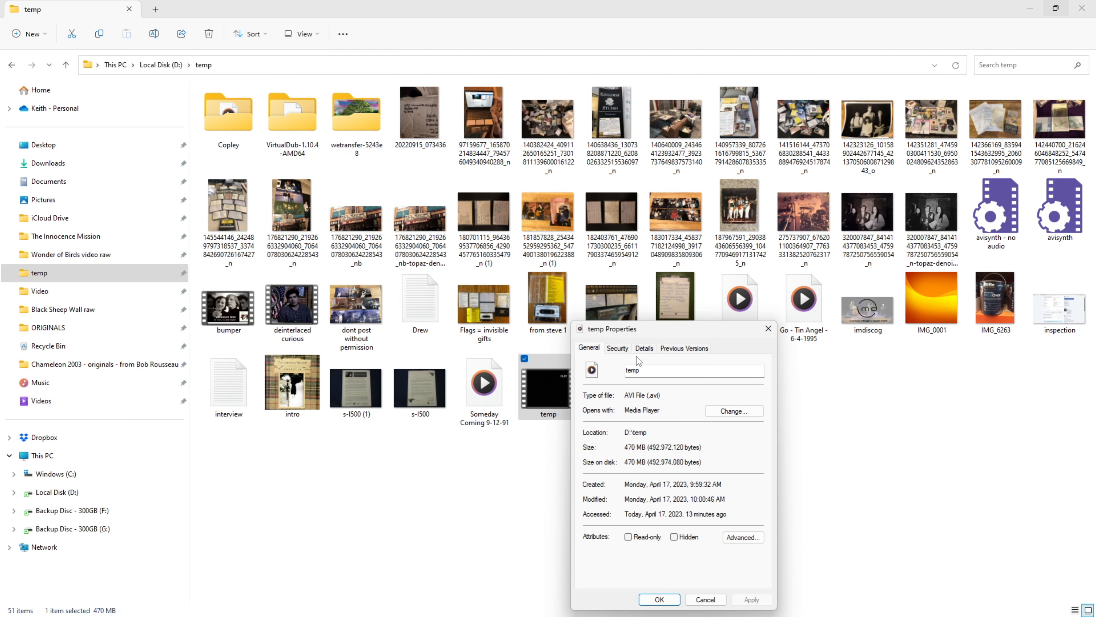
mouse_move(639, 359)
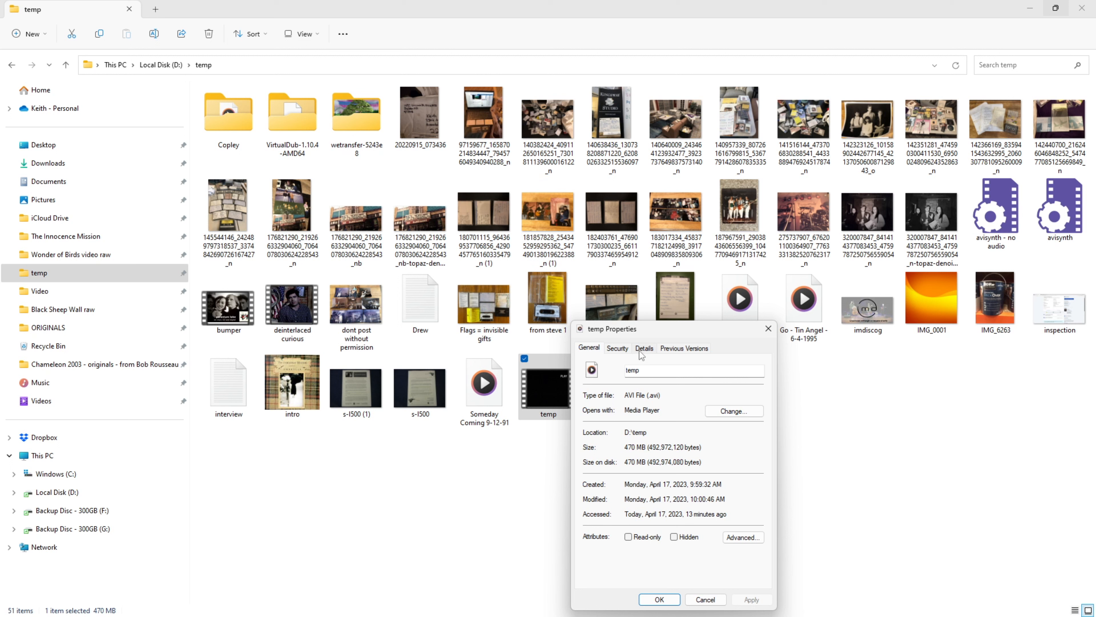
left_click(644, 348)
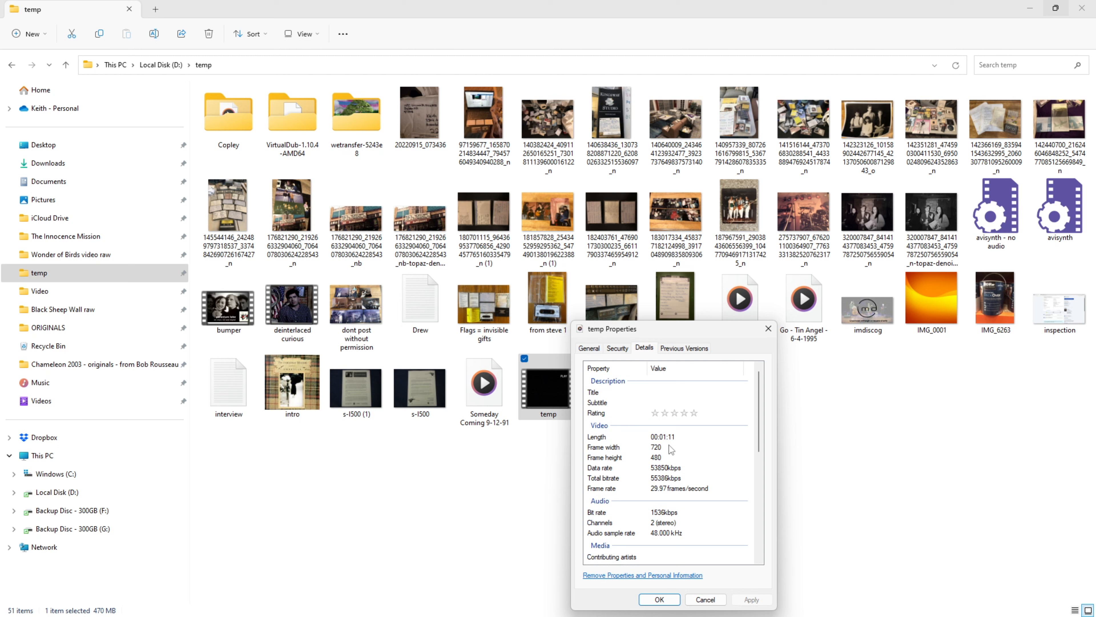
mouse_move(670, 455)
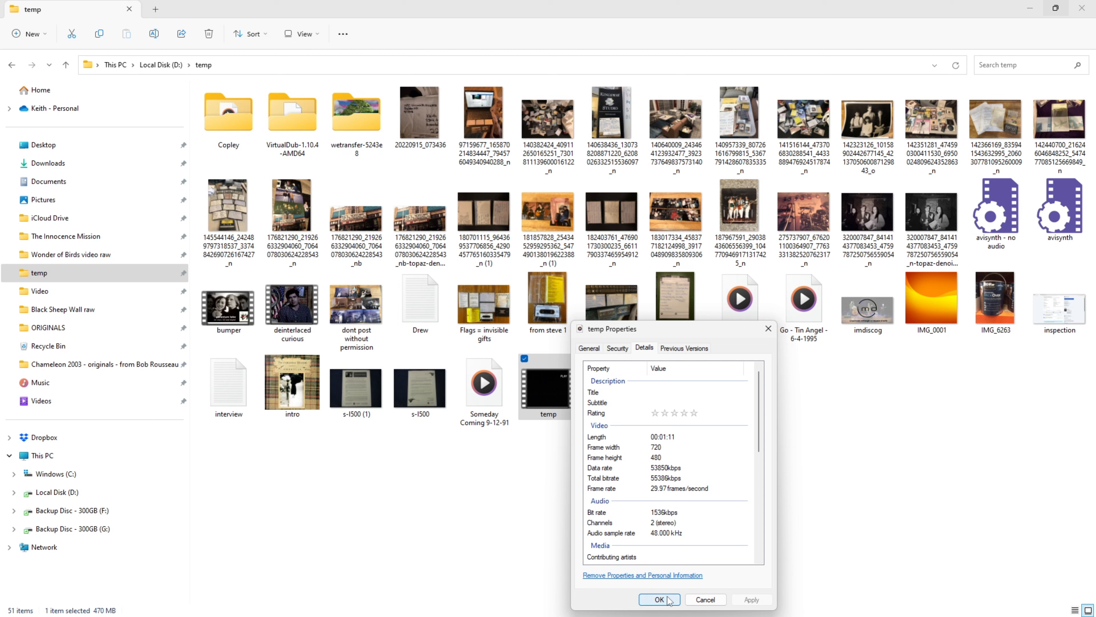
left_click(655, 599)
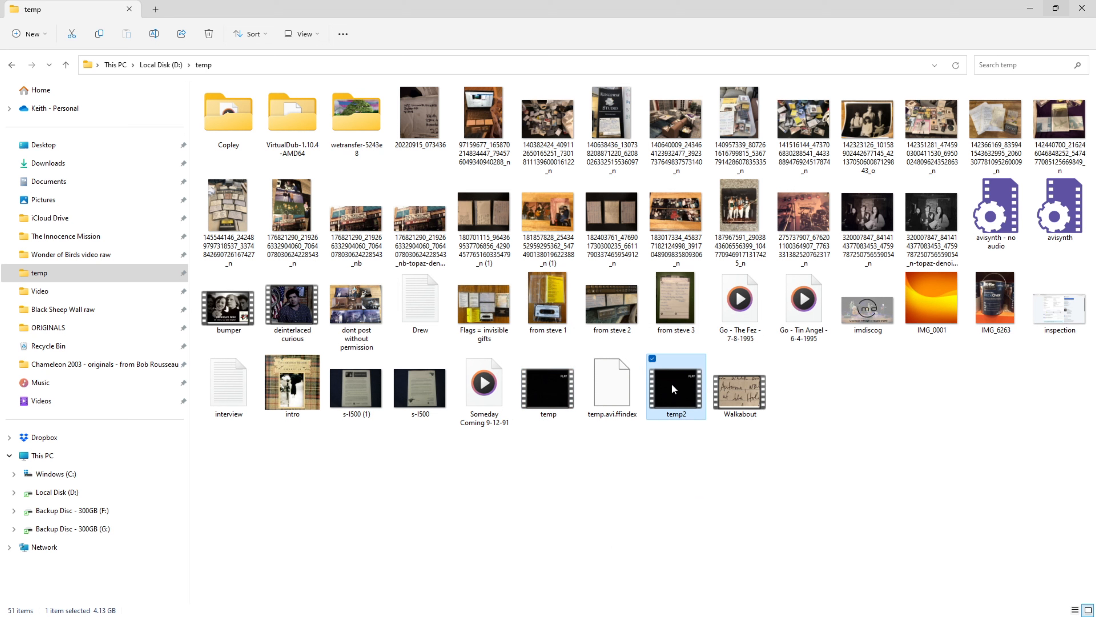
- Show temp2's properties: 1:11 length, 720x480 at 59.94 fps, 4.13 GB
right_click(676, 384)
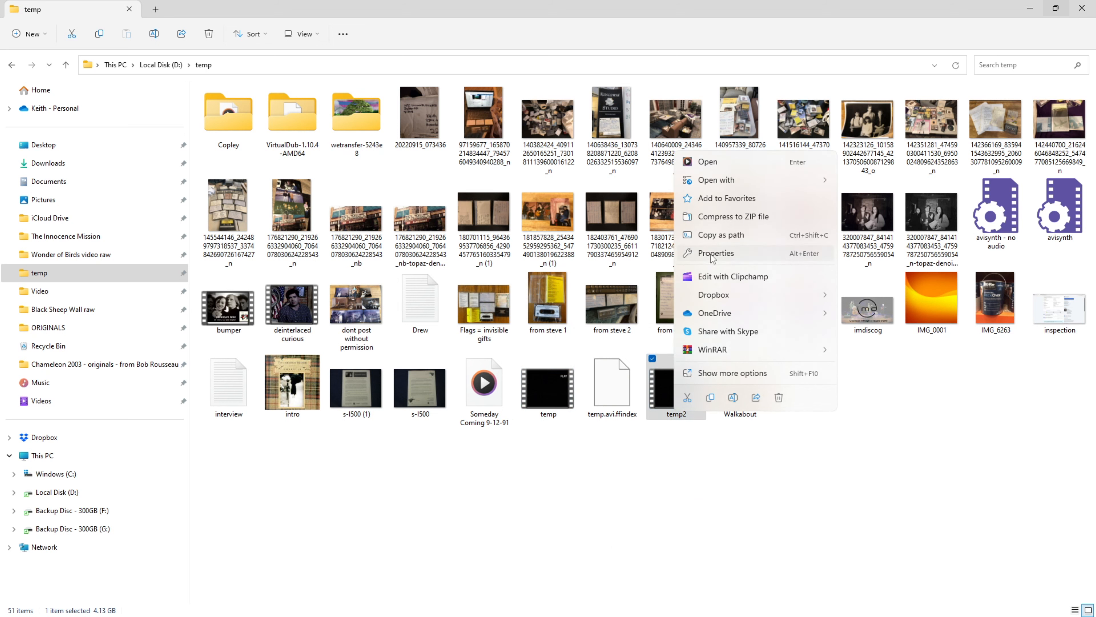
left_click(716, 253)
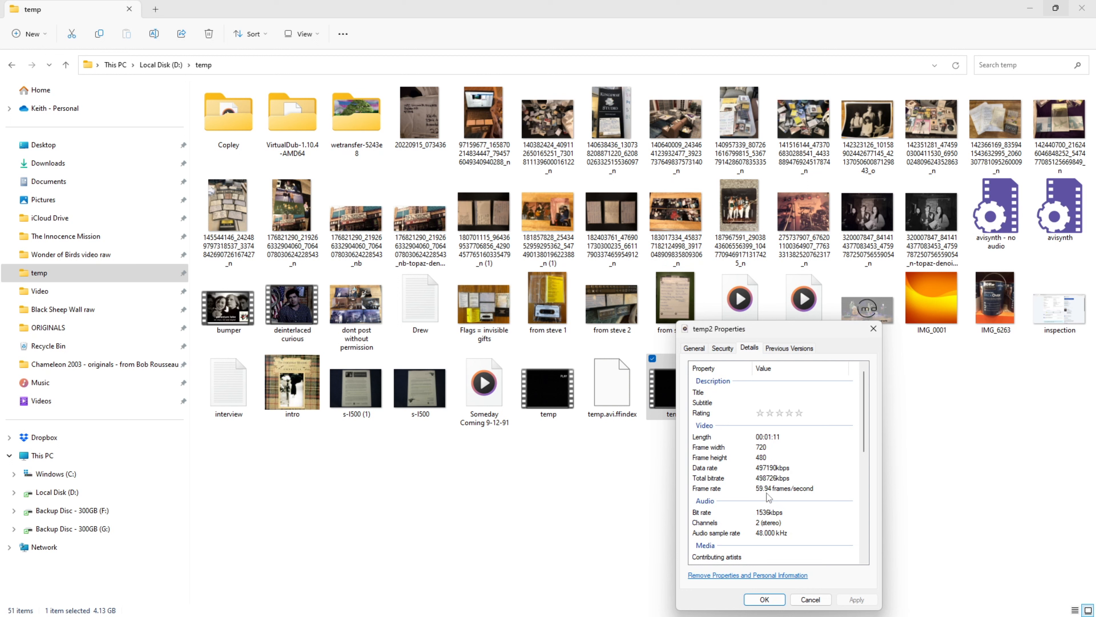
mouse_move(767, 451)
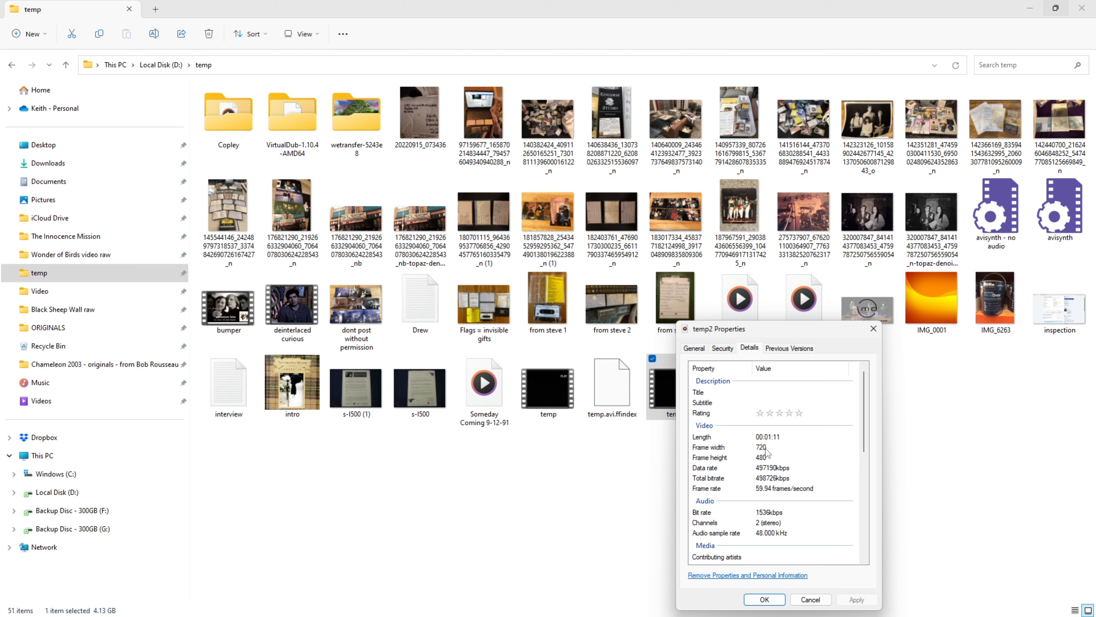
mouse_move(738, 415)
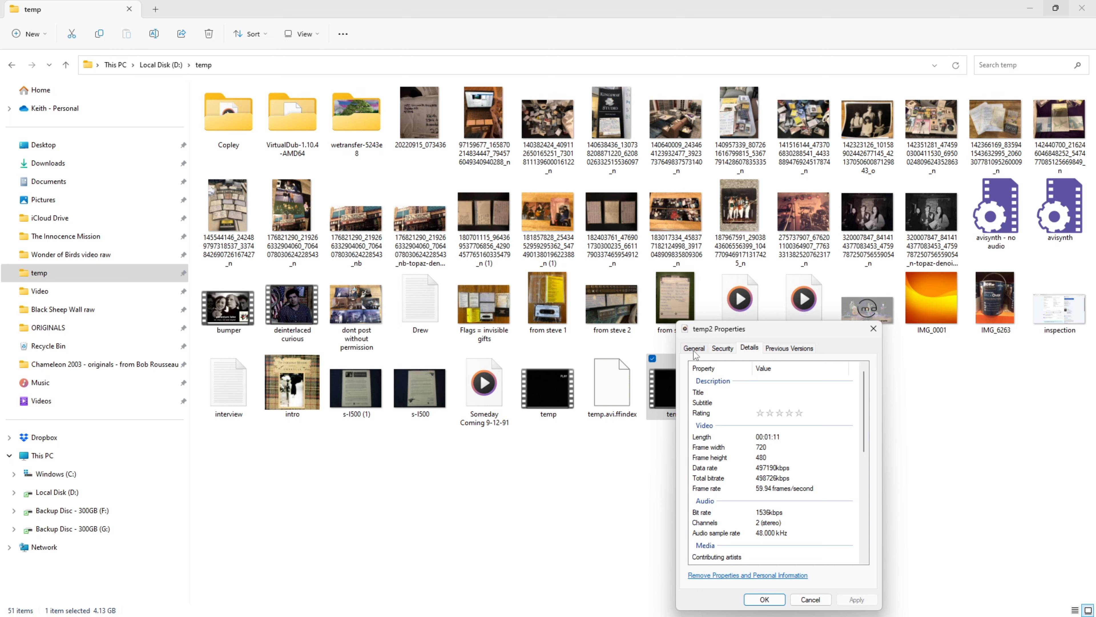
left_click(692, 348)
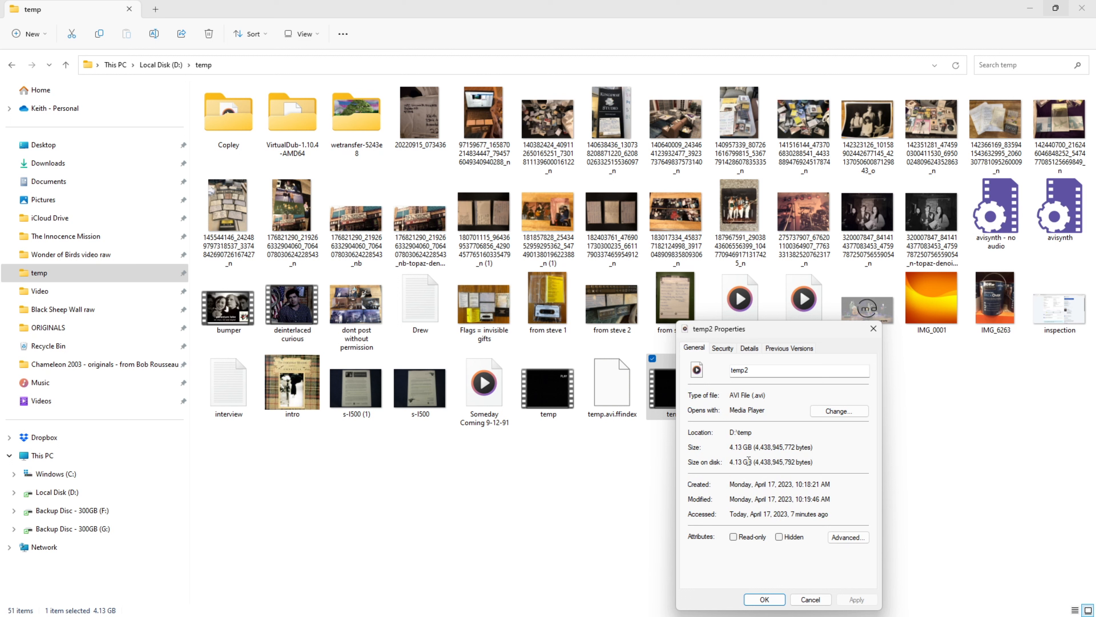
mouse_move(800, 613)
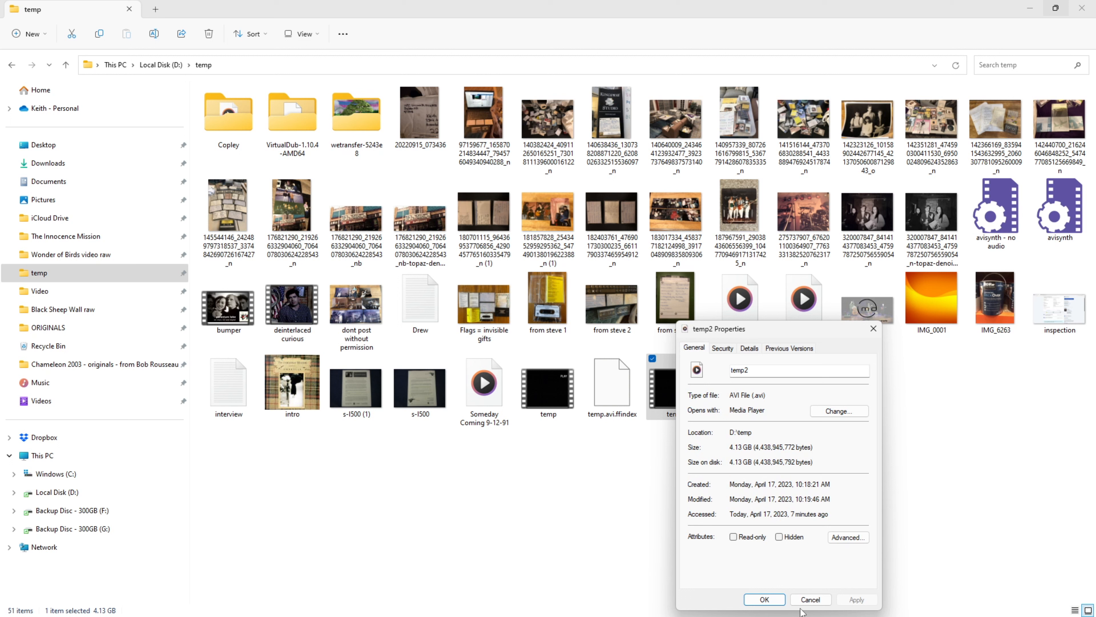
- Play temp2.avi in VLC and check the Playback menu and the player's context menu
left_click(810, 599)
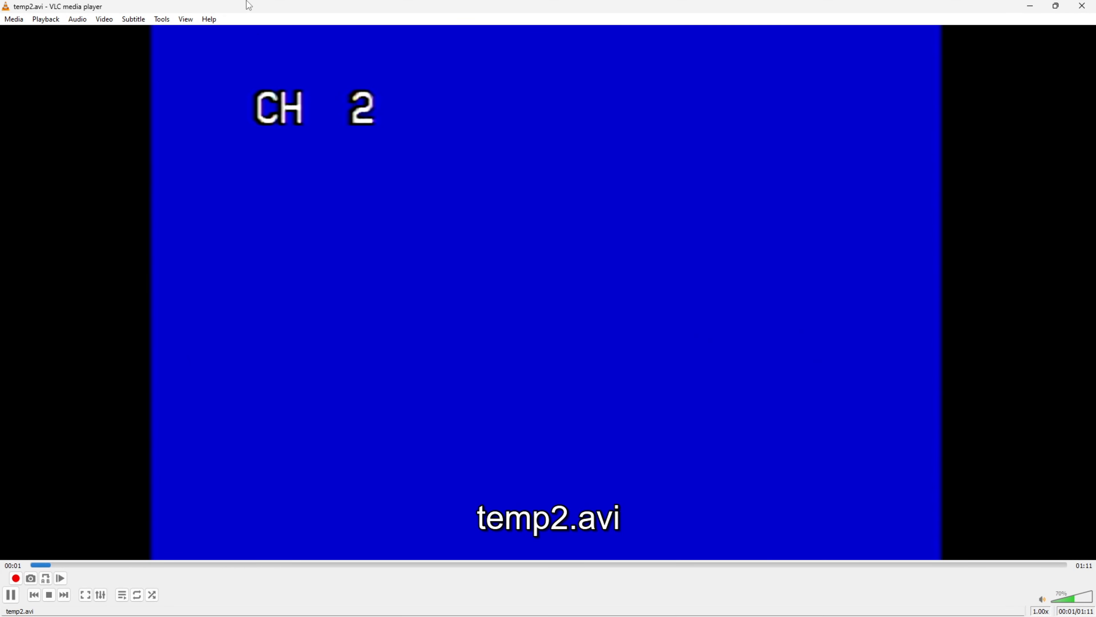
left_click(45, 19)
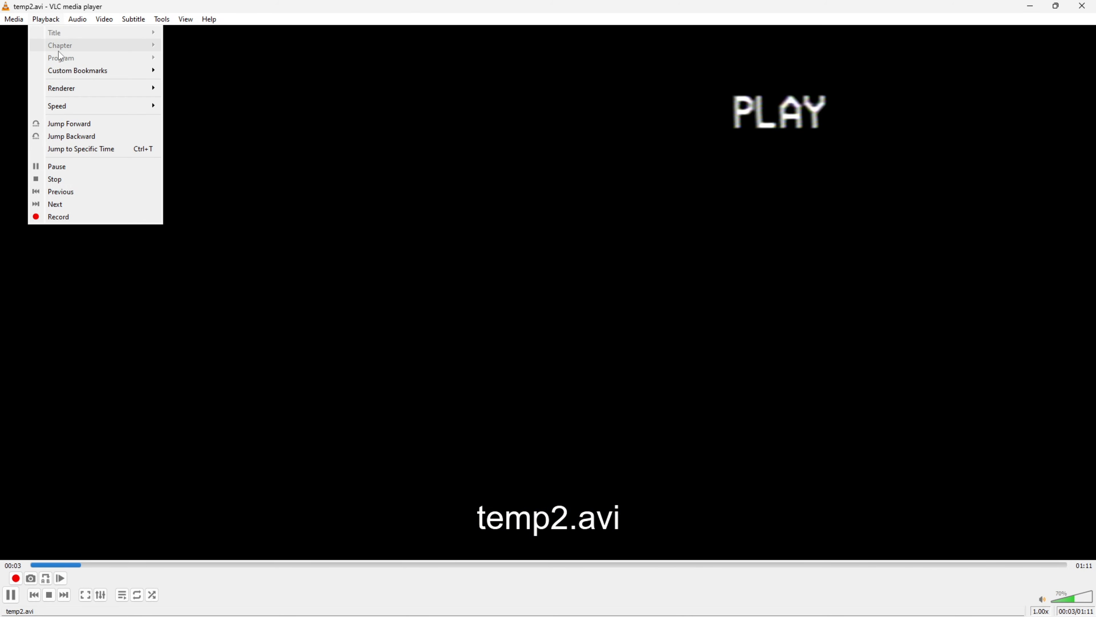
right_click(283, 196)
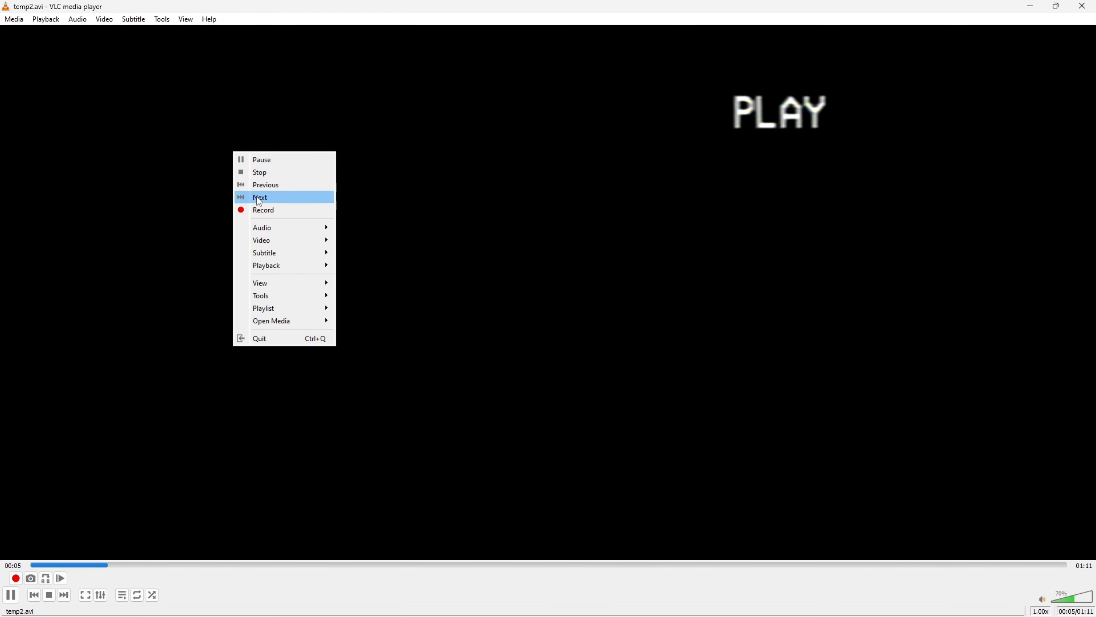
mouse_move(261, 283)
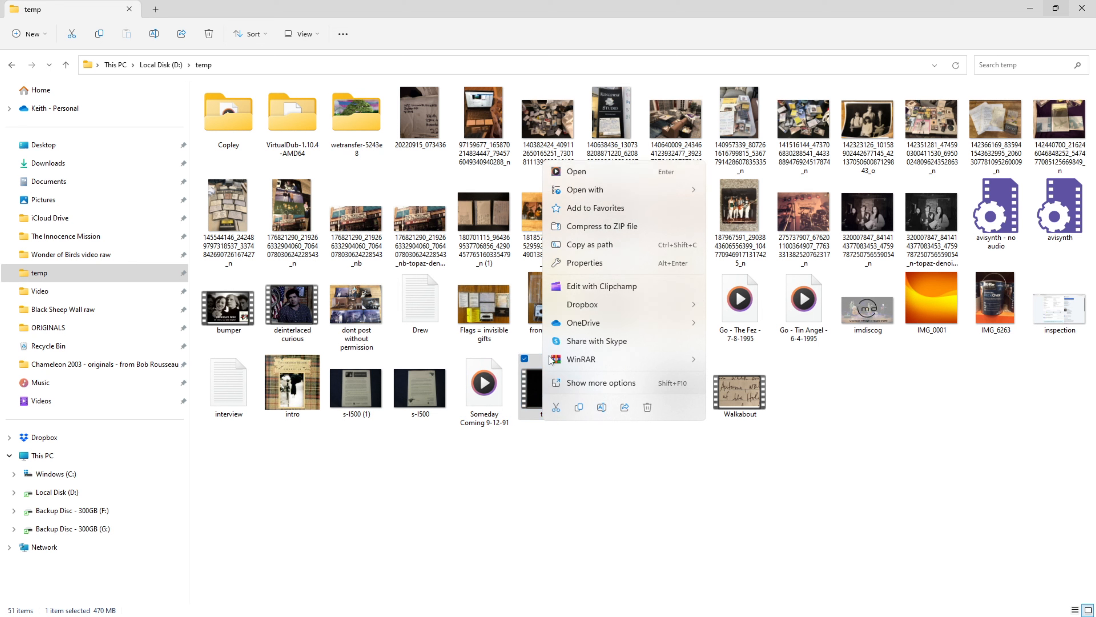
- Dismiss the temp file's context menu and launch Topaz Video Enhance AI from its shortcut
left_click(584, 189)
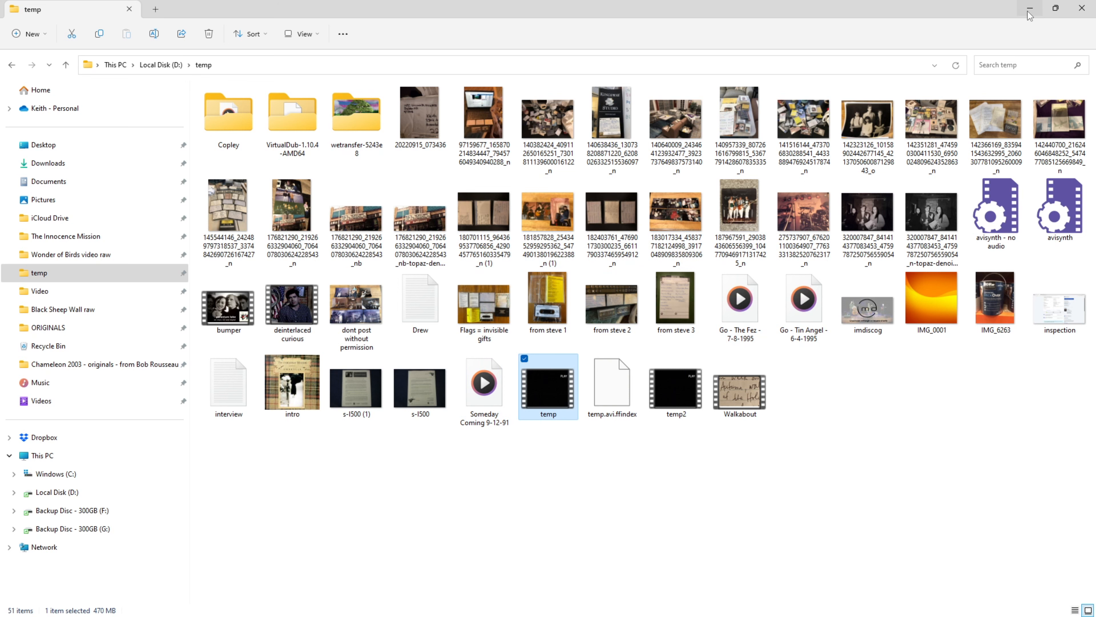
double_click(548, 386)
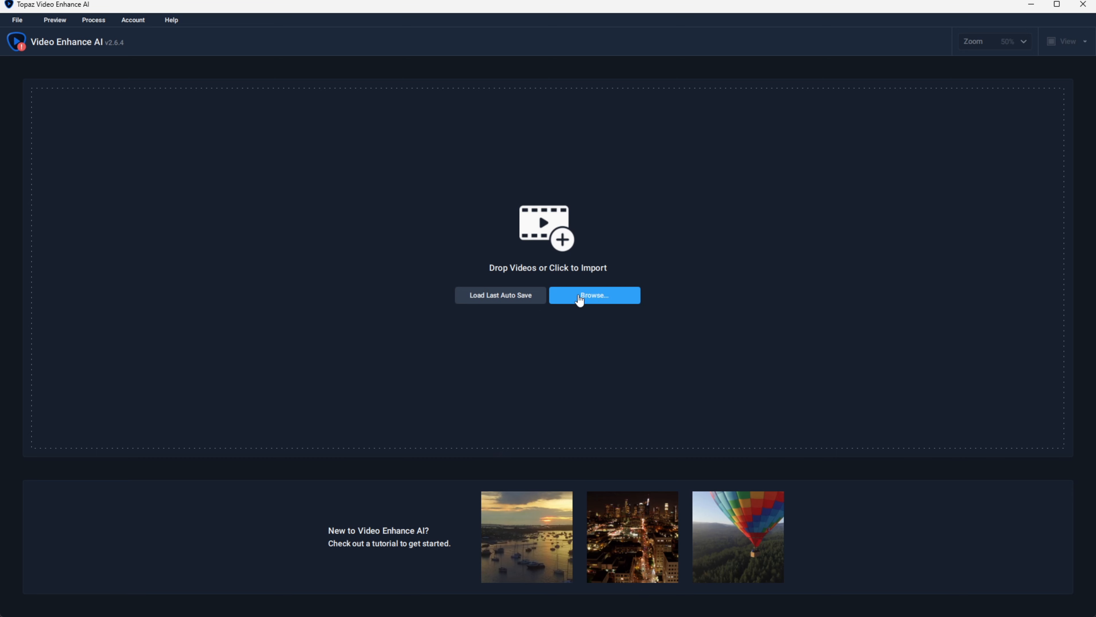
mouse_move(575, 299)
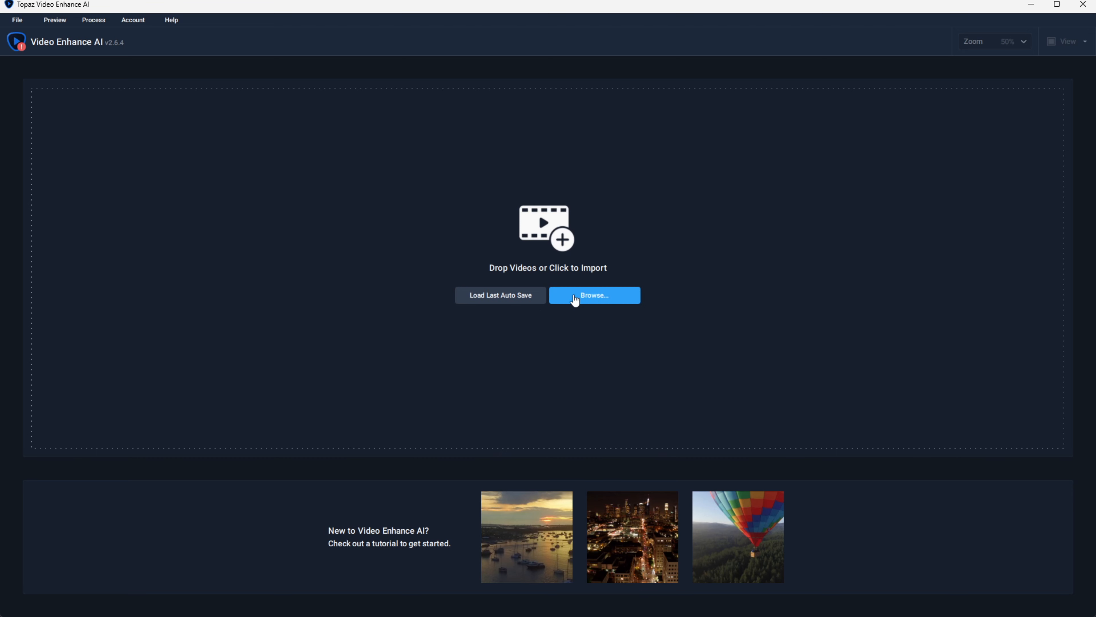
- Import temp2.avi from D:\temp as the video to upscale
left_click(594, 295)
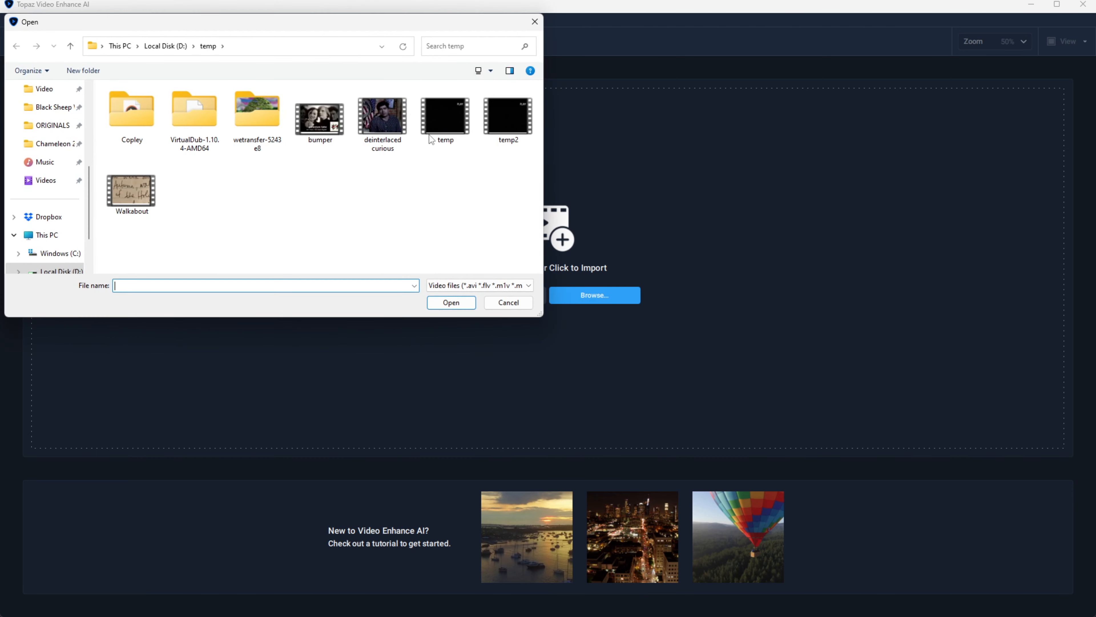
left_click(451, 302)
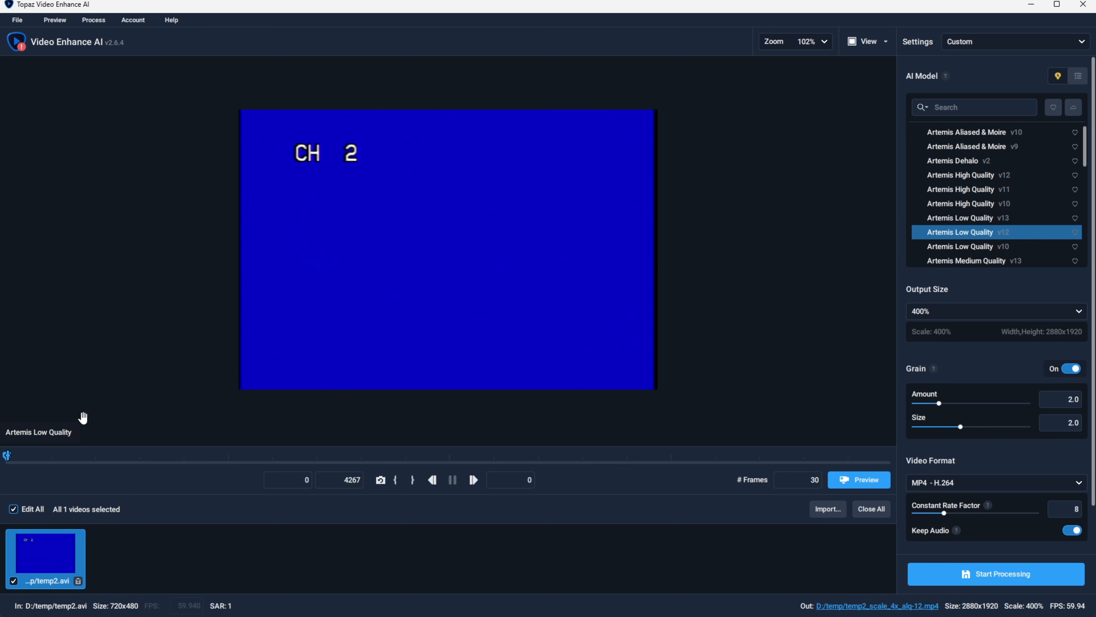
- Scrub the timeline past the blue title card to frame 885 and zoom the preview on the performer
left_click_drag(7, 458, 124, 458)
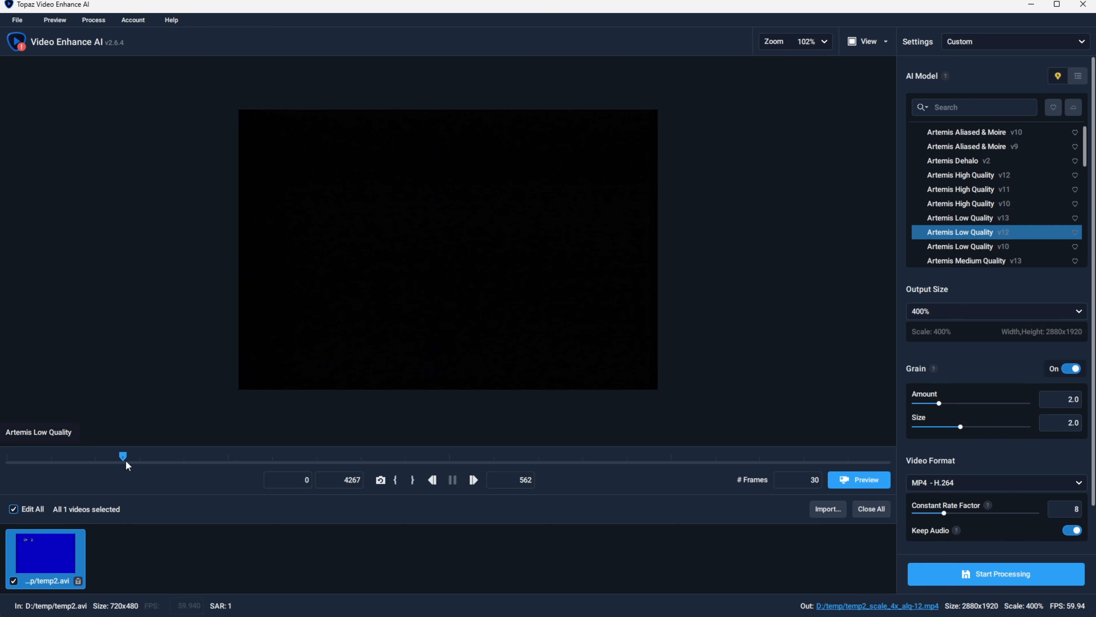
left_click_drag(123, 457, 176, 456)
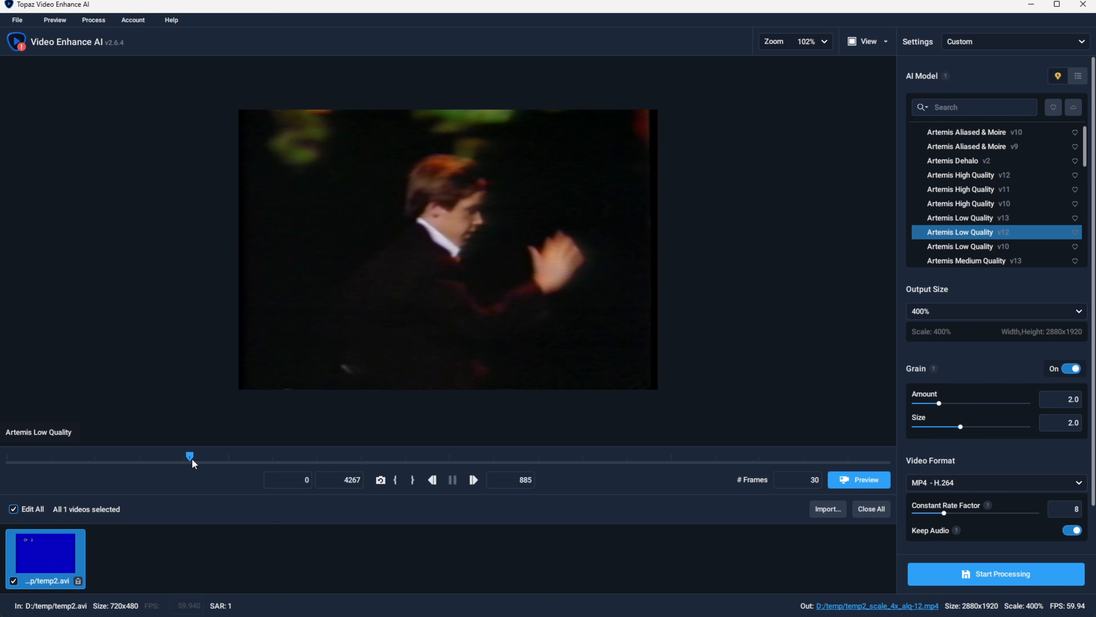
mouse_move(226, 509)
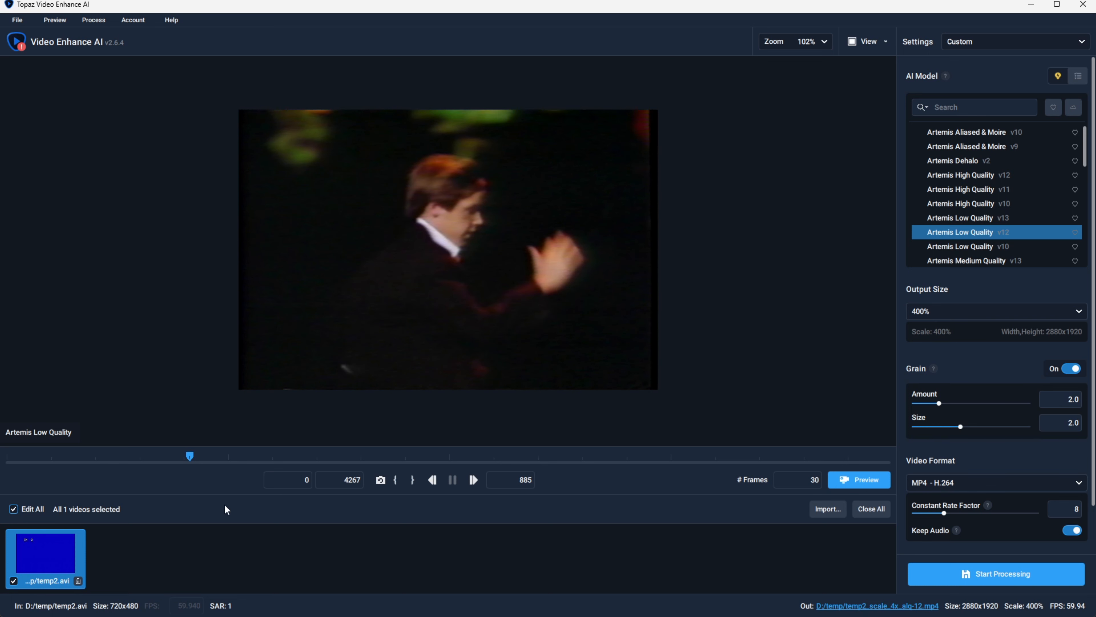
mouse_move(207, 413)
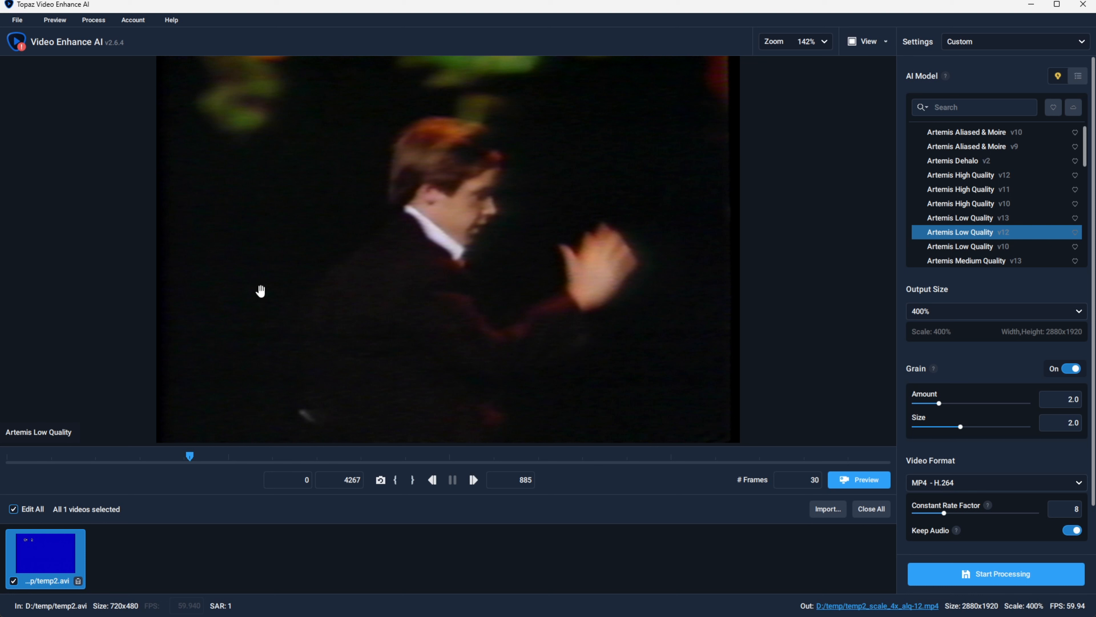
mouse_move(894, 327)
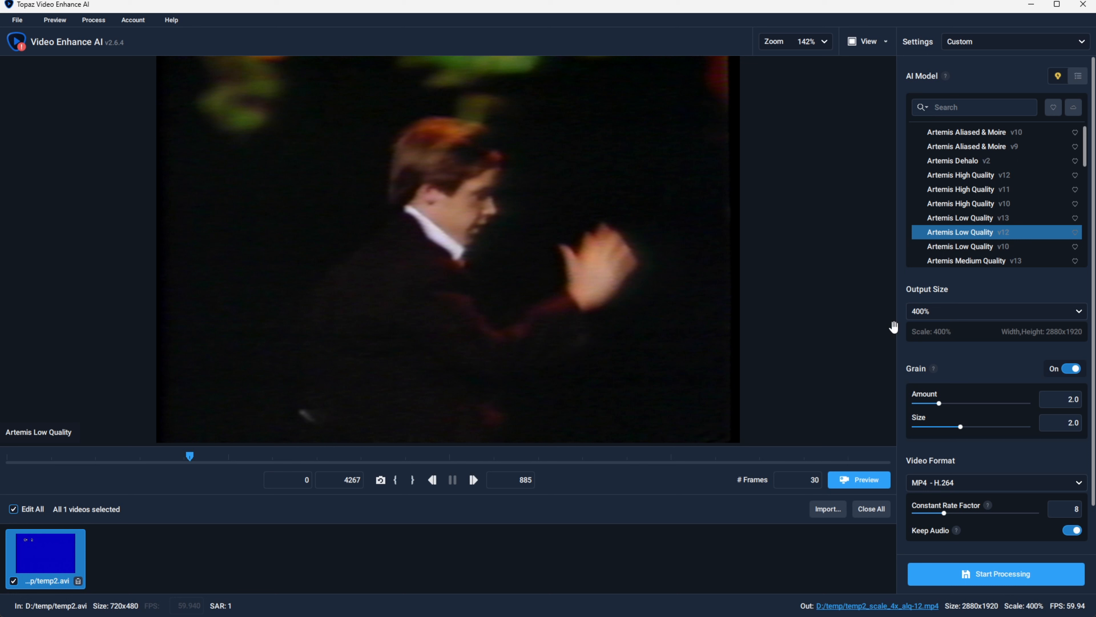
mouse_move(378, 436)
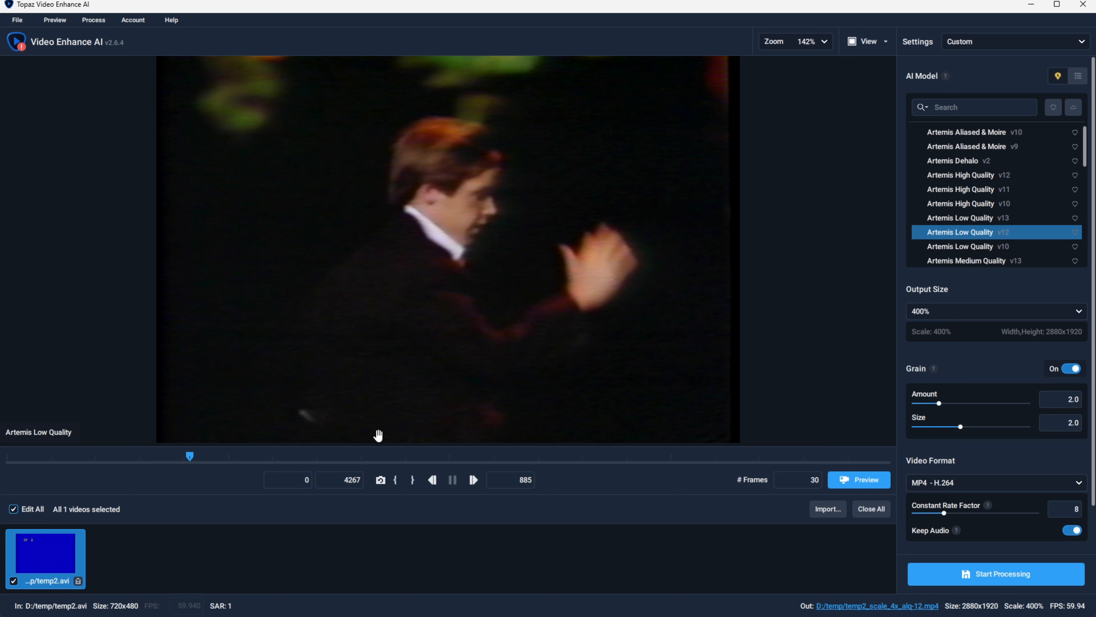
mouse_move(425, 178)
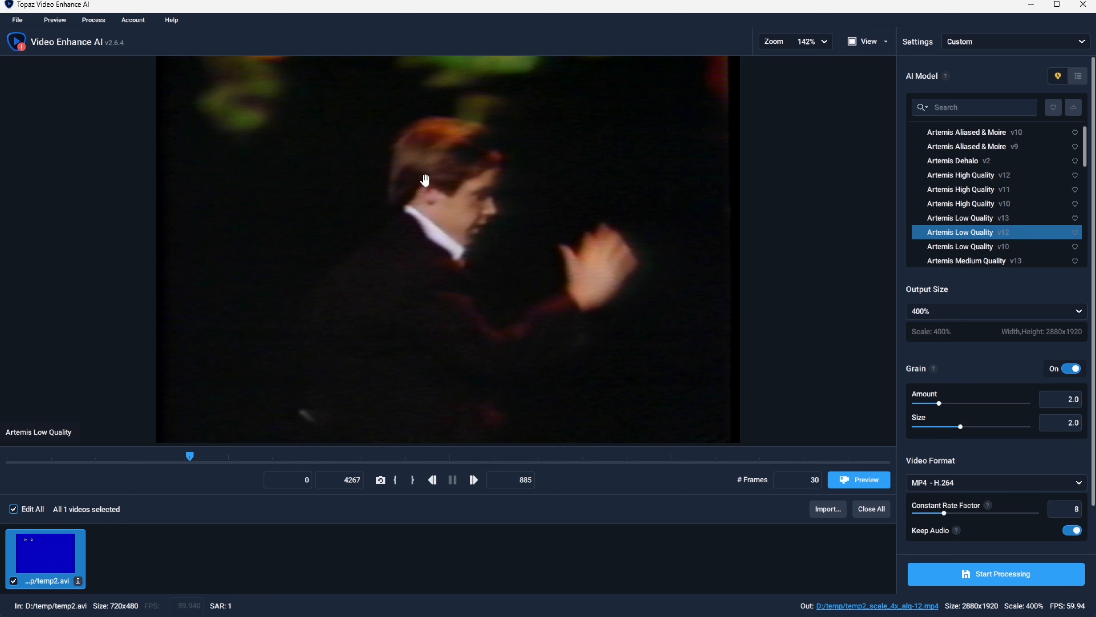
mouse_move(471, 268)
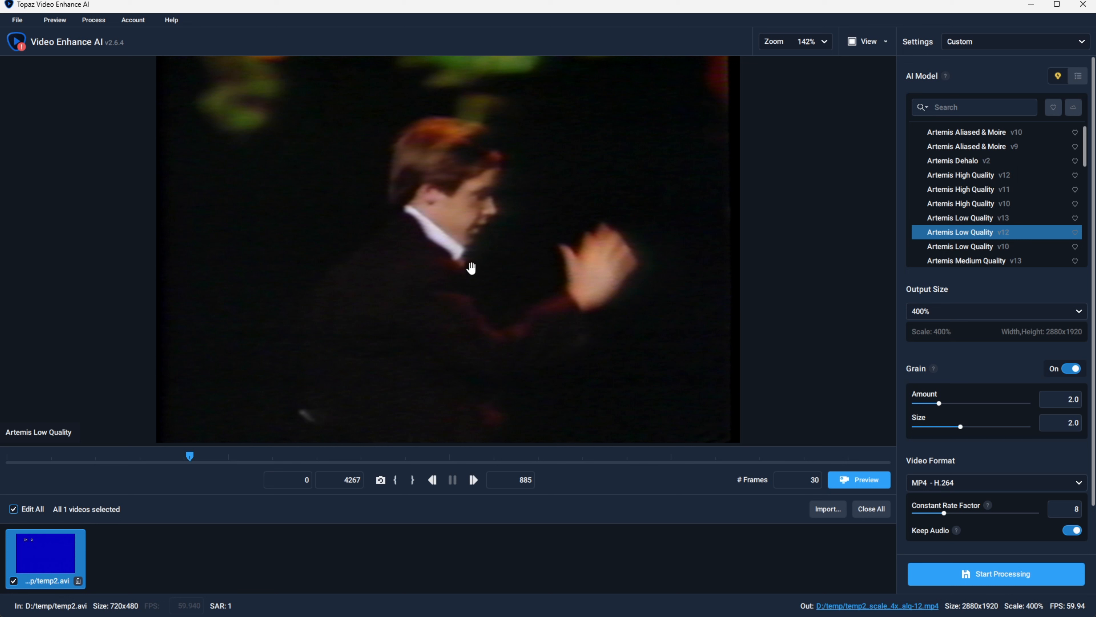
mouse_move(471, 252)
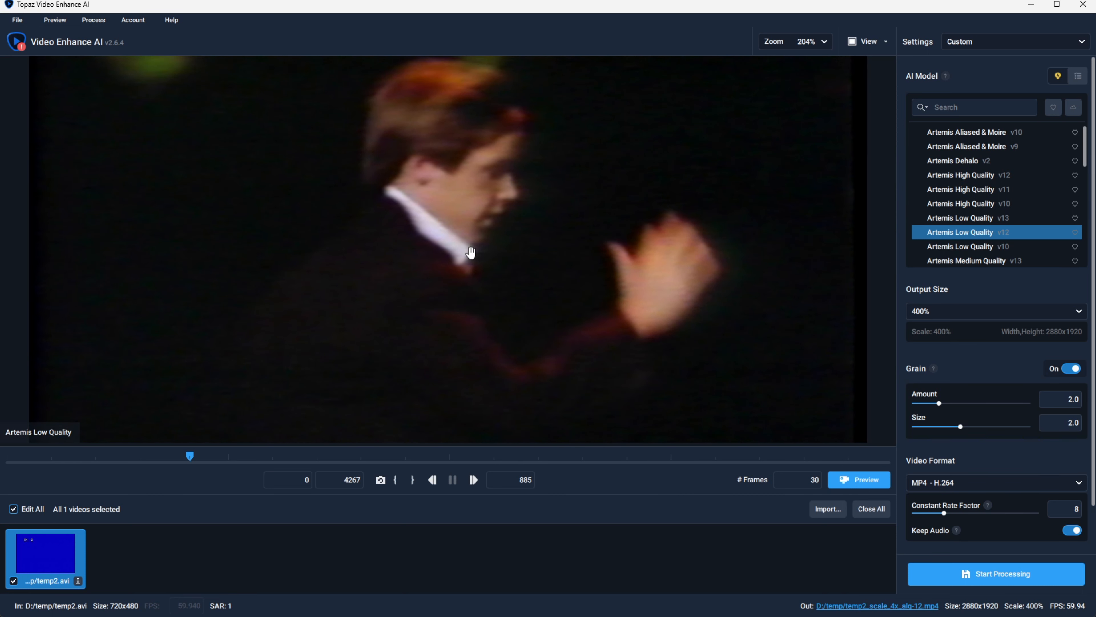
scroll("down", 3)
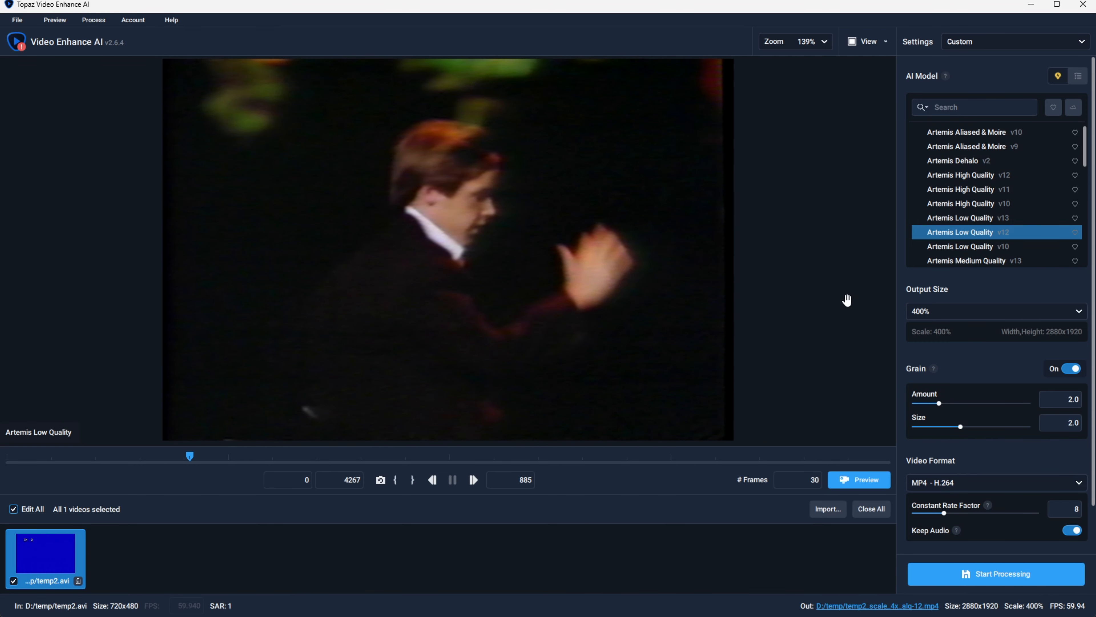
mouse_move(985, 64)
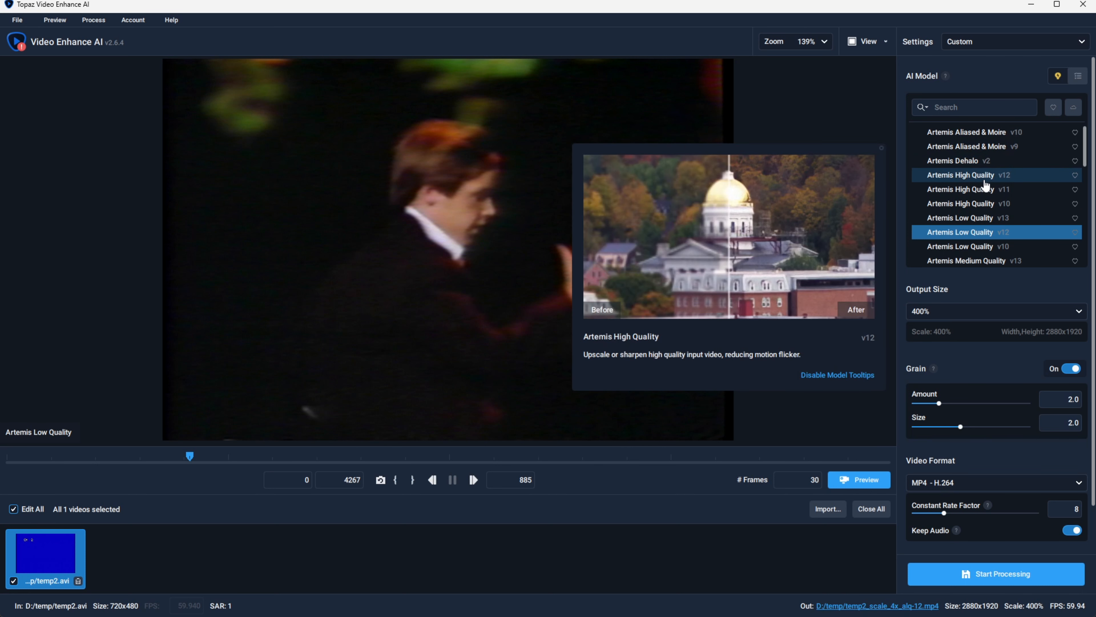
mouse_move(975, 203)
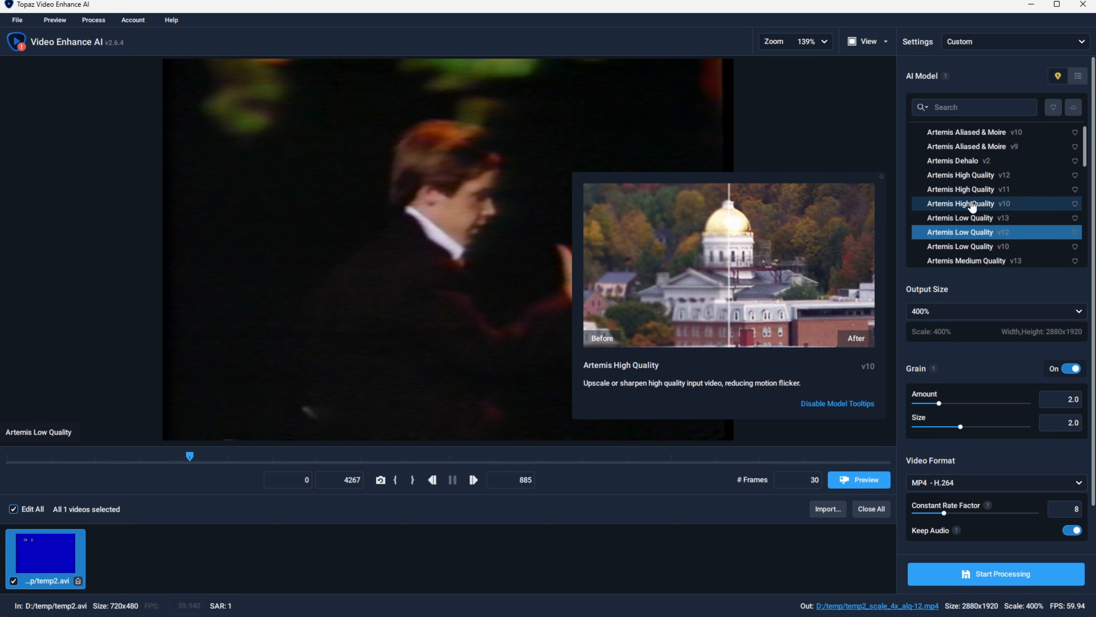
mouse_move(972, 231)
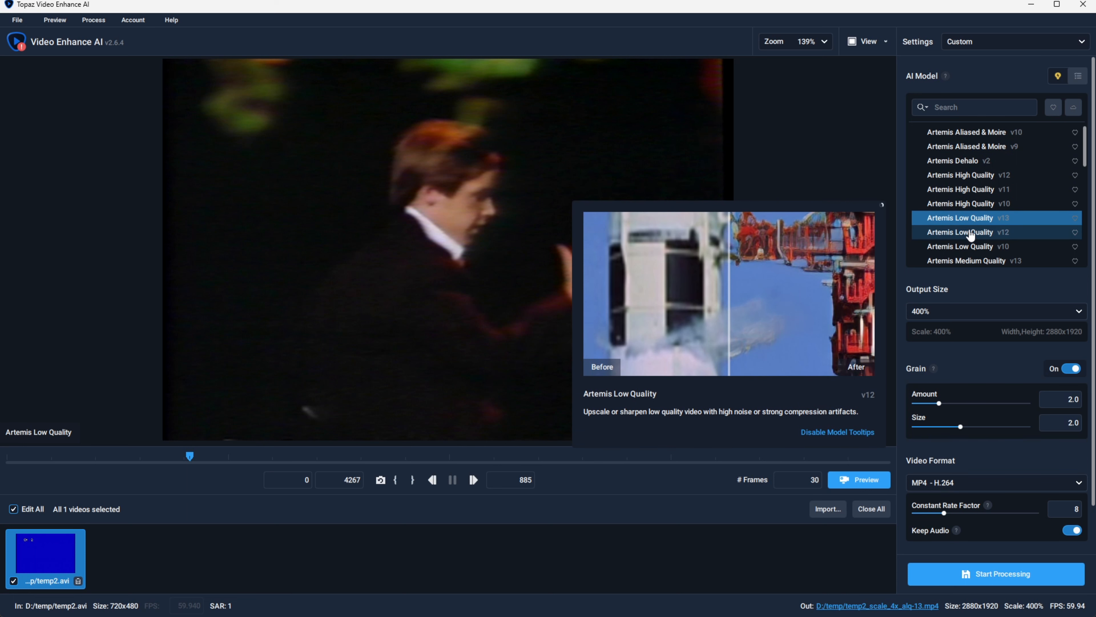
left_click(968, 231)
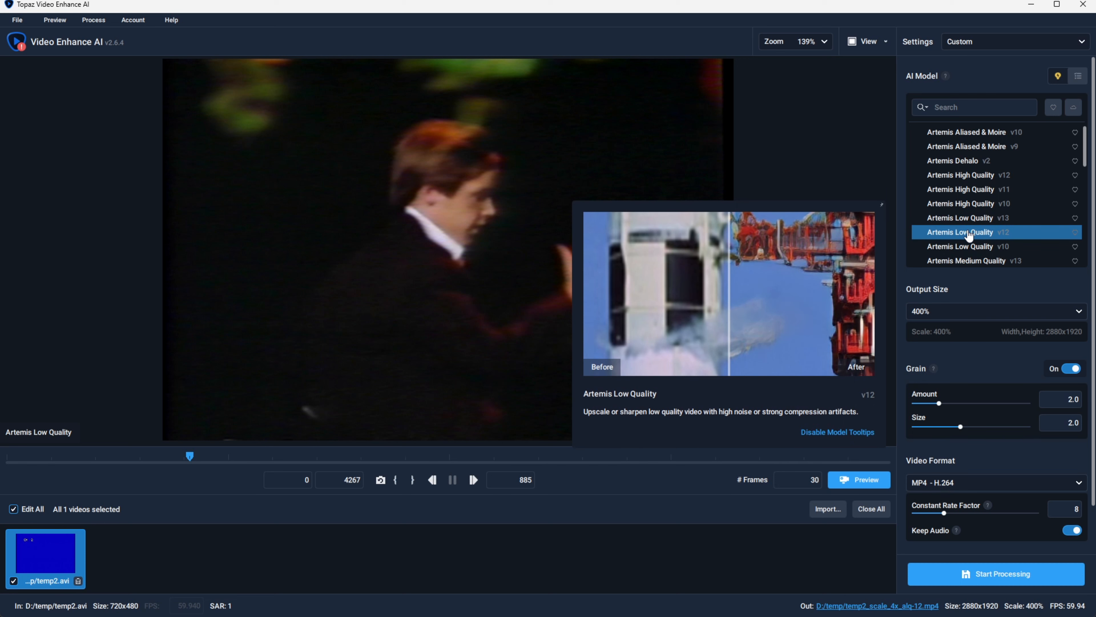
mouse_move(968, 236)
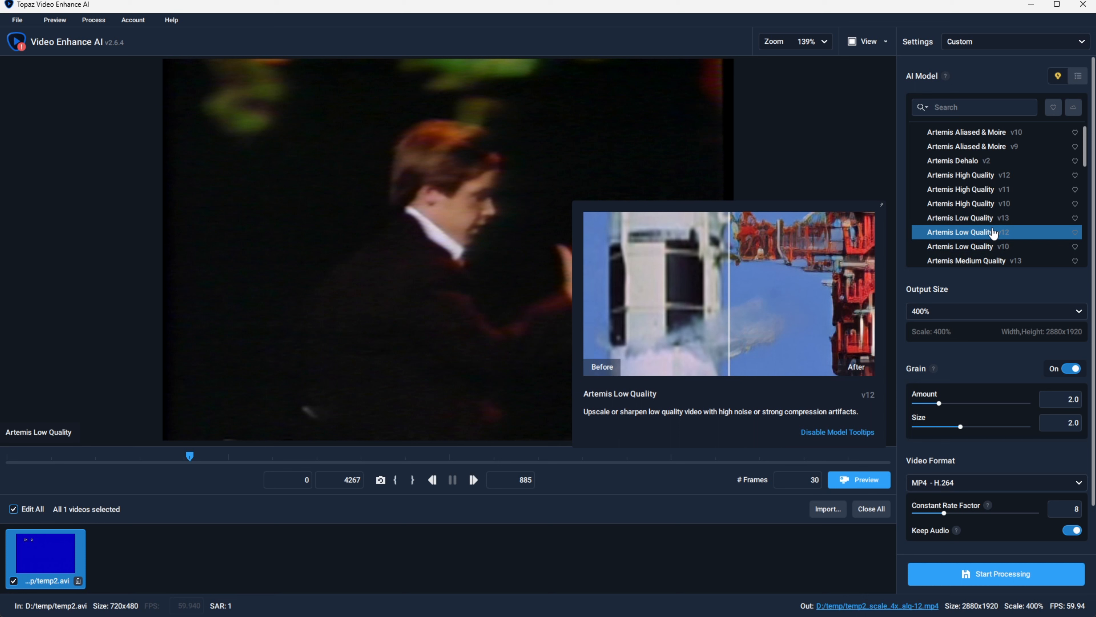
mouse_move(975, 358)
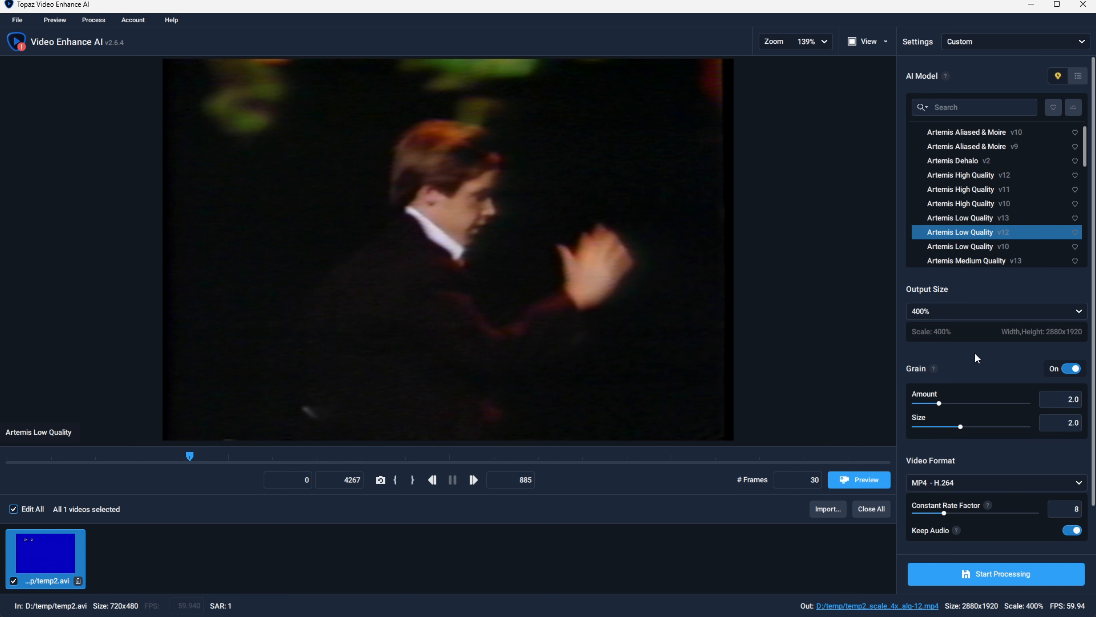
mouse_move(937, 312)
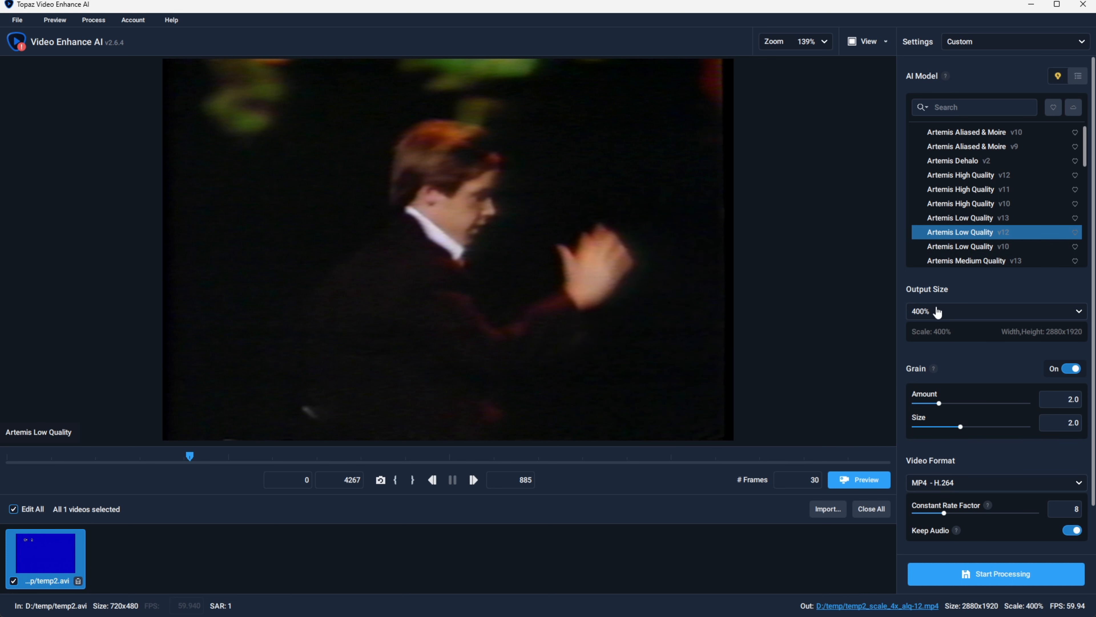
mouse_move(1053, 335)
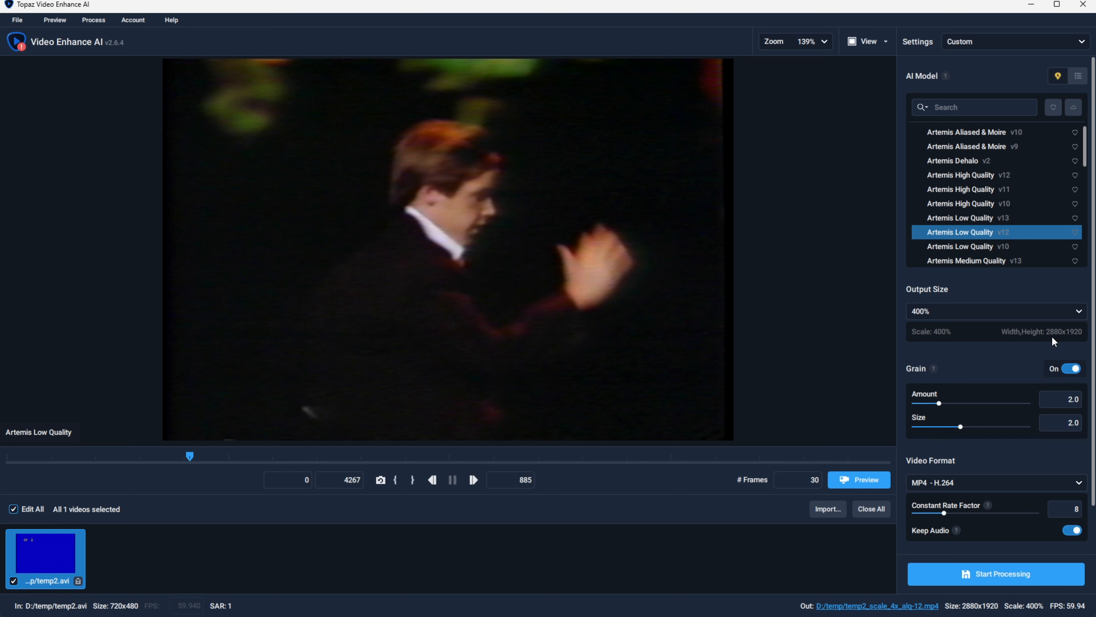
mouse_move(744, 272)
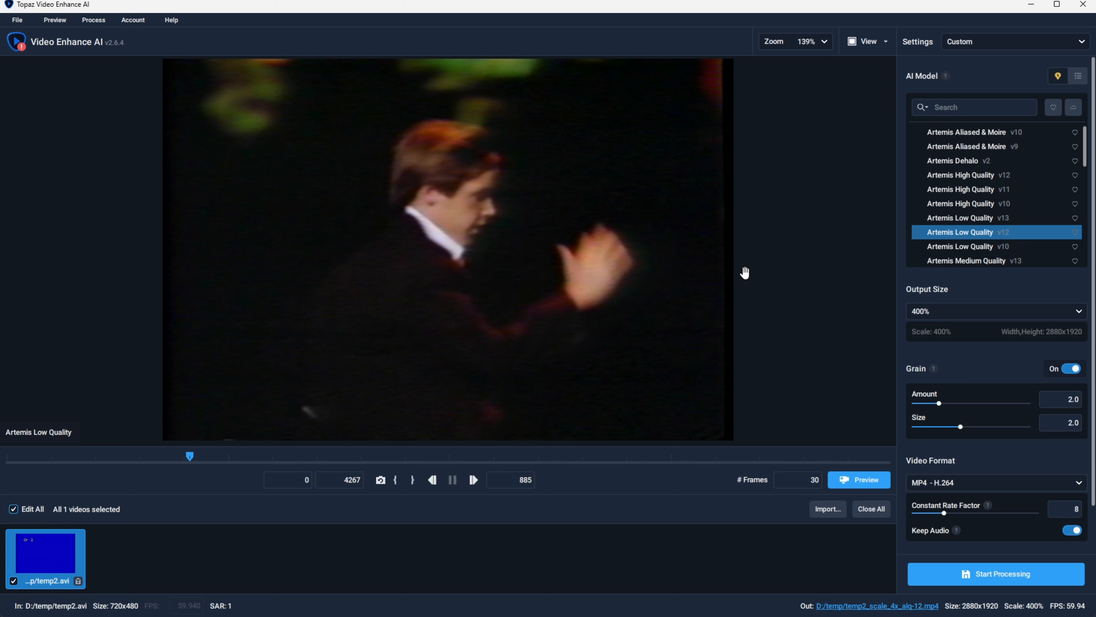
mouse_move(753, 273)
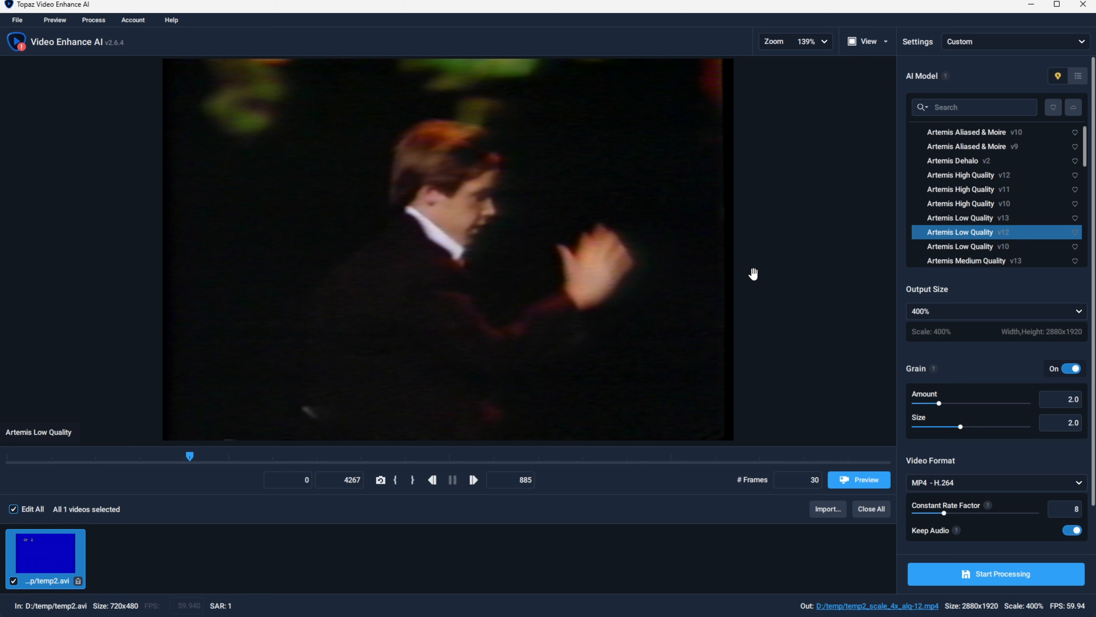
mouse_move(760, 269)
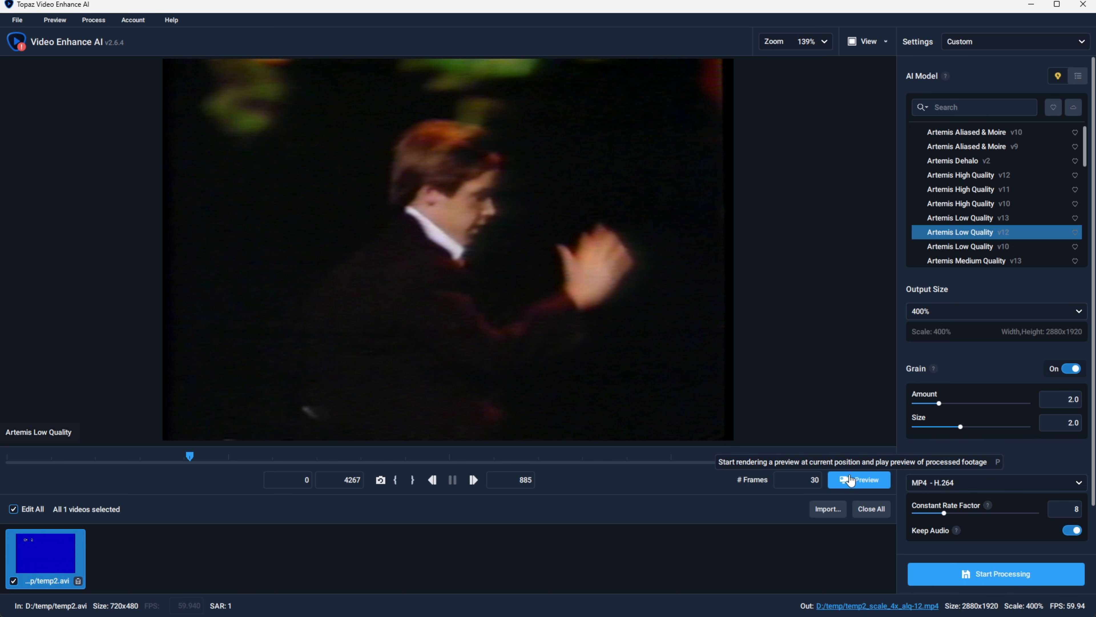
left_click(858, 479)
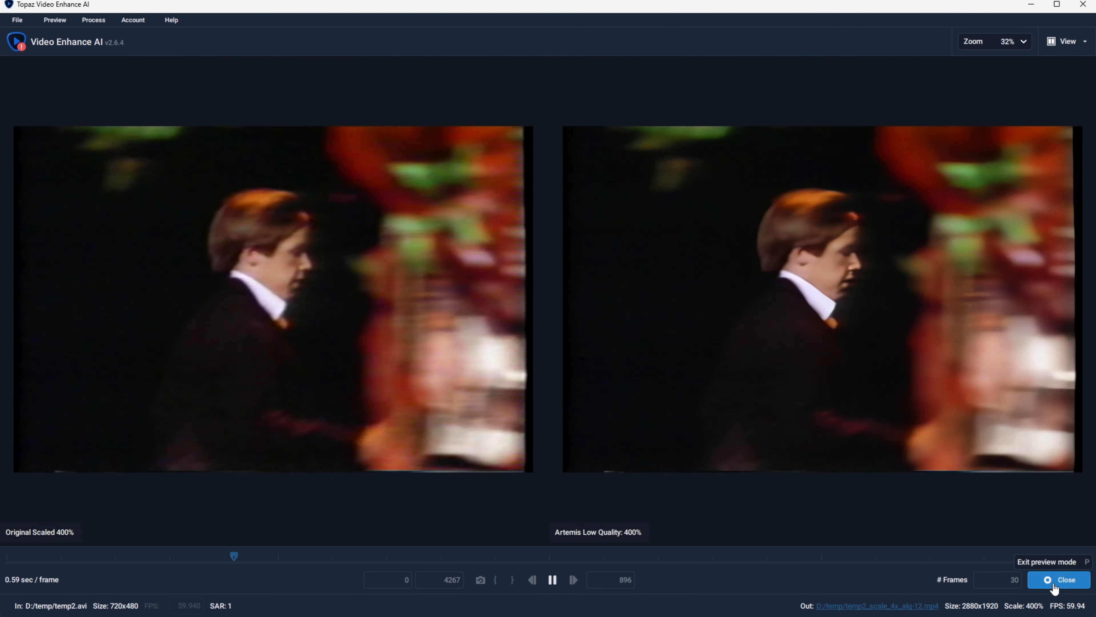
left_click(1047, 562)
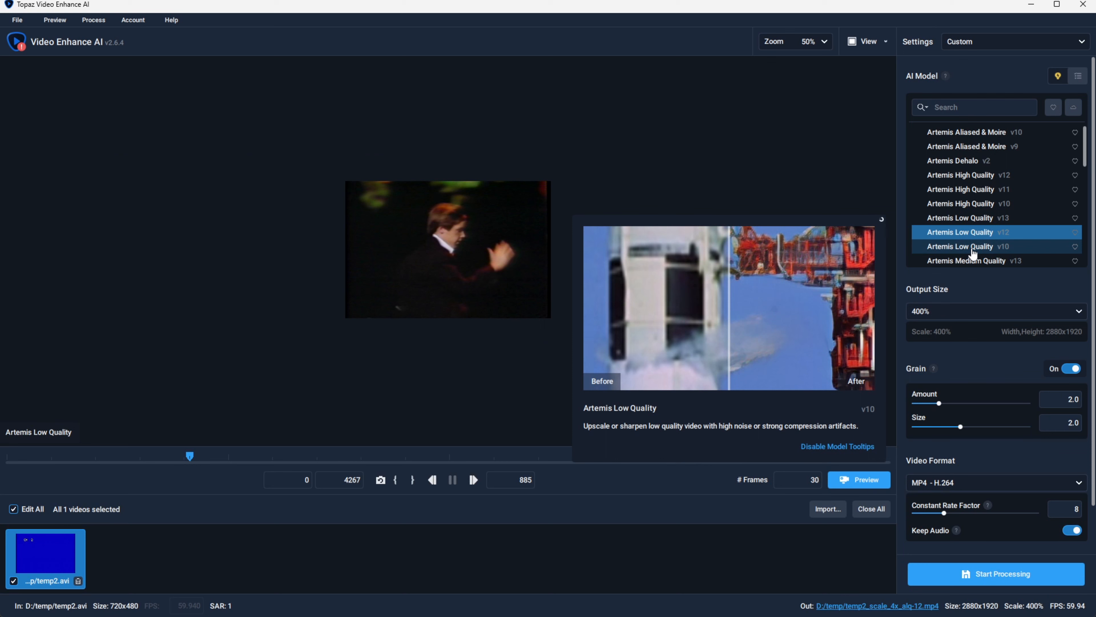
- Choose Artemis Low Quality v13, render its 400% preview and zoom into the side-by-side comparison
left_click(960, 217)
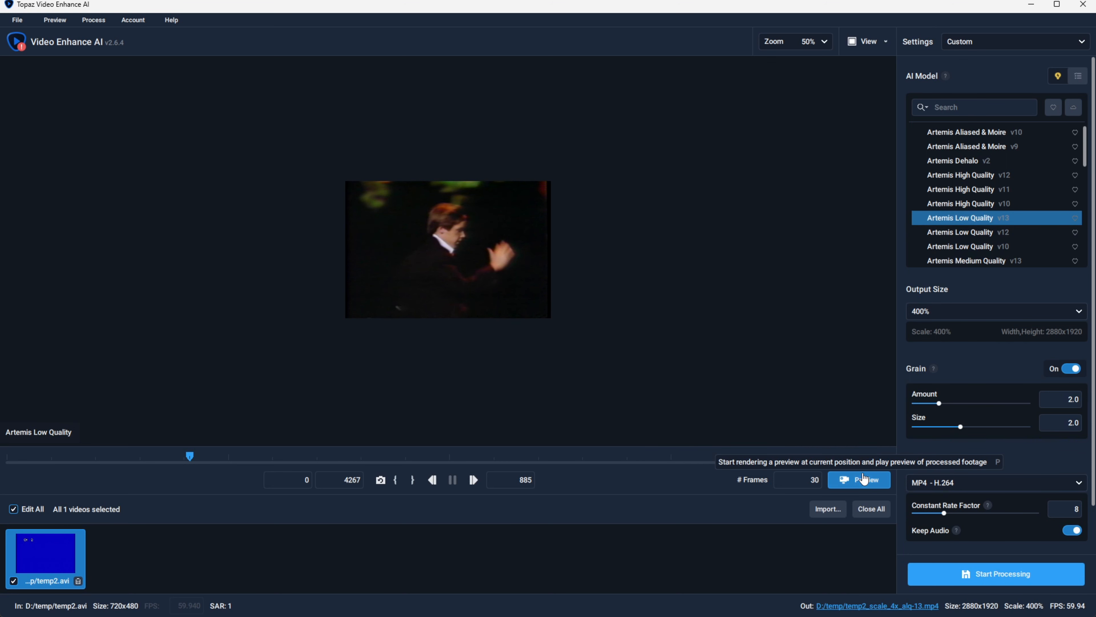
left_click(859, 480)
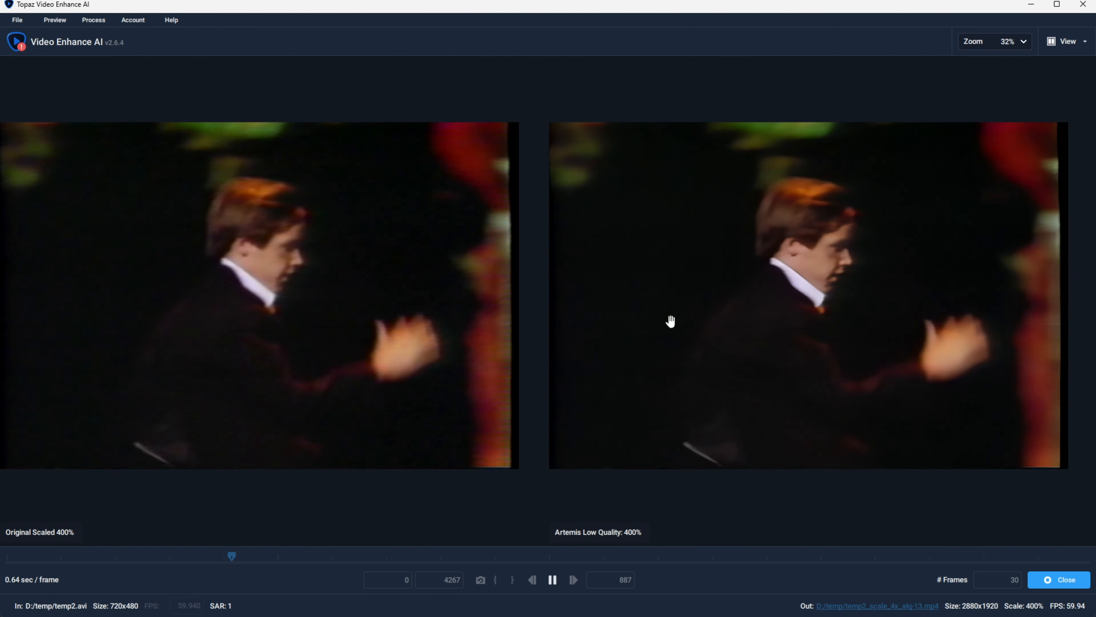
left_click(1006, 41)
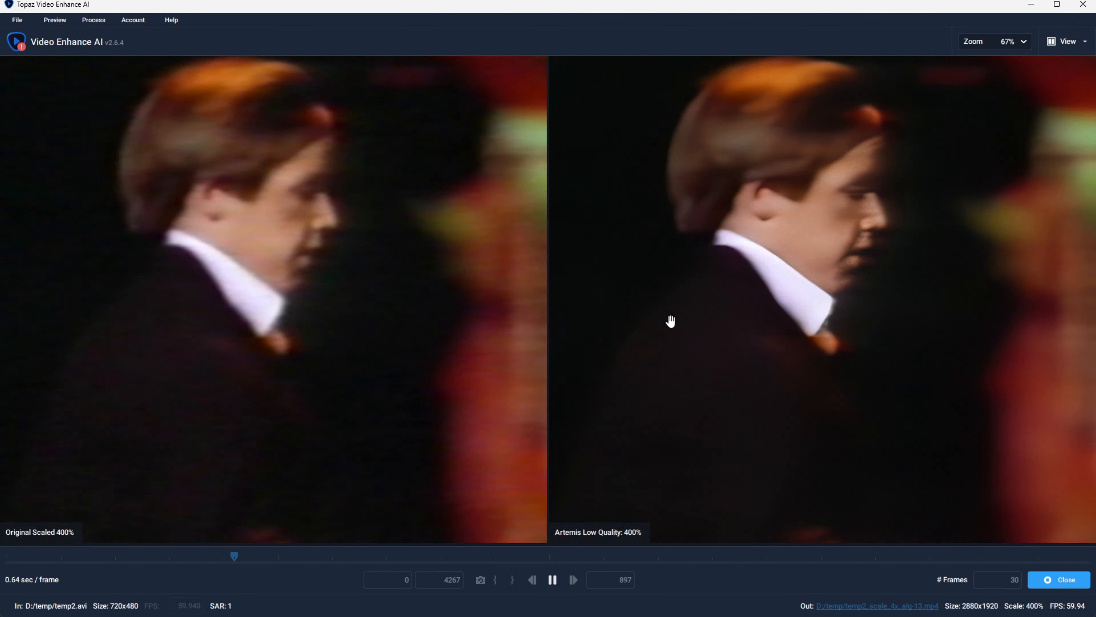
mouse_move(777, 249)
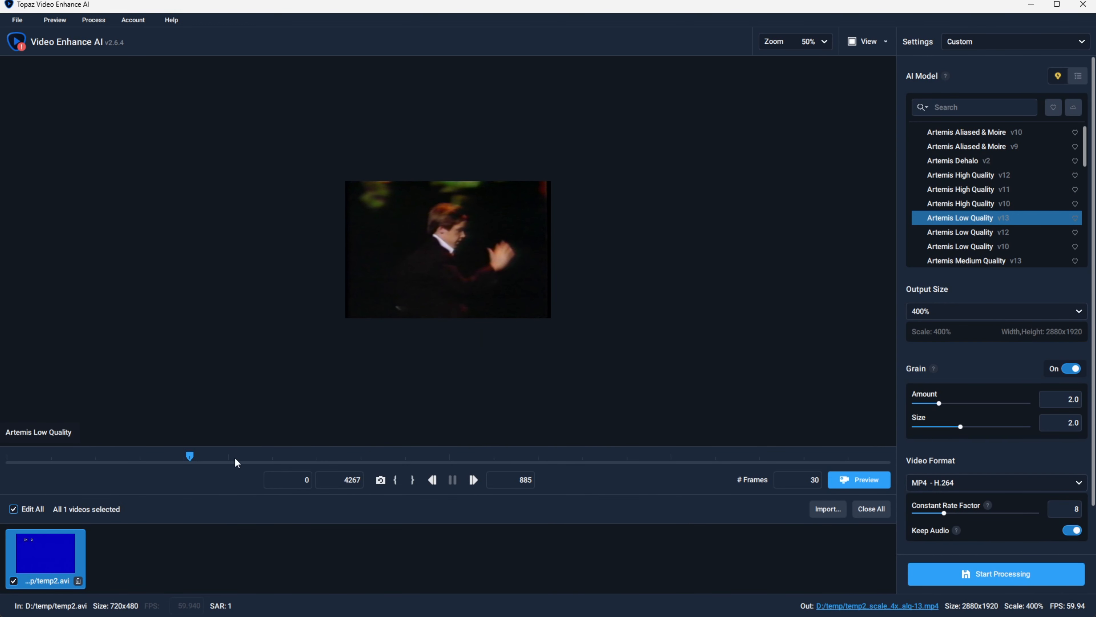
- Scrub to the piano scene near frame 1483, render its preview, then leave the comparison
left_click_drag(189, 455, 210, 456)
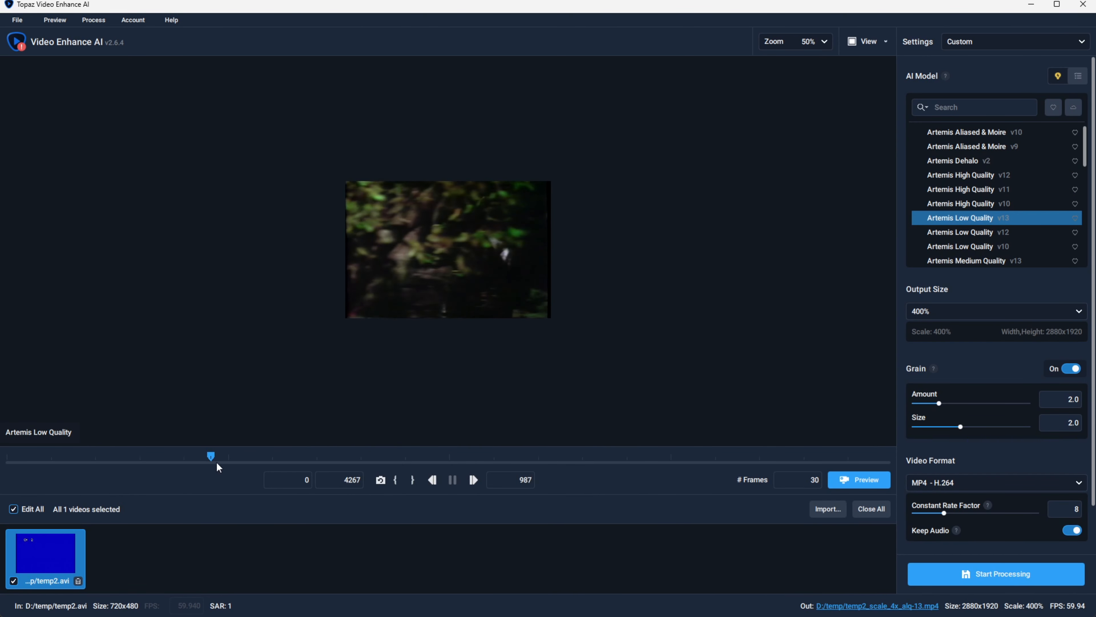
left_click_drag(211, 457, 313, 457)
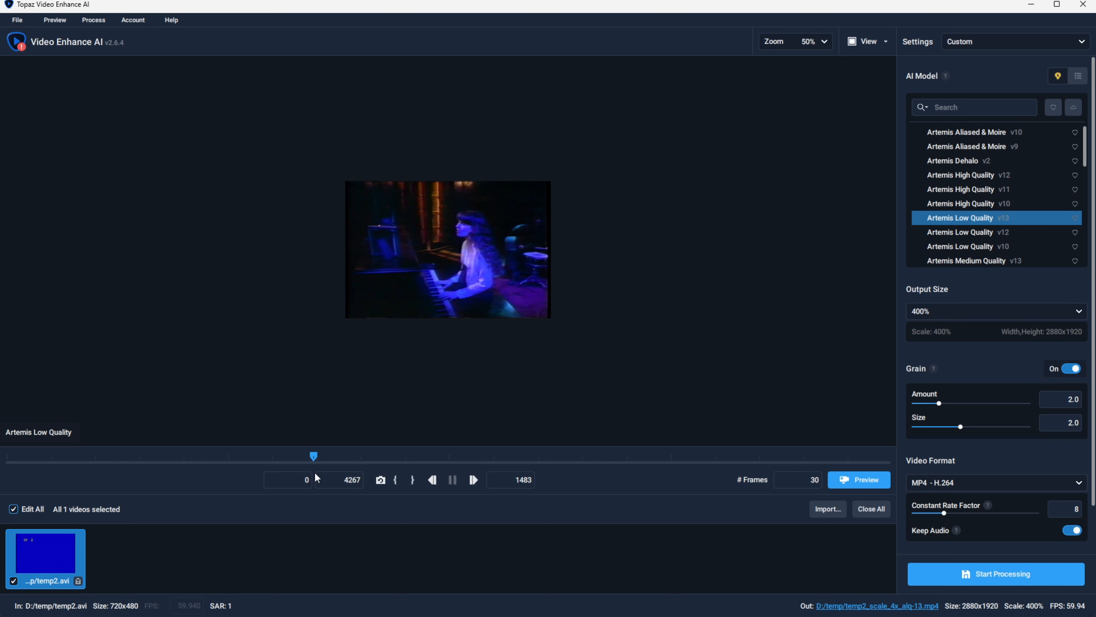
mouse_move(859, 482)
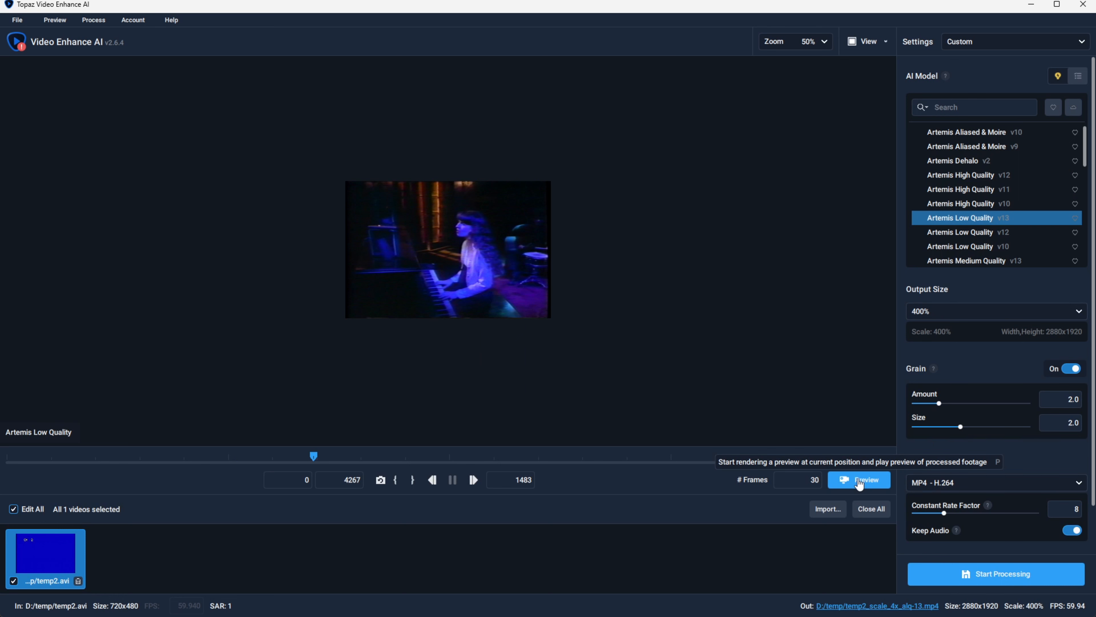
left_click(859, 480)
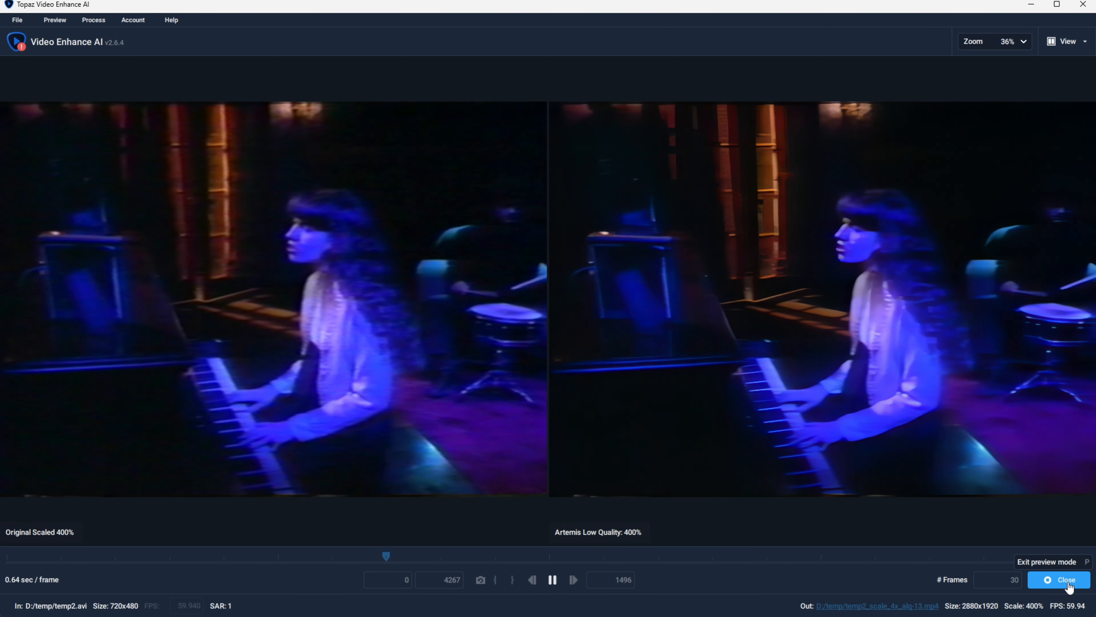
left_click(1065, 579)
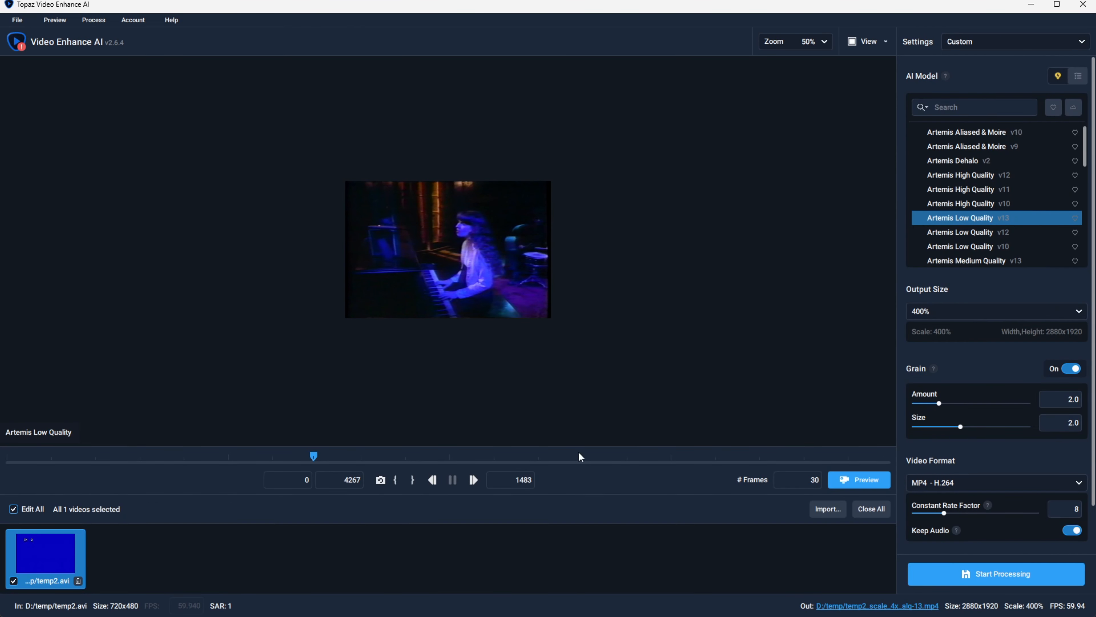
- Scrub to the dark scene near frame 2812 and change the model from Artemis Low Quality v10 to Medium Quality v10
left_click_drag(314, 455, 587, 455)
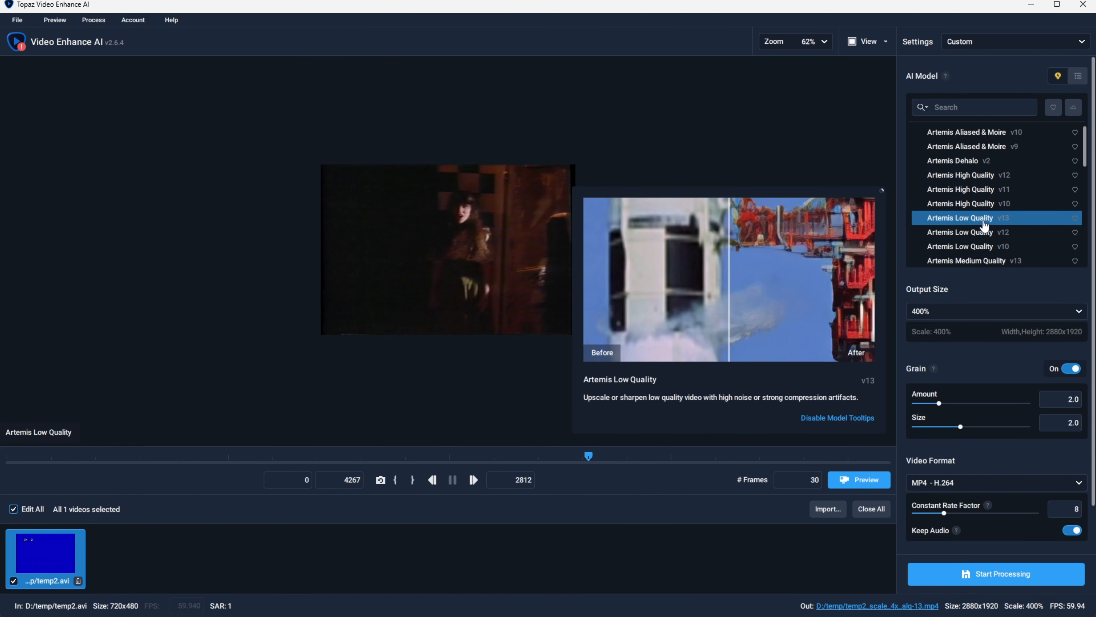
left_click(982, 246)
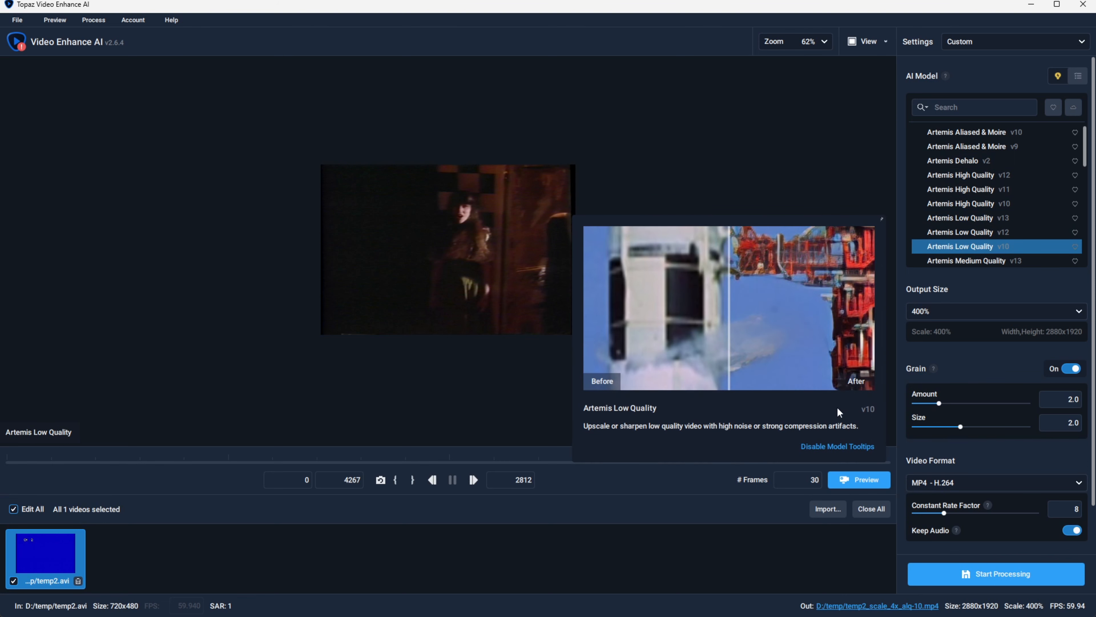
left_click(859, 479)
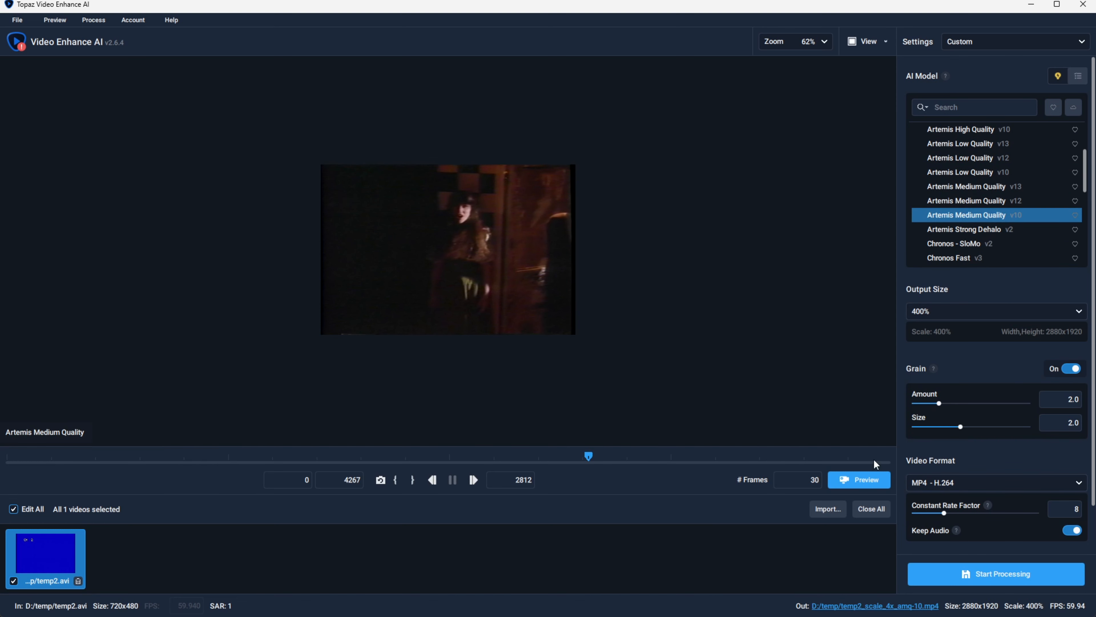
- Render a preview of the dark scene with Artemis Medium Quality v10
left_click(859, 479)
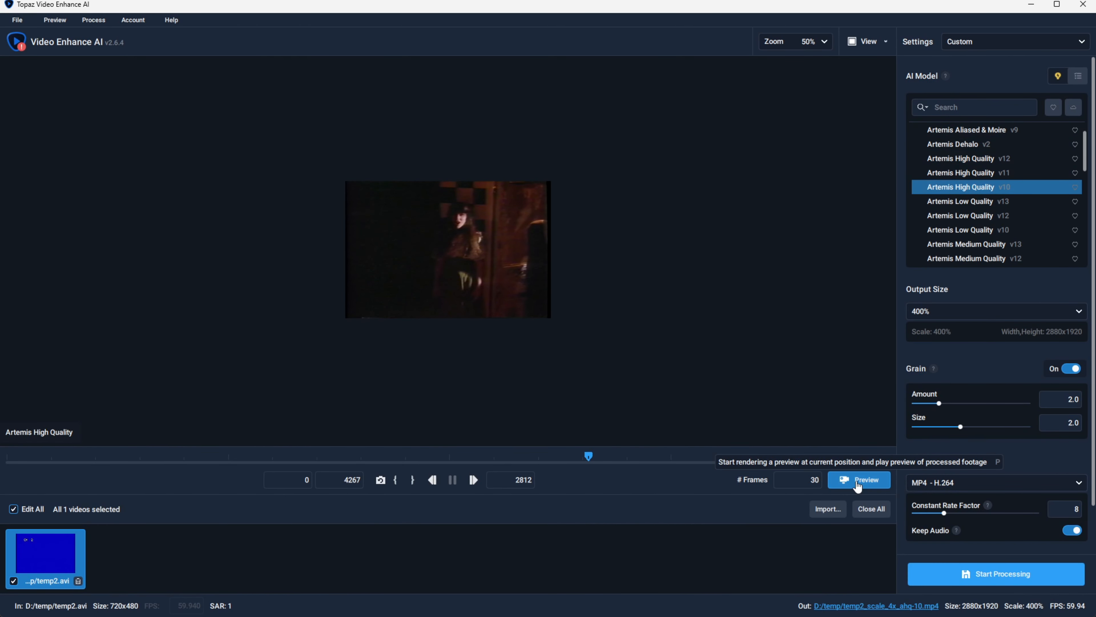
- Render a side-by-side preview of the dark scene with Artemis High Quality v10
left_click(859, 480)
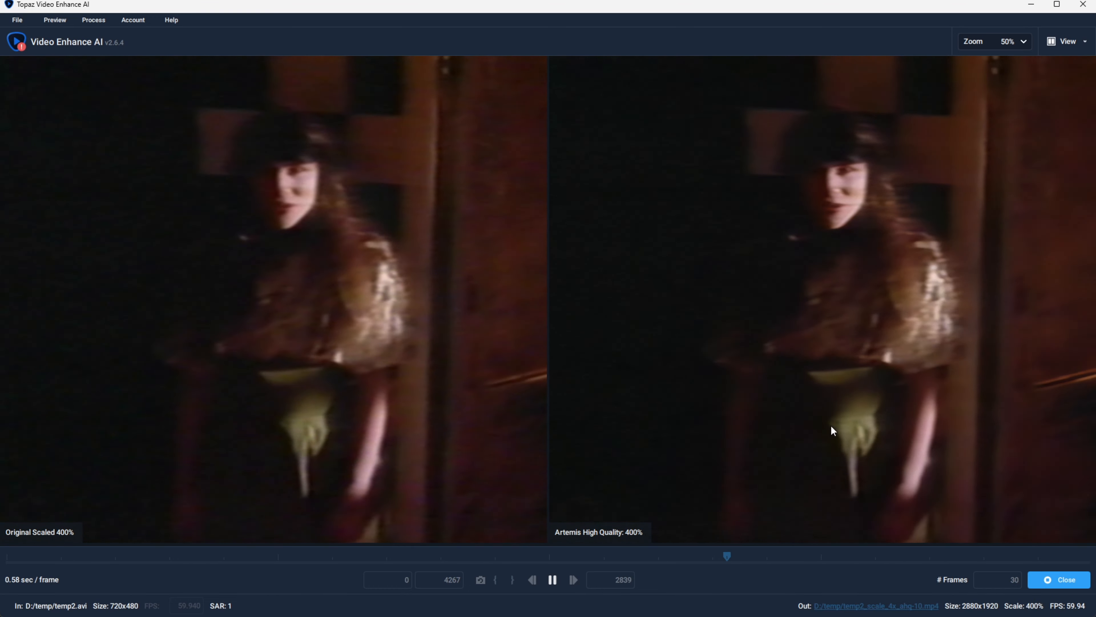
mouse_move(826, 424)
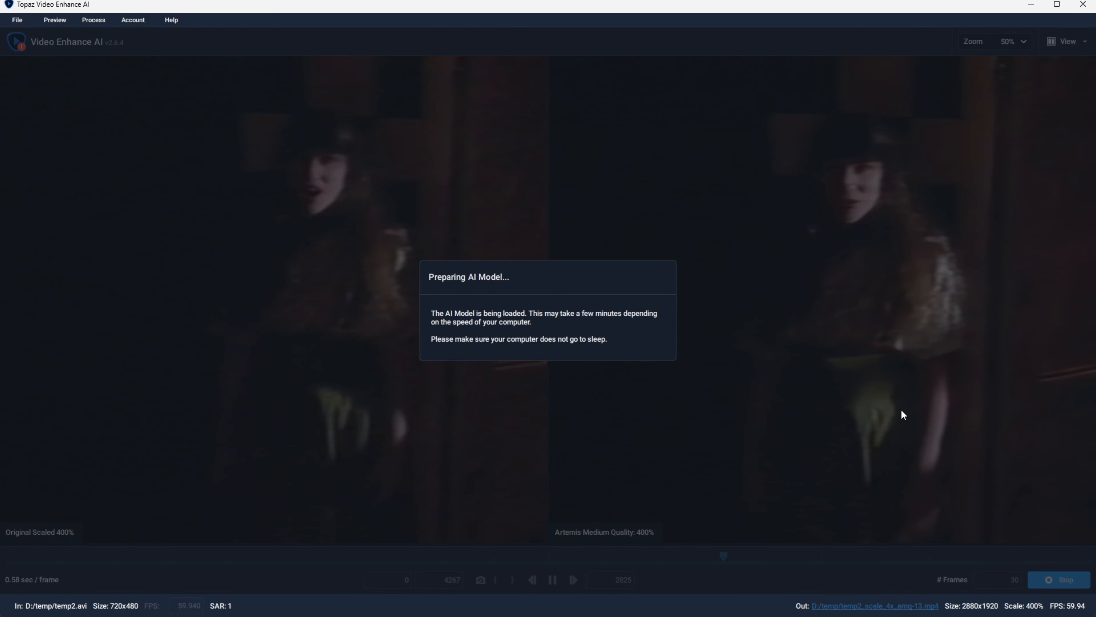
mouse_move(861, 350)
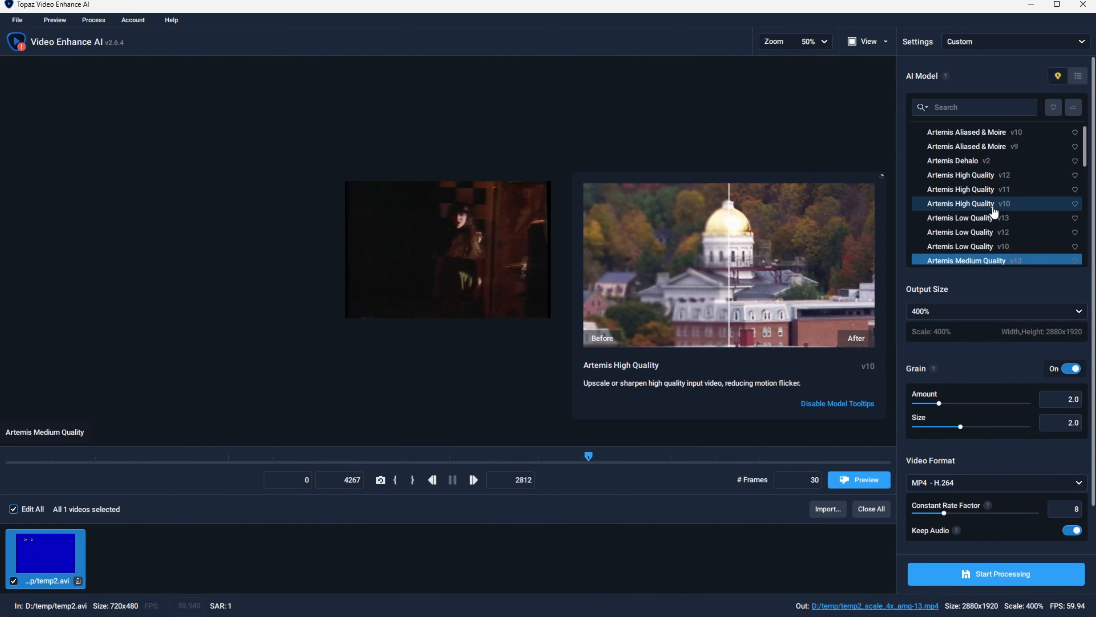
- Choose Artemis Dehalo v2 and start rendering its side-by-side preview
left_click(952, 160)
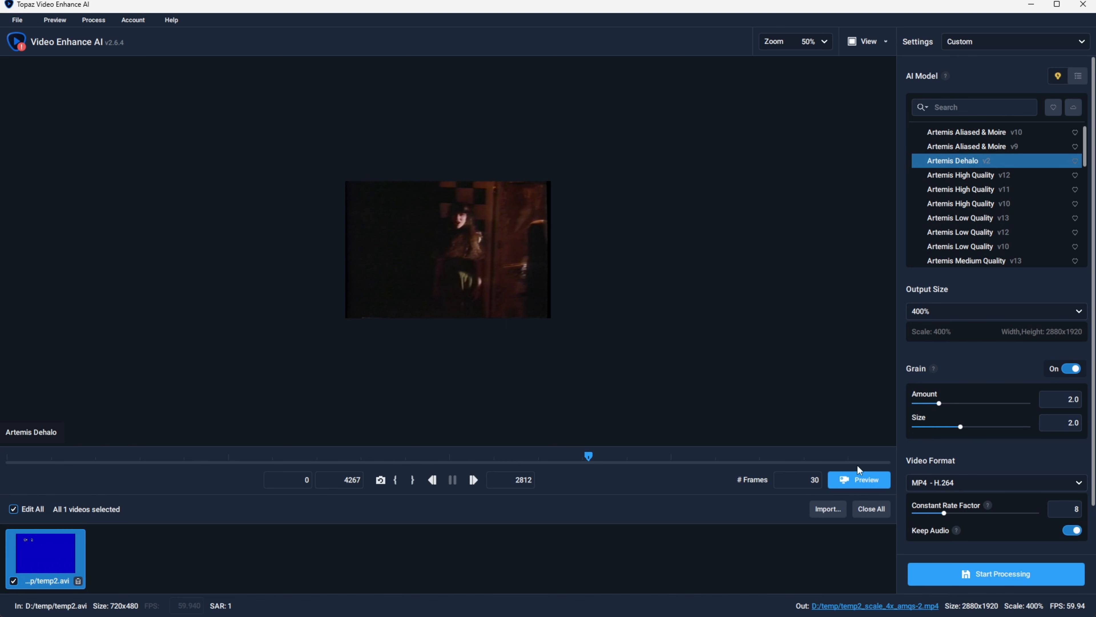
left_click(859, 480)
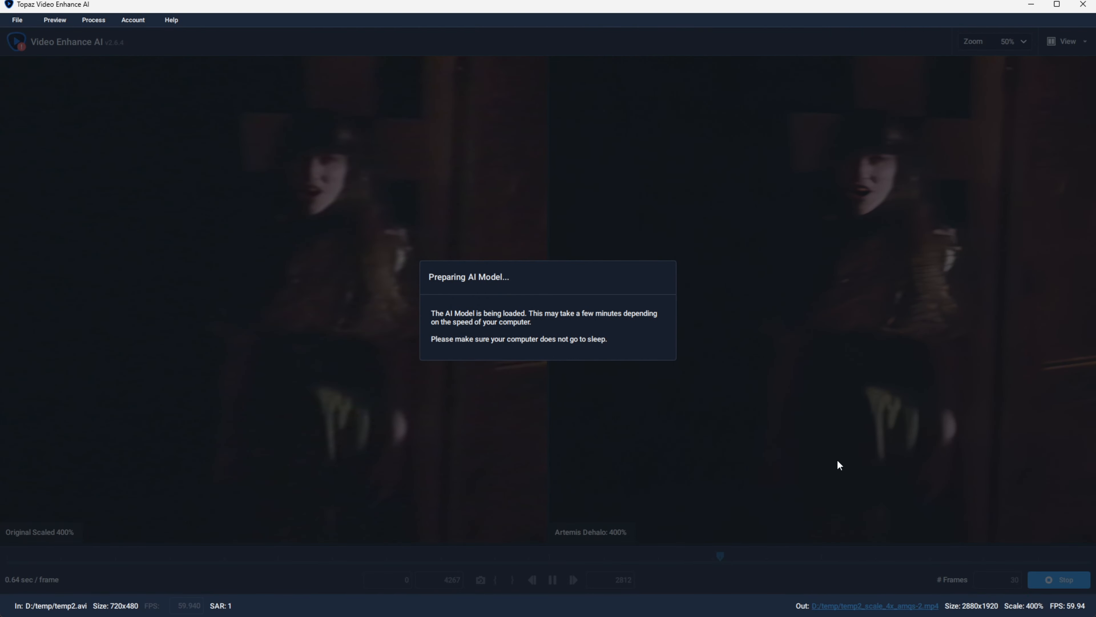
mouse_move(776, 392)
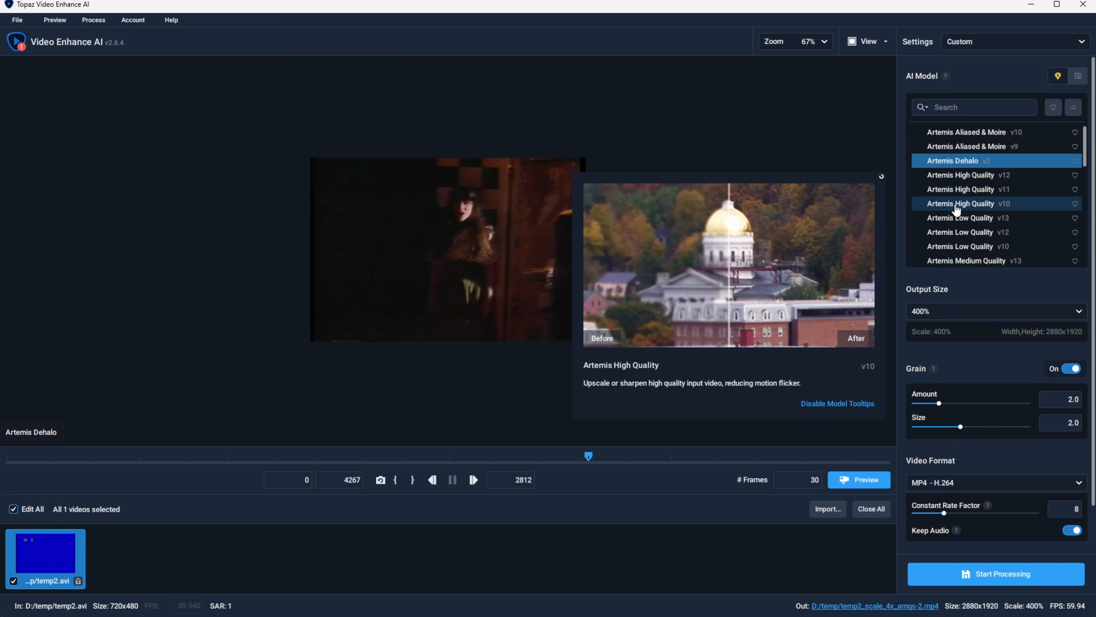
- Choose the Dione Interlaced DV model in version v3 so the upscale also deinterlaces
scroll("down", 3)
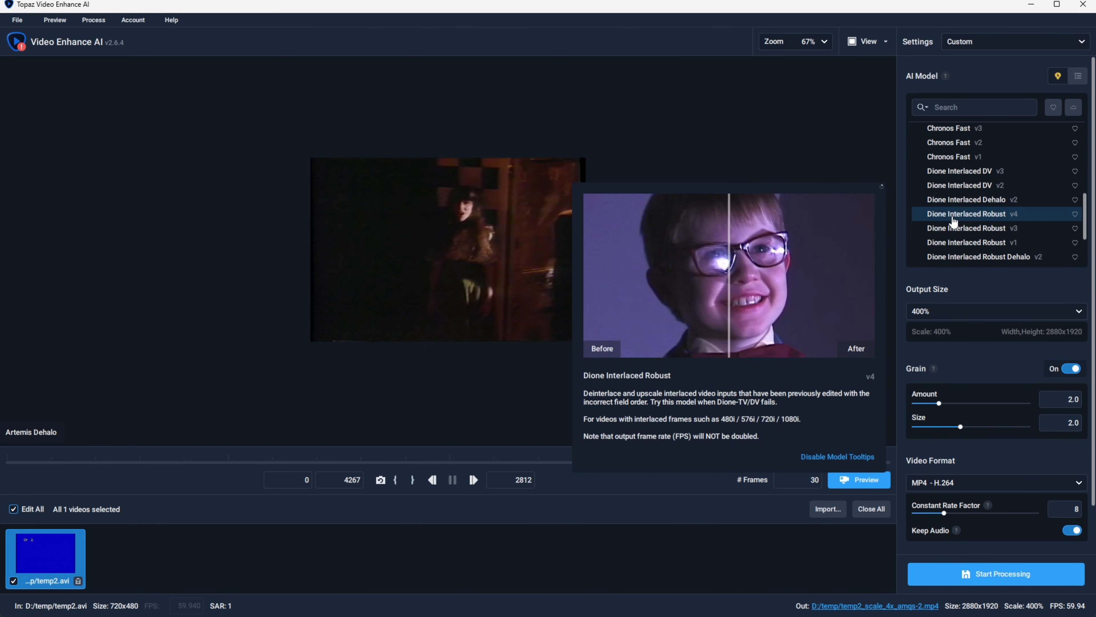
left_click(965, 185)
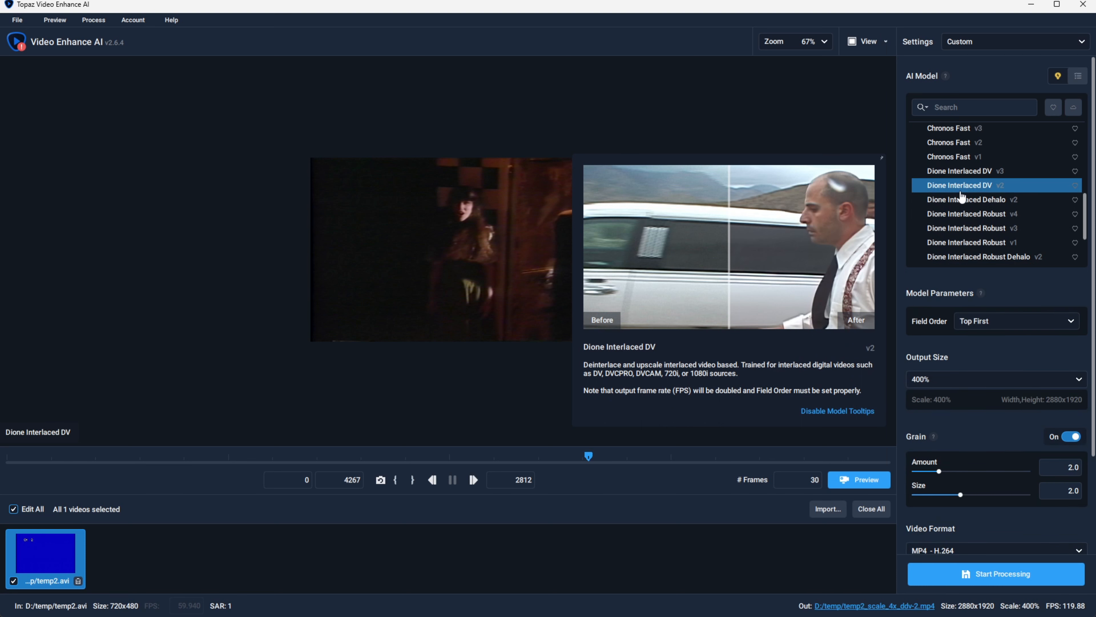
left_click(959, 171)
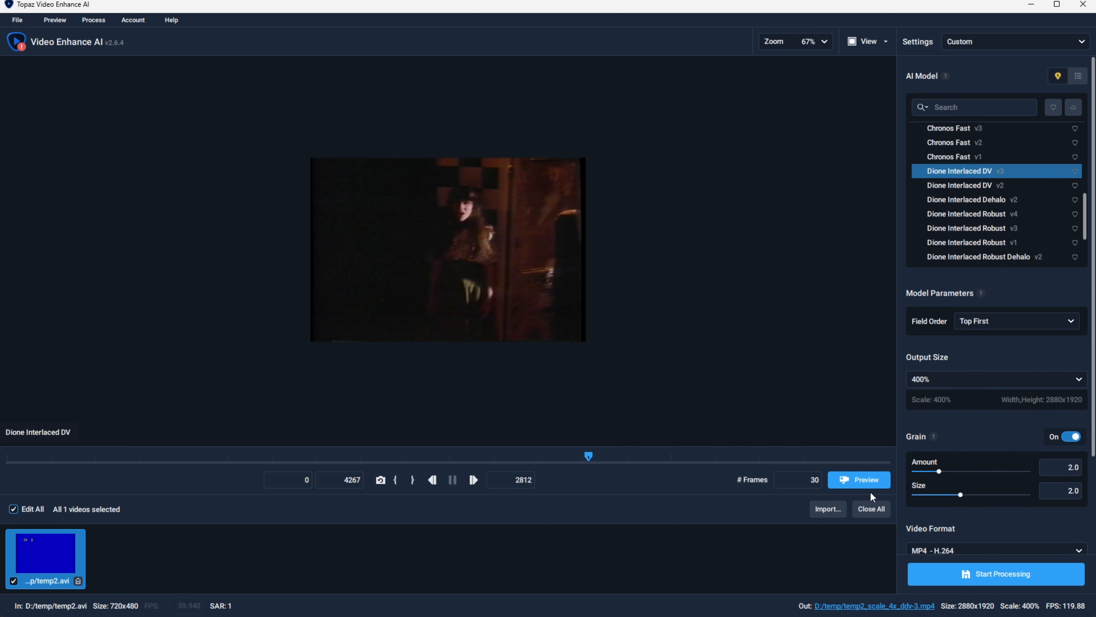
left_click(860, 480)
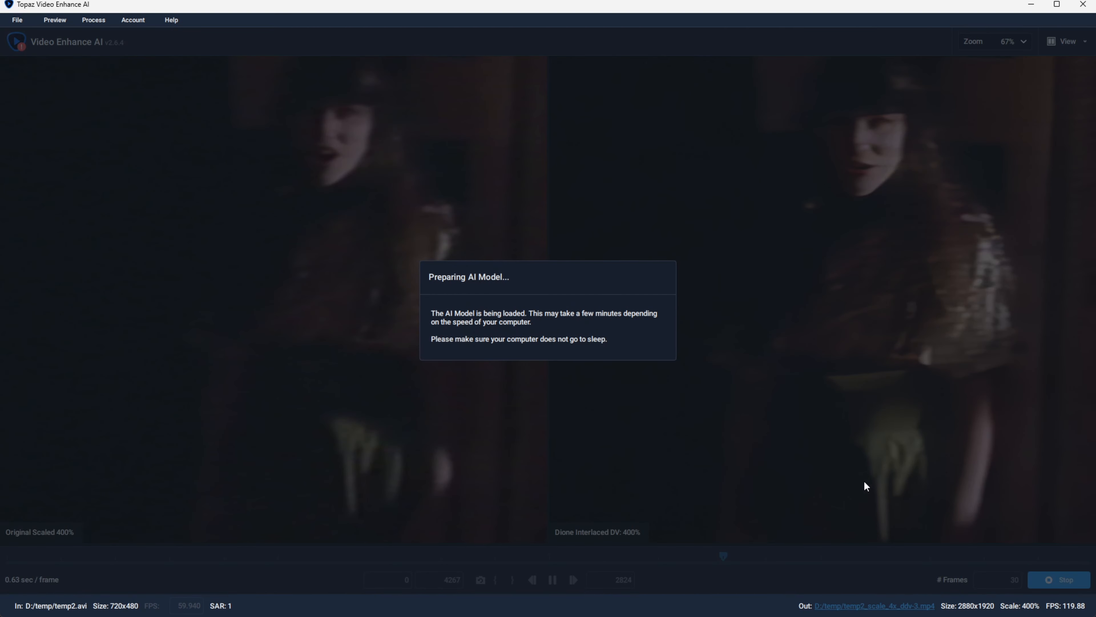
mouse_move(866, 459)
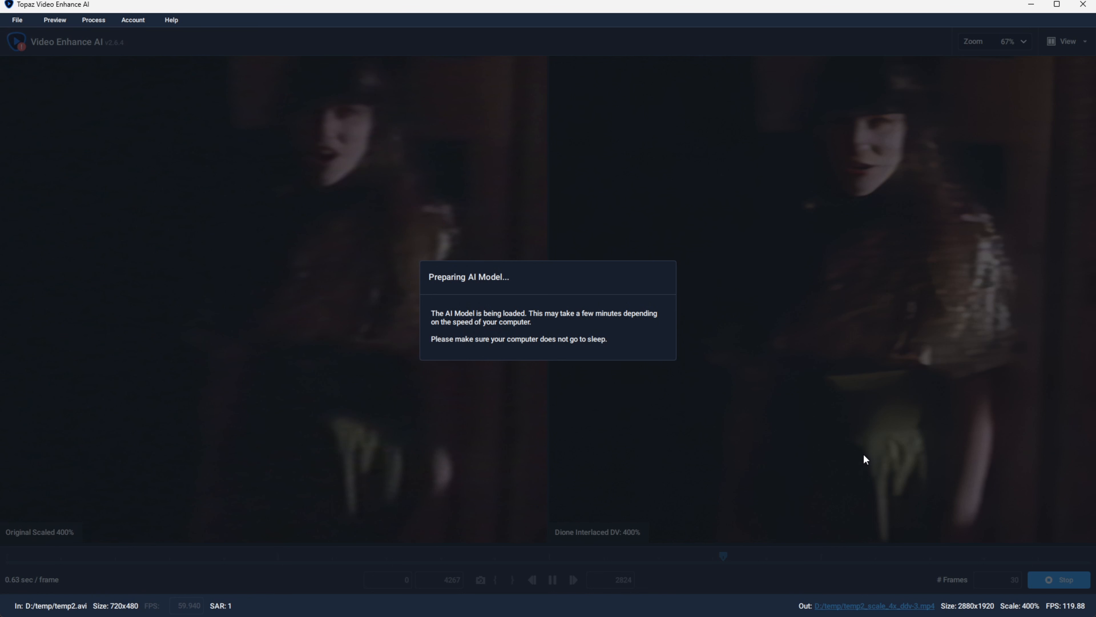
mouse_move(822, 278)
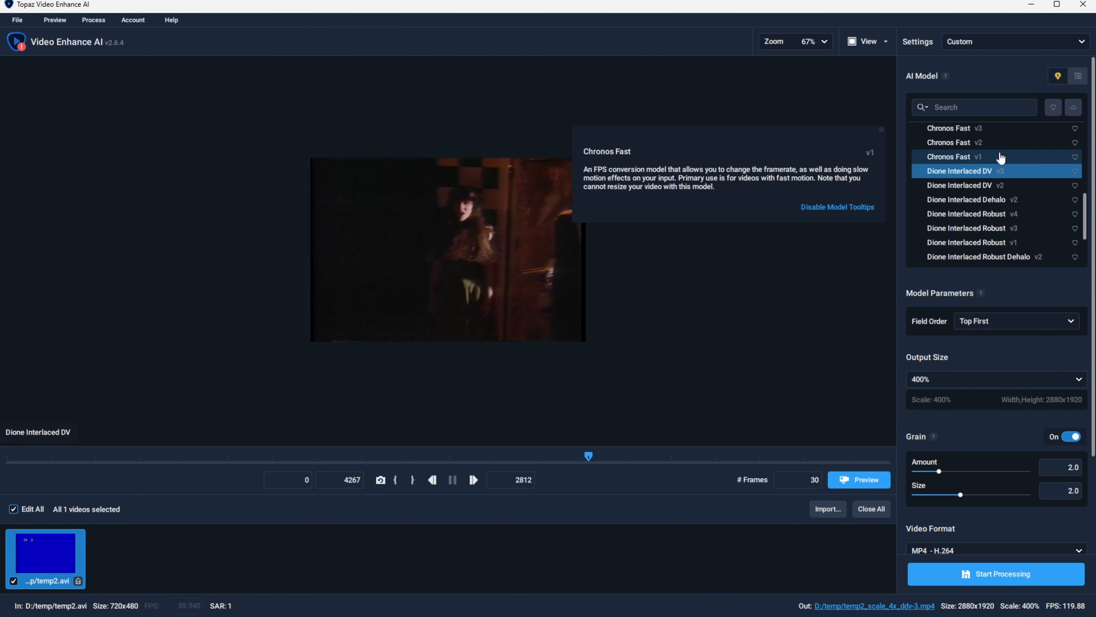
left_click(1012, 41)
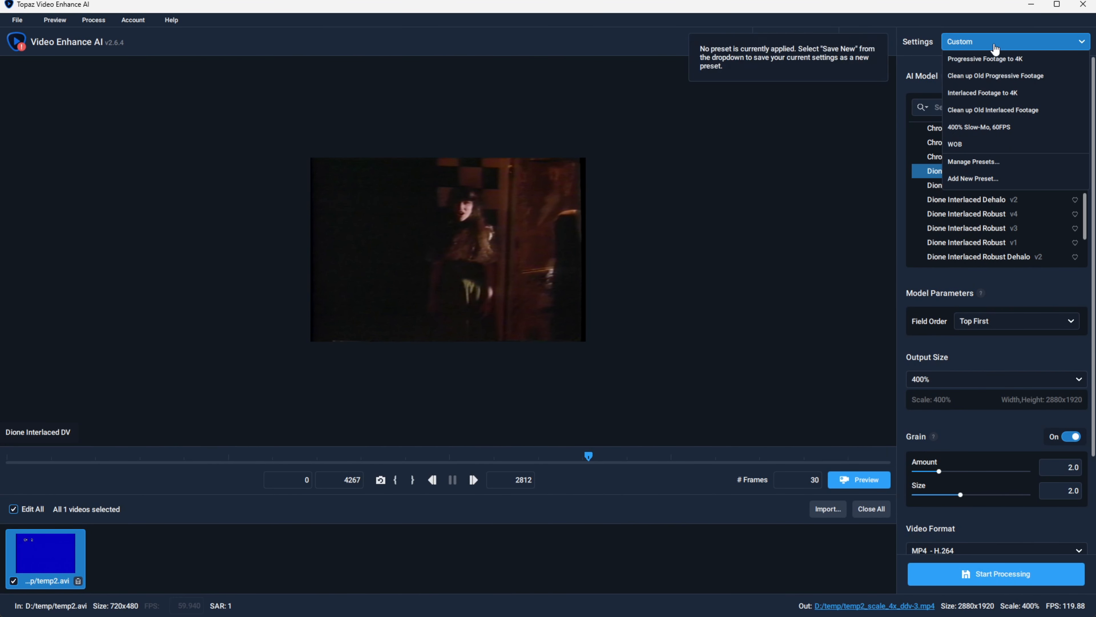
- Choose Proteus - Fine Tune v3 as the AI model and start a preview of it
left_click(954, 143)
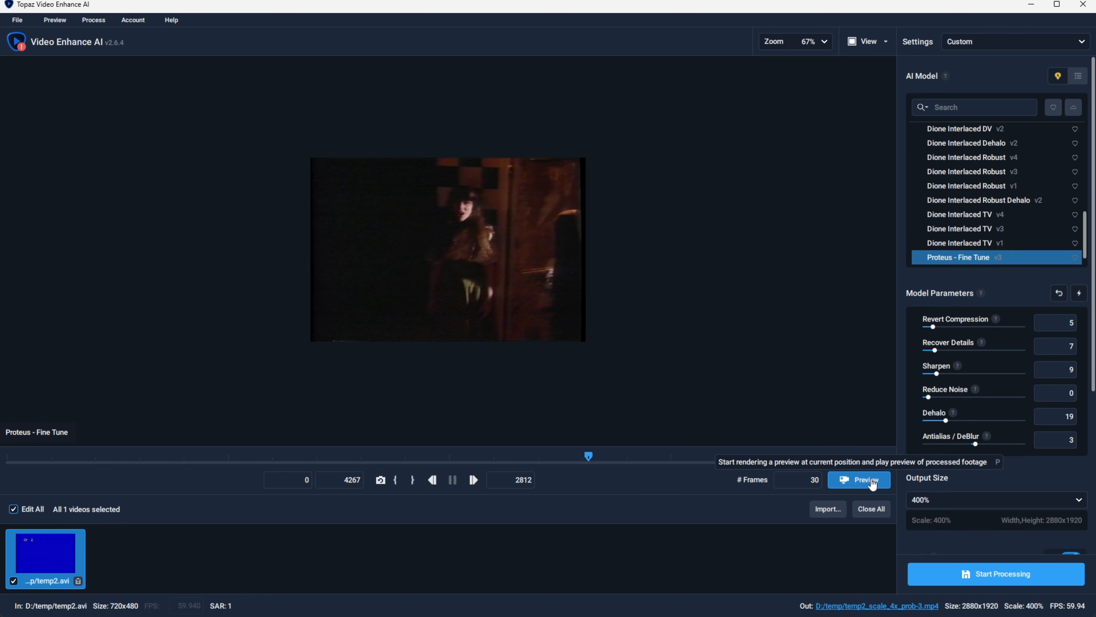
left_click(859, 479)
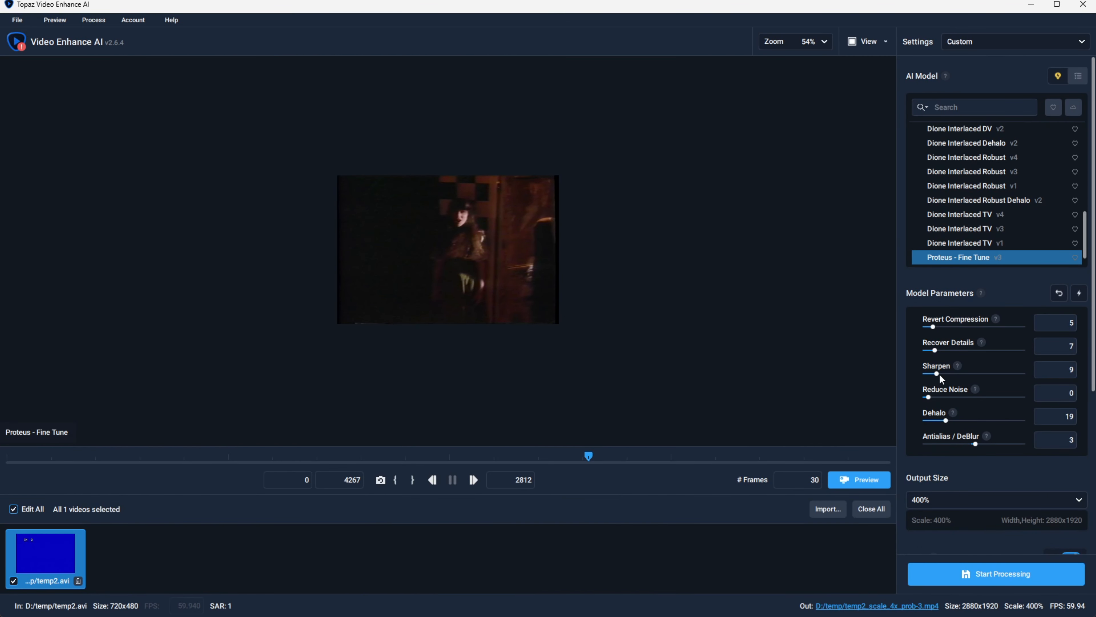
- Raise Proteus Sharpen to 54, render a side-by-side preview, then return to the editor
left_click_drag(936, 374, 979, 373)
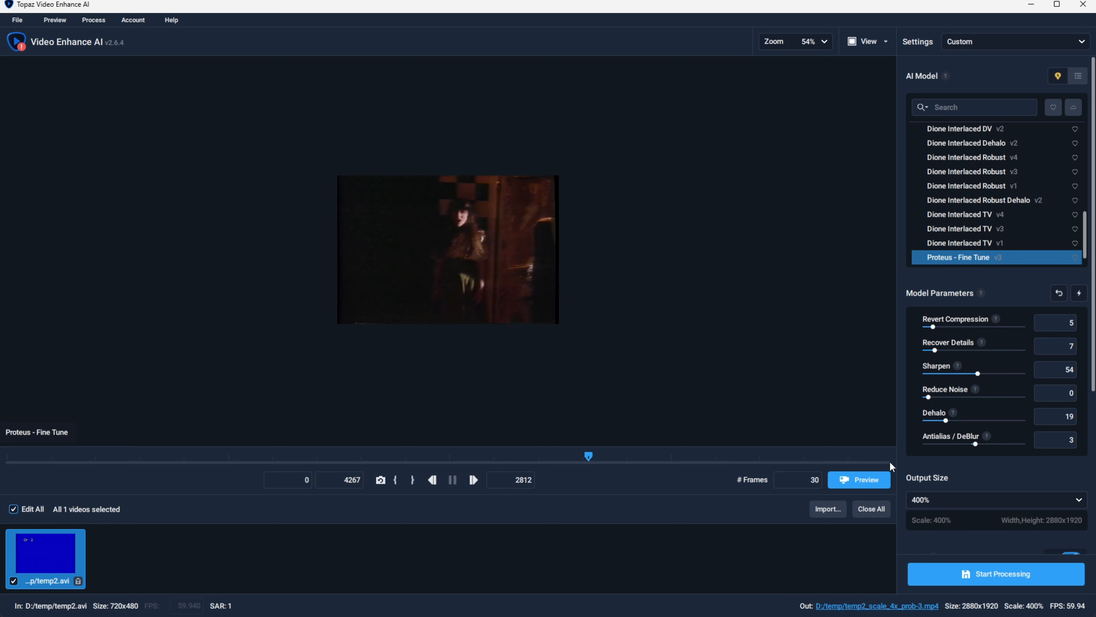
left_click(860, 480)
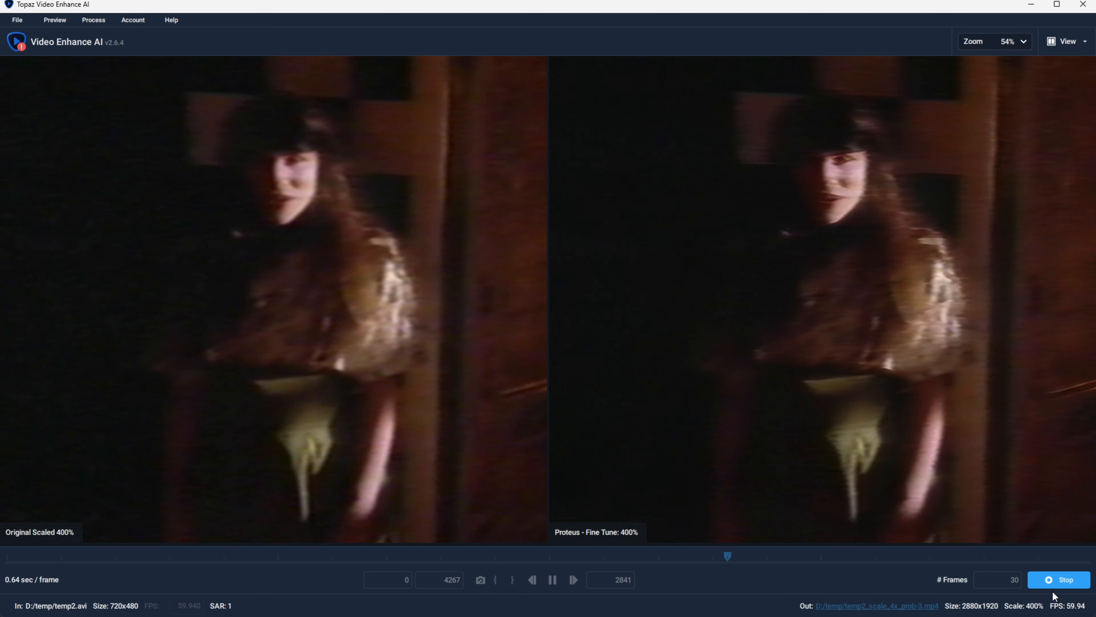
left_click(1061, 579)
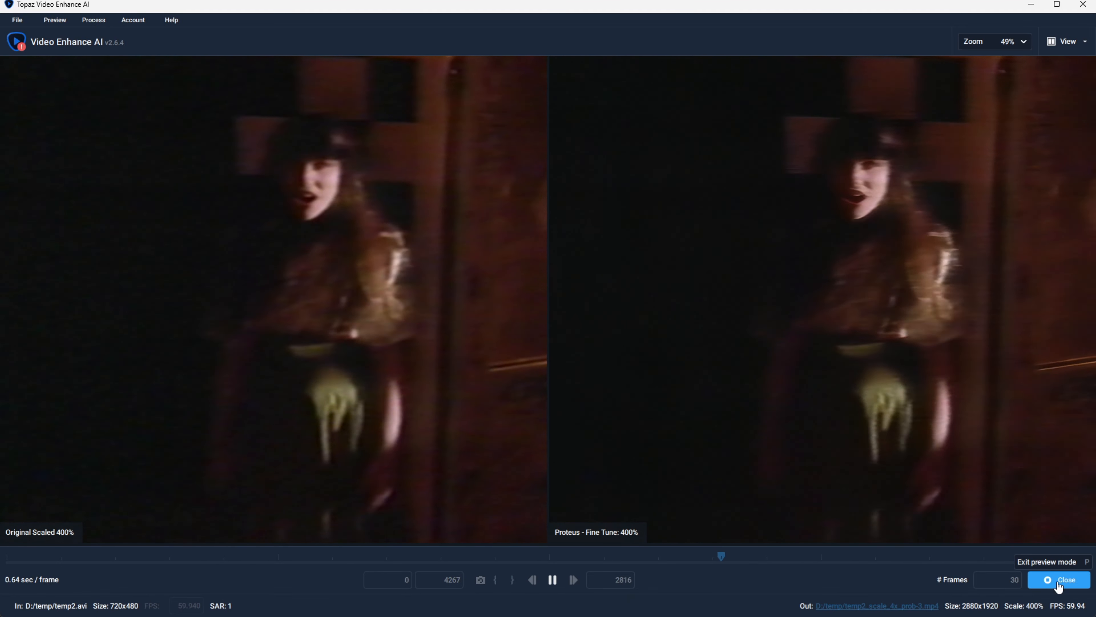
left_click(1046, 561)
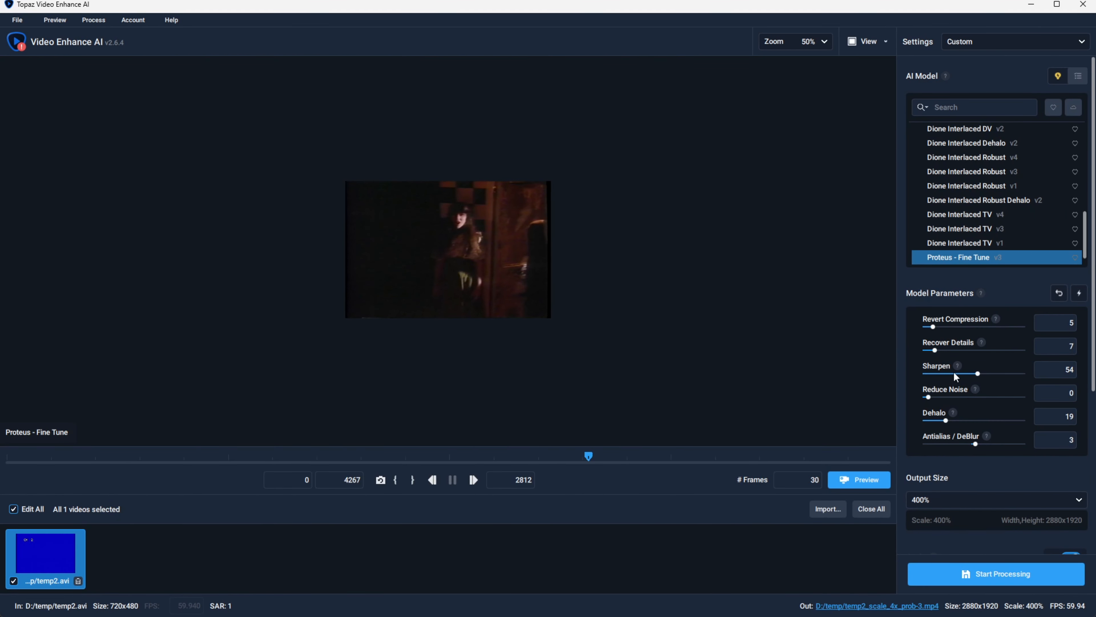
- Retune Proteus: Sharpen 34, Recover Details 24, Reduce Noise 8, Dehalo 12
left_click_drag(978, 373, 958, 373)
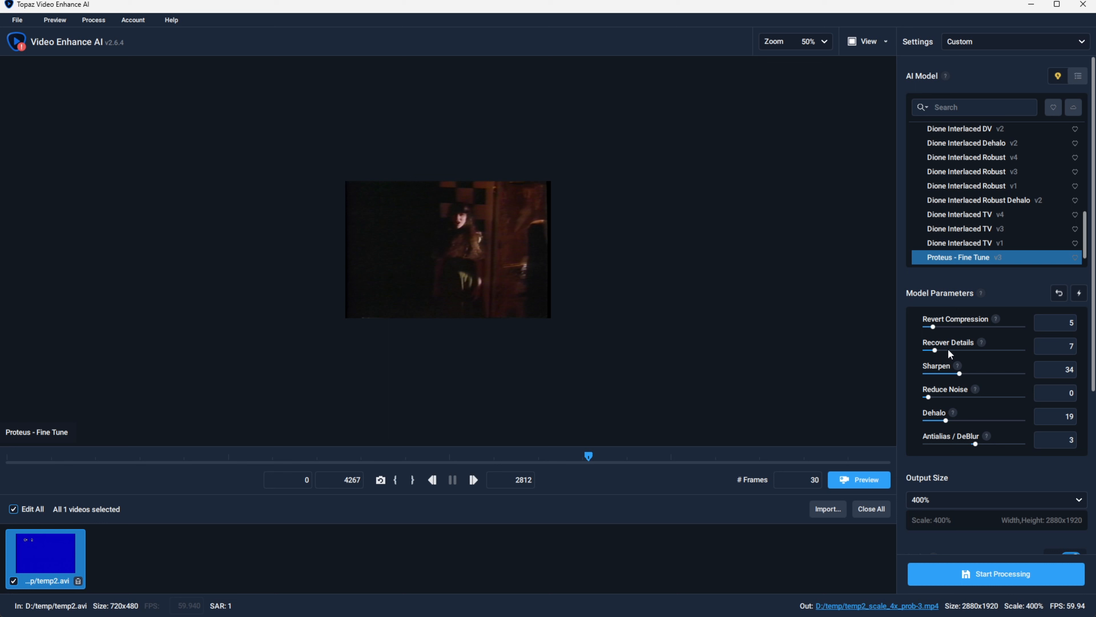
left_click_drag(934, 349, 950, 350)
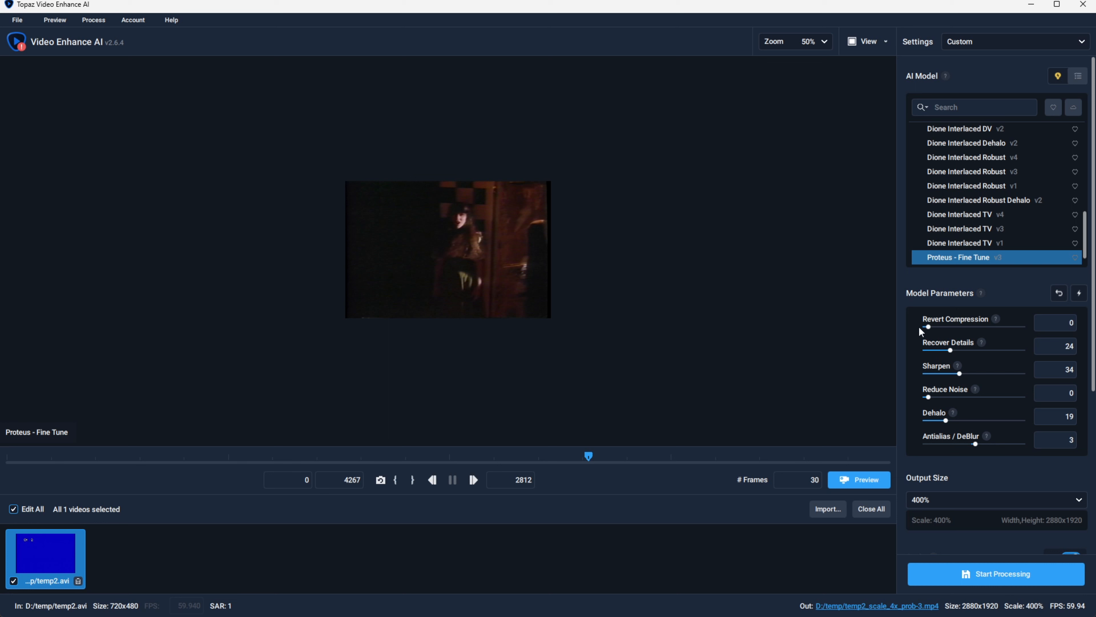
left_click_drag(928, 397, 933, 396)
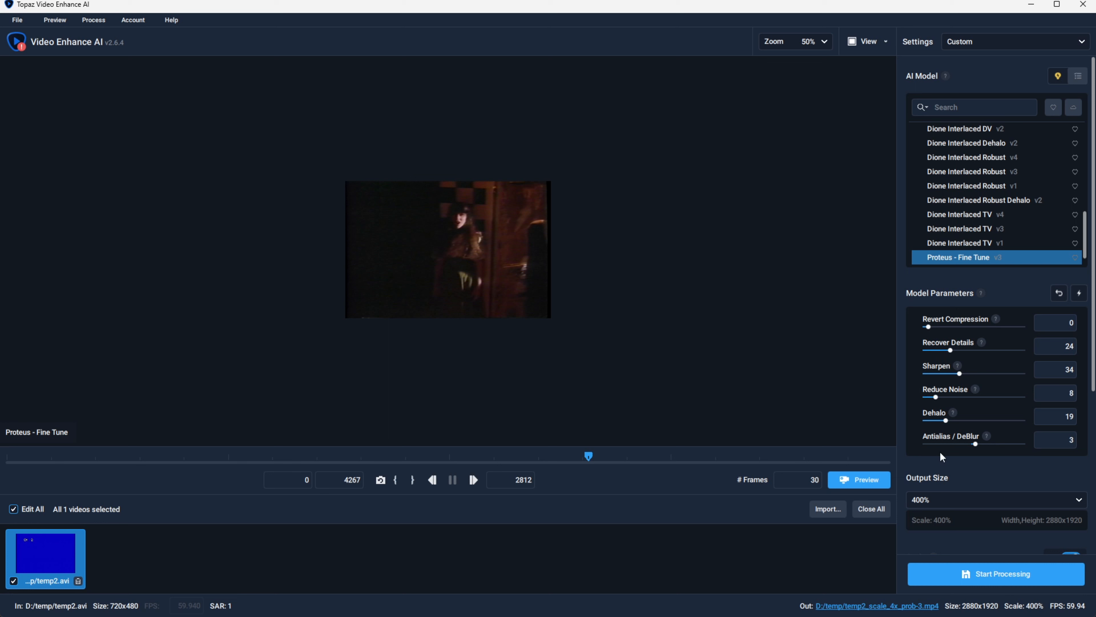
left_click_drag(947, 419, 940, 420)
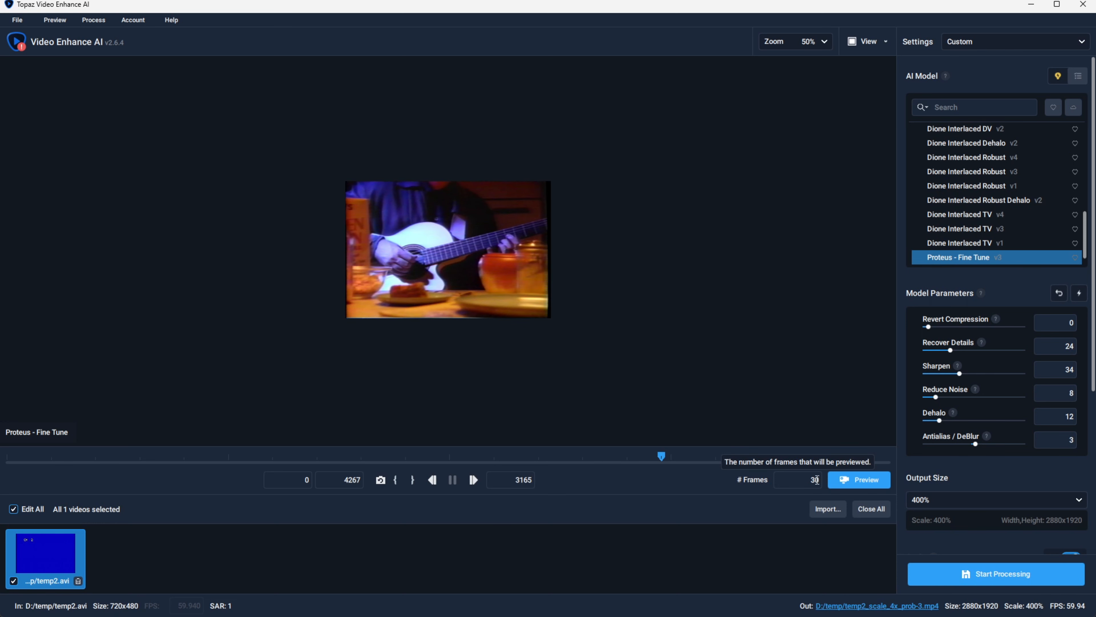
left_click(859, 480)
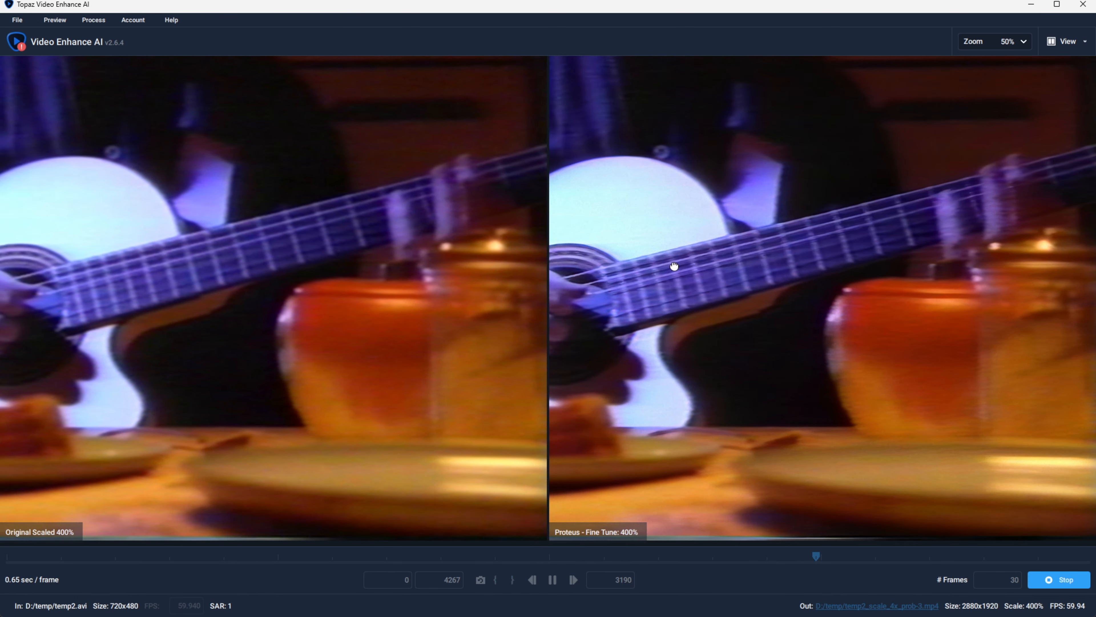
left_click(572, 579)
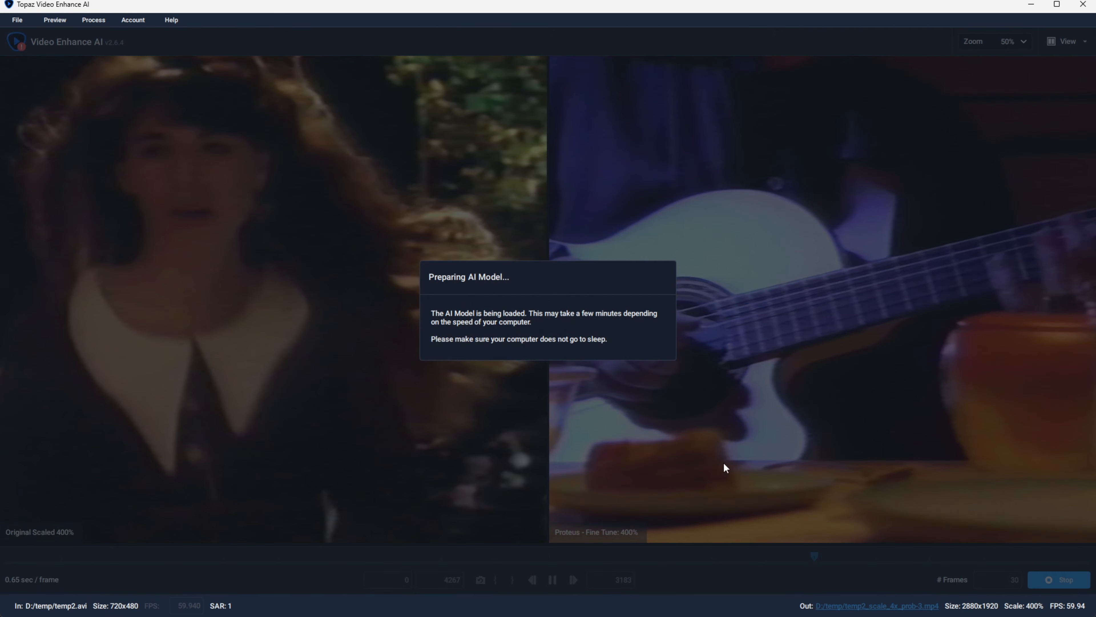
mouse_move(716, 461)
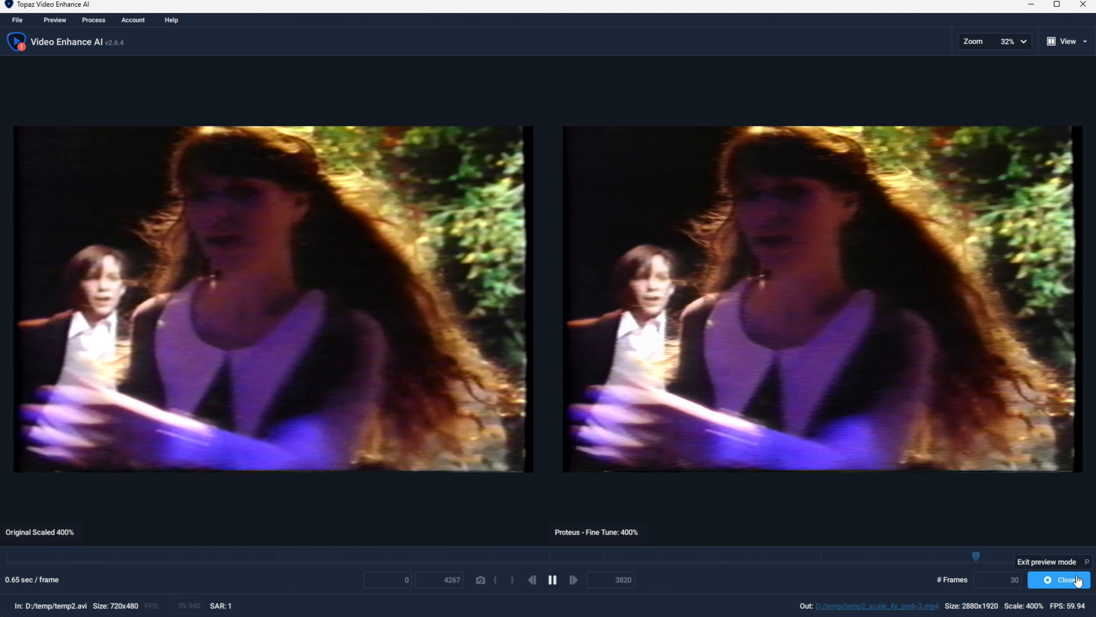
left_click(1046, 562)
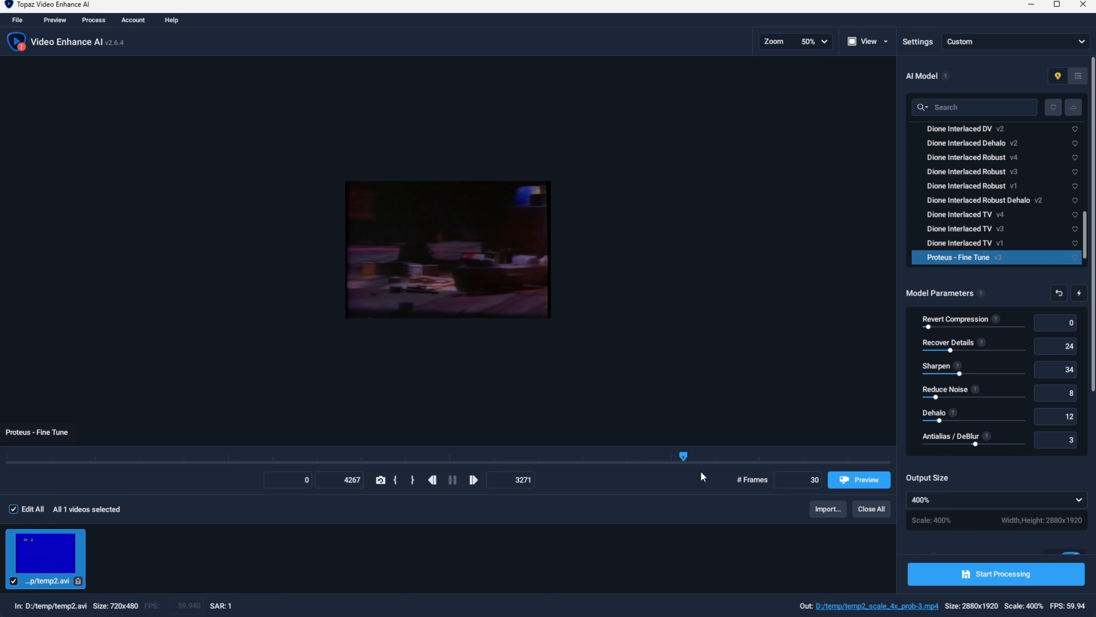
- Scrub through the band, checkered-floor and portrait scenes, settle on the piano scene at frame 1549 and preview it
left_click_drag(683, 455, 787, 455)
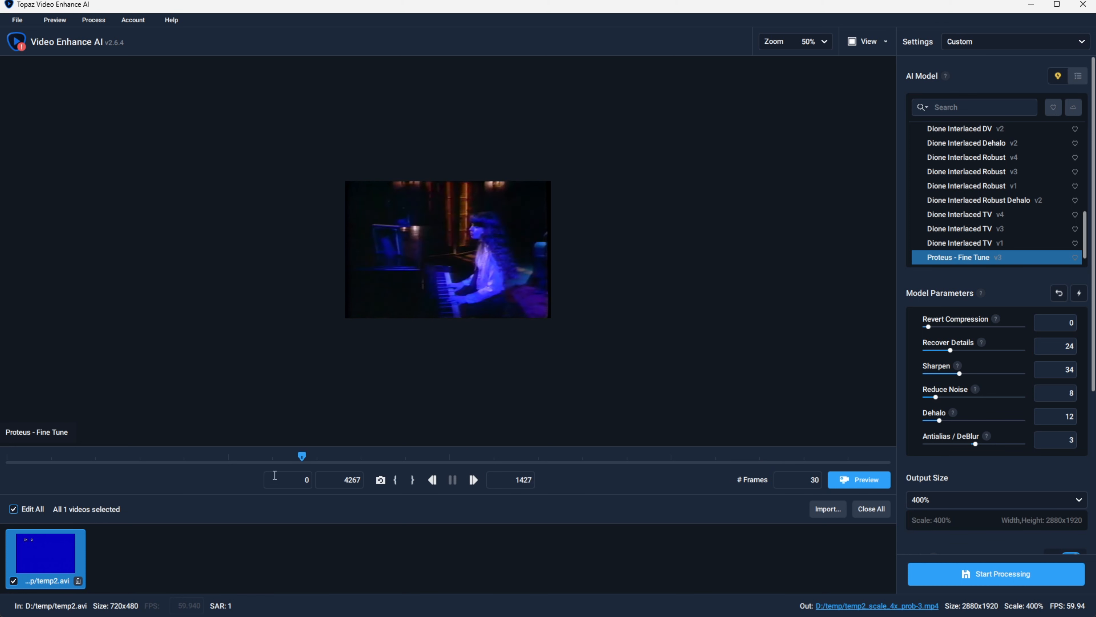
left_click_drag(301, 456, 169, 455)
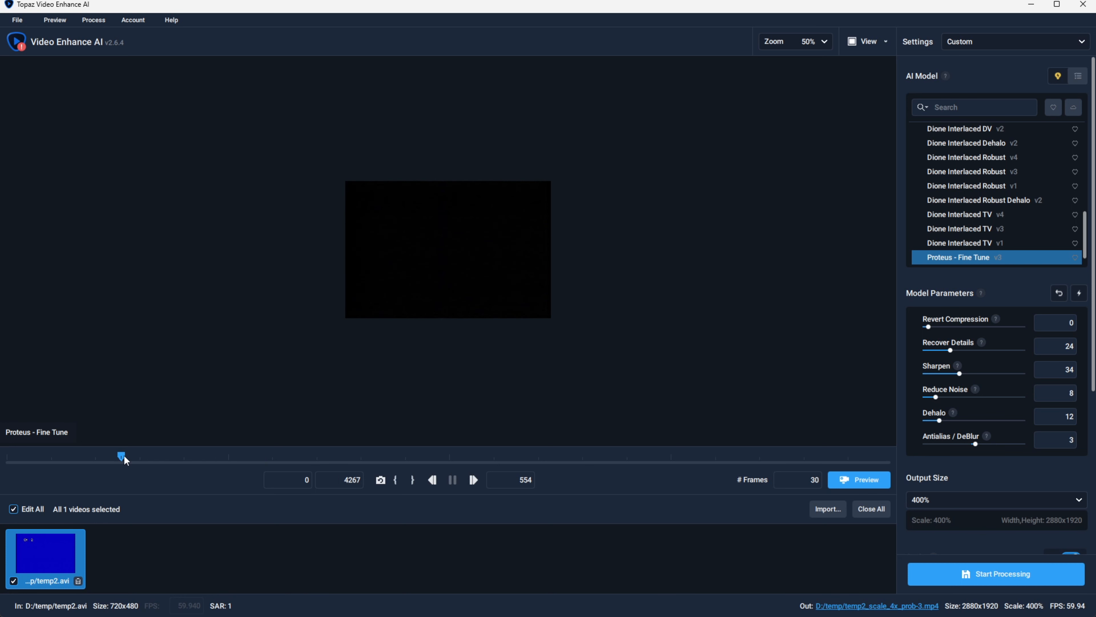
left_click_drag(123, 458, 377, 457)
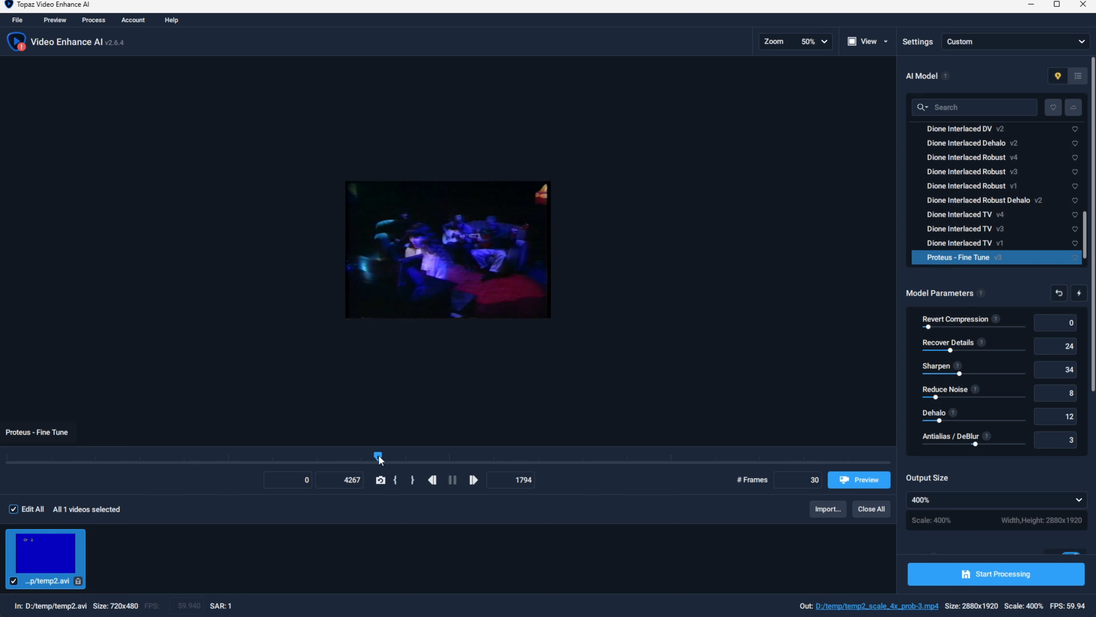
left_click_drag(377, 456, 499, 456)
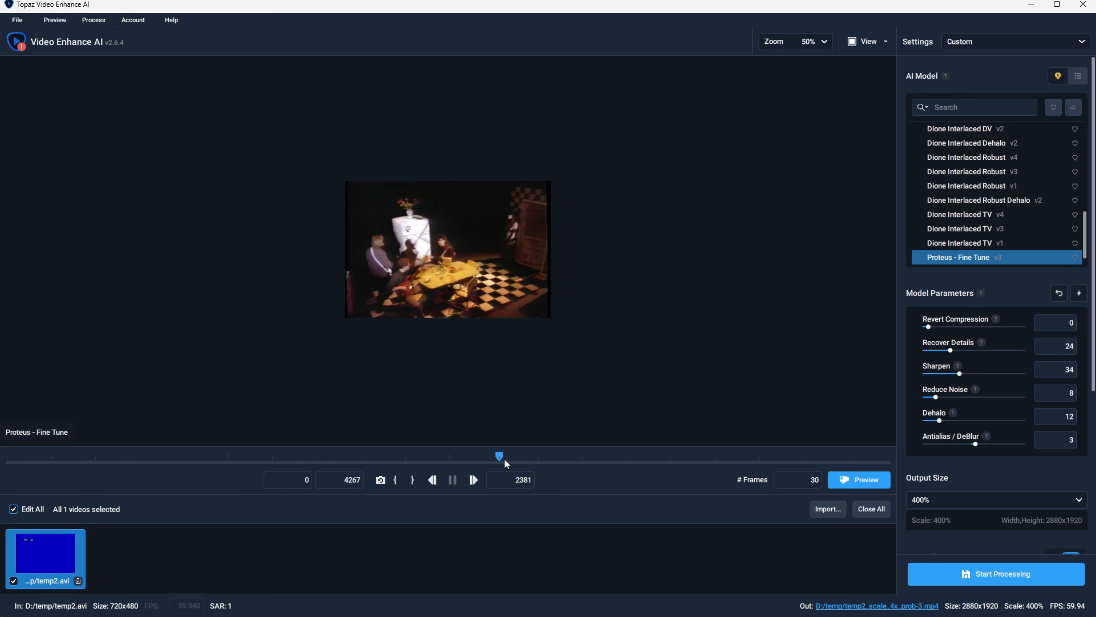
left_click_drag(498, 455, 628, 456)
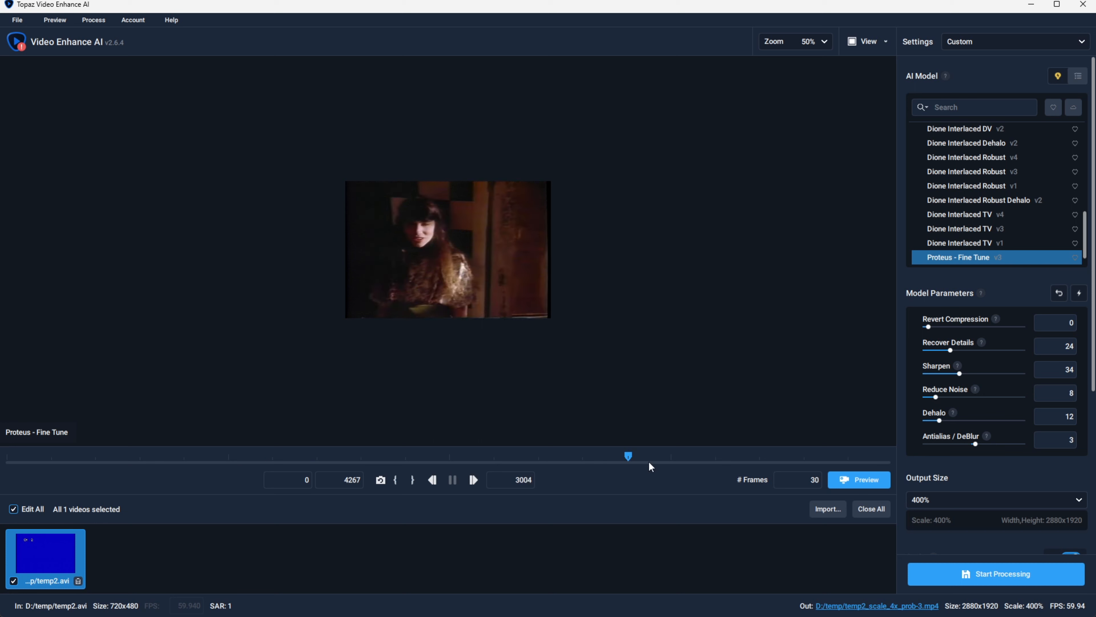
left_click_drag(628, 456, 455, 456)
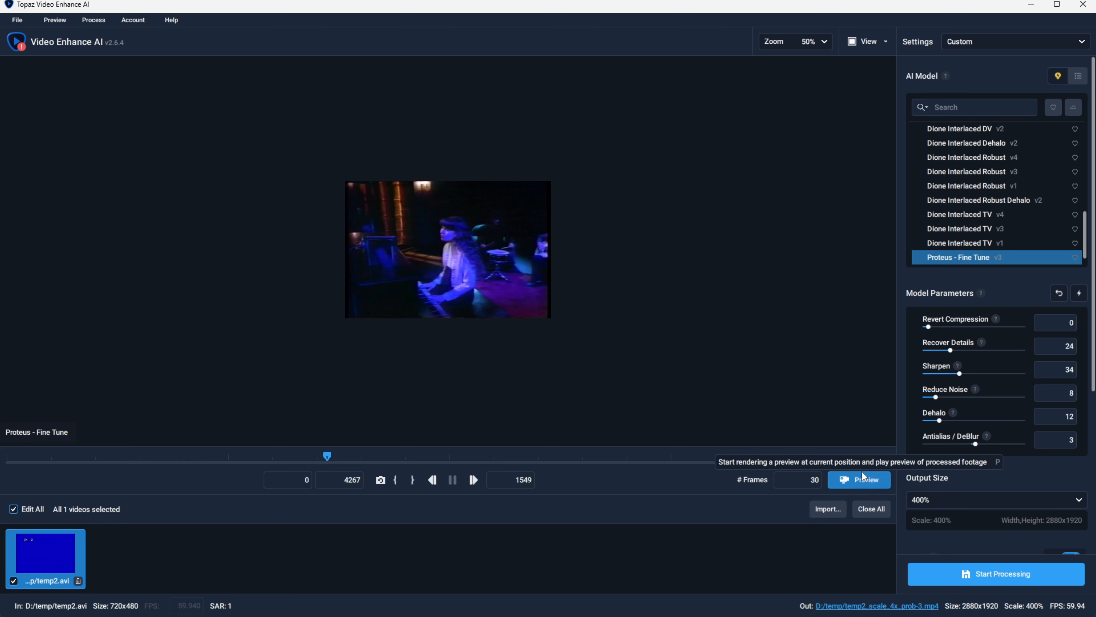
left_click(859, 479)
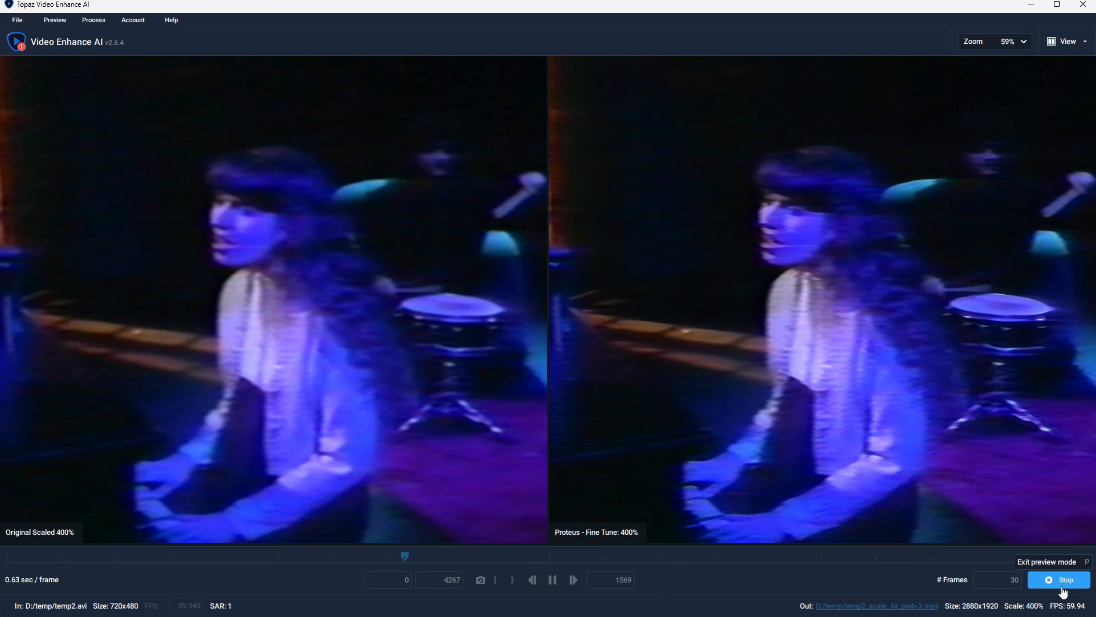
- Raise Reduce Noise to 39, Sharpen to 38 and Recover Details to 34, then preview the result side by side
left_click(1065, 580)
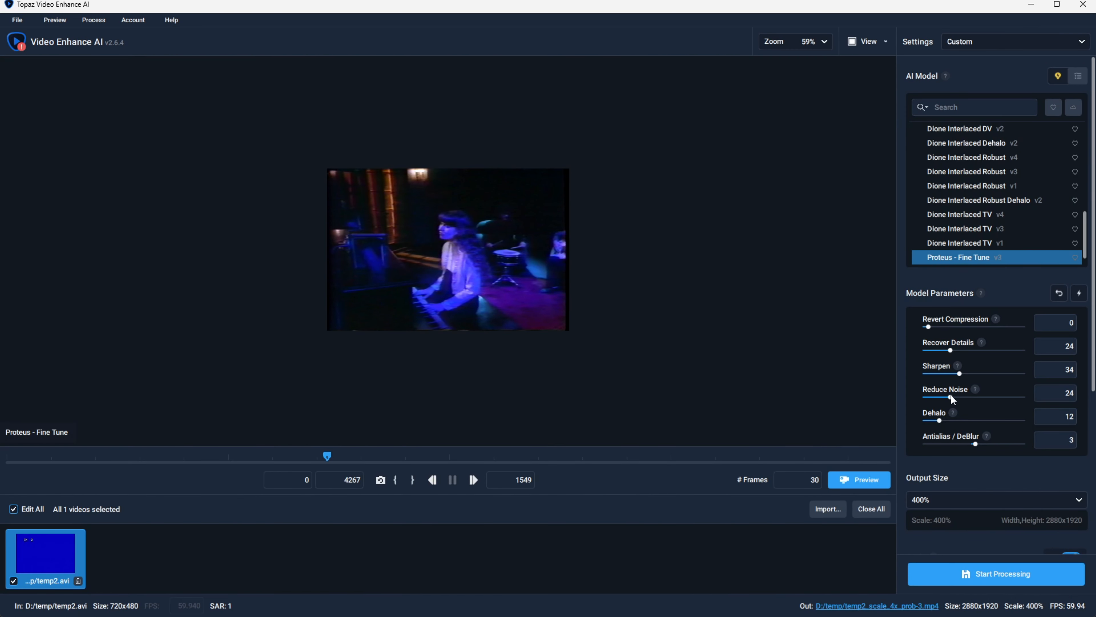
left_click(859, 480)
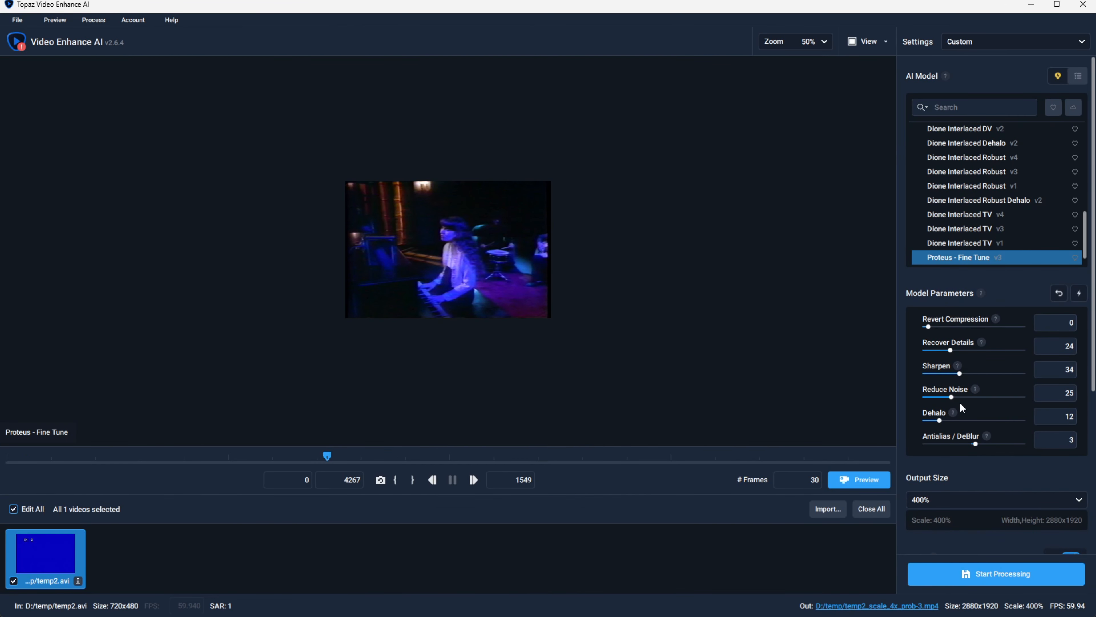
left_click_drag(950, 397, 964, 397)
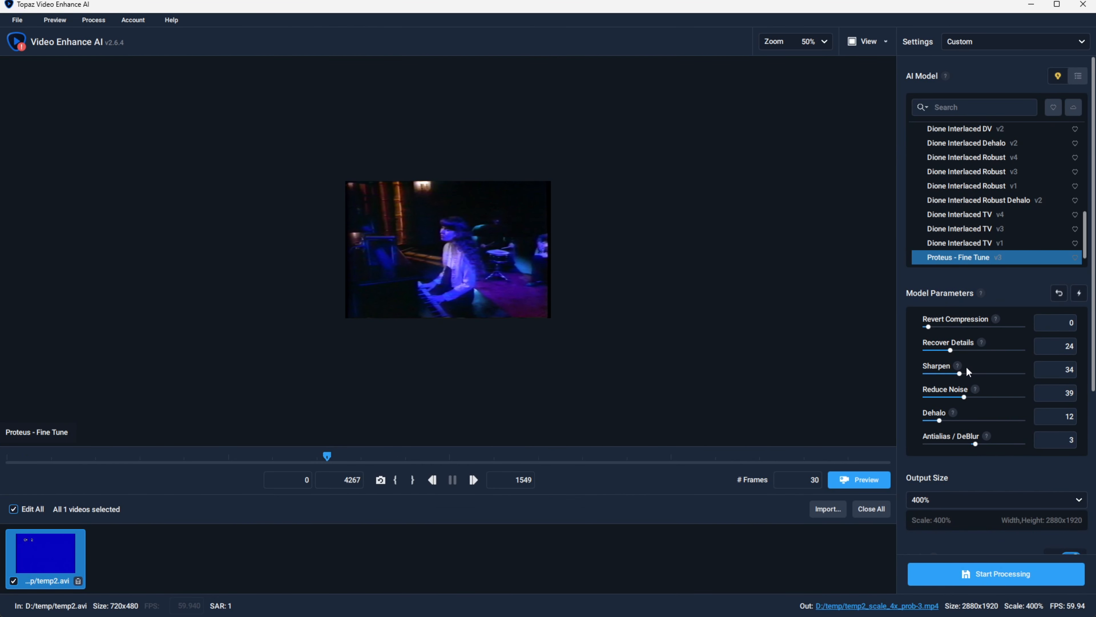
left_click_drag(959, 373, 963, 373)
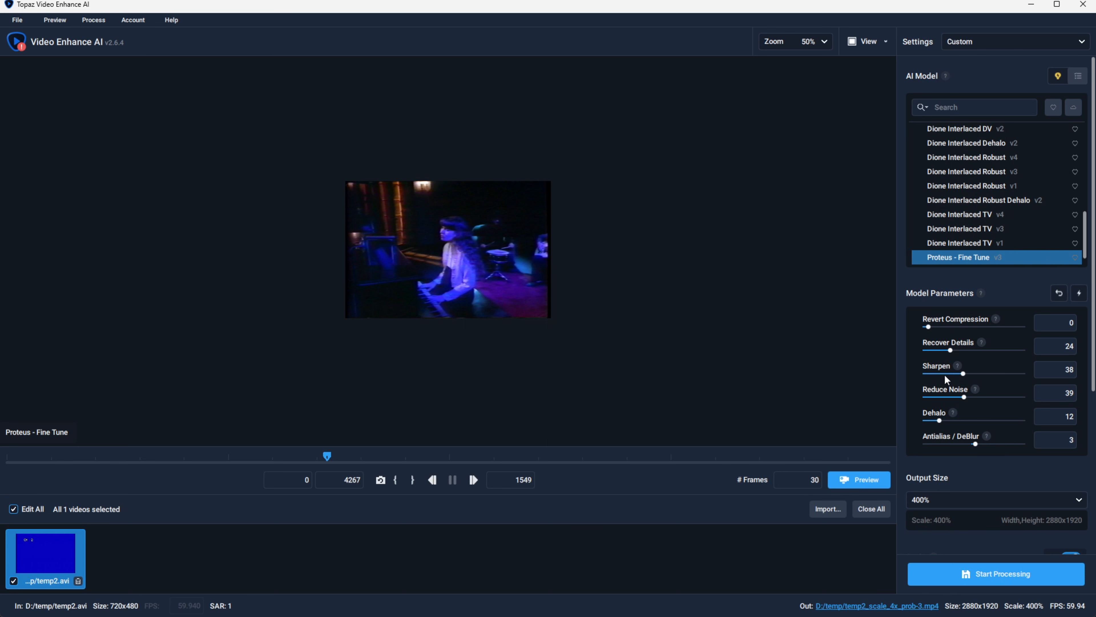
left_click_drag(948, 349, 960, 350)
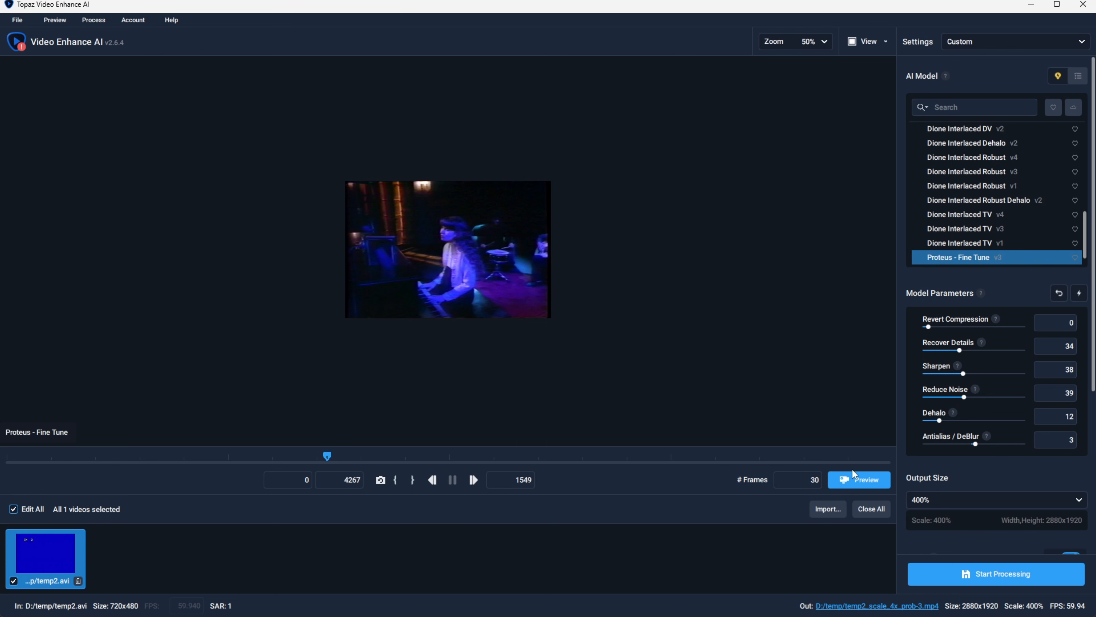
left_click(859, 480)
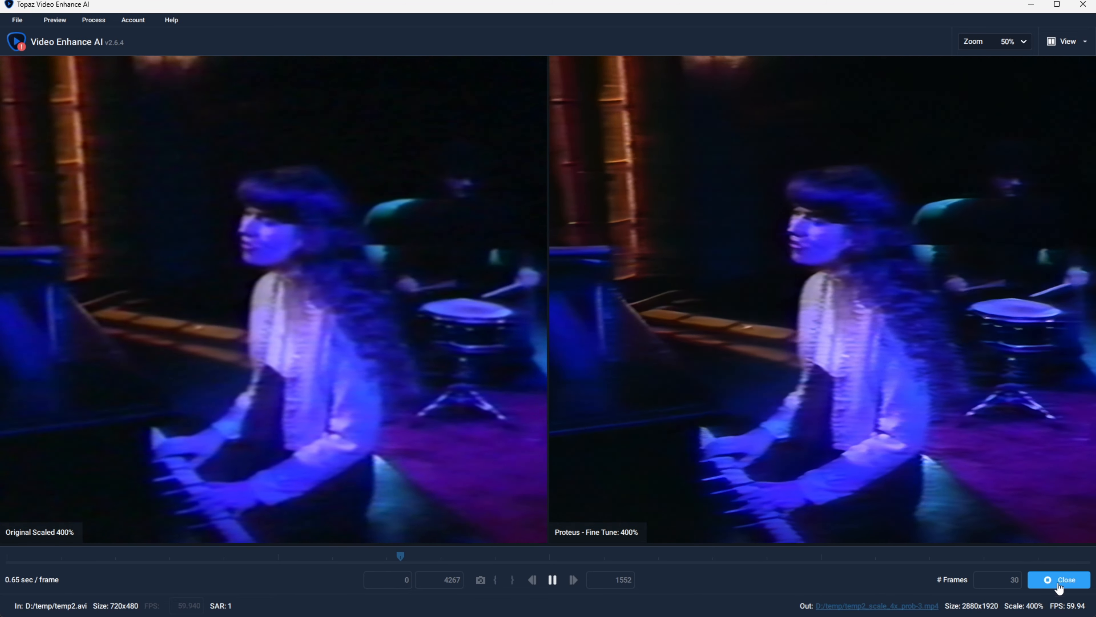
- Lower Sharpen from 38 to 20 and render another side-by-side preview
left_click(1065, 579)
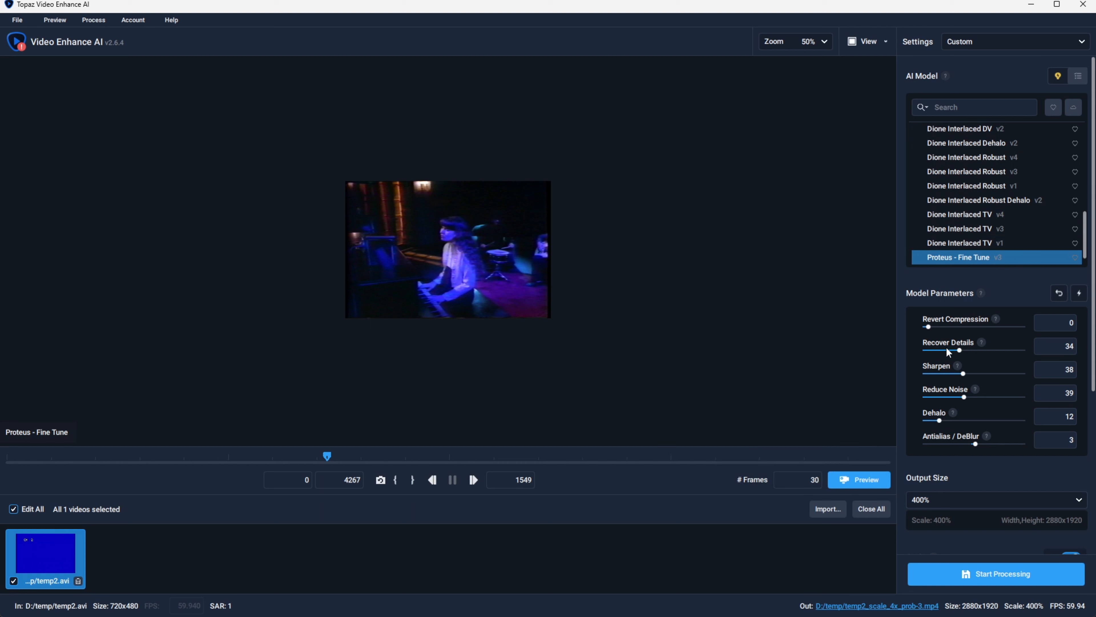
left_click_drag(963, 373, 946, 372)
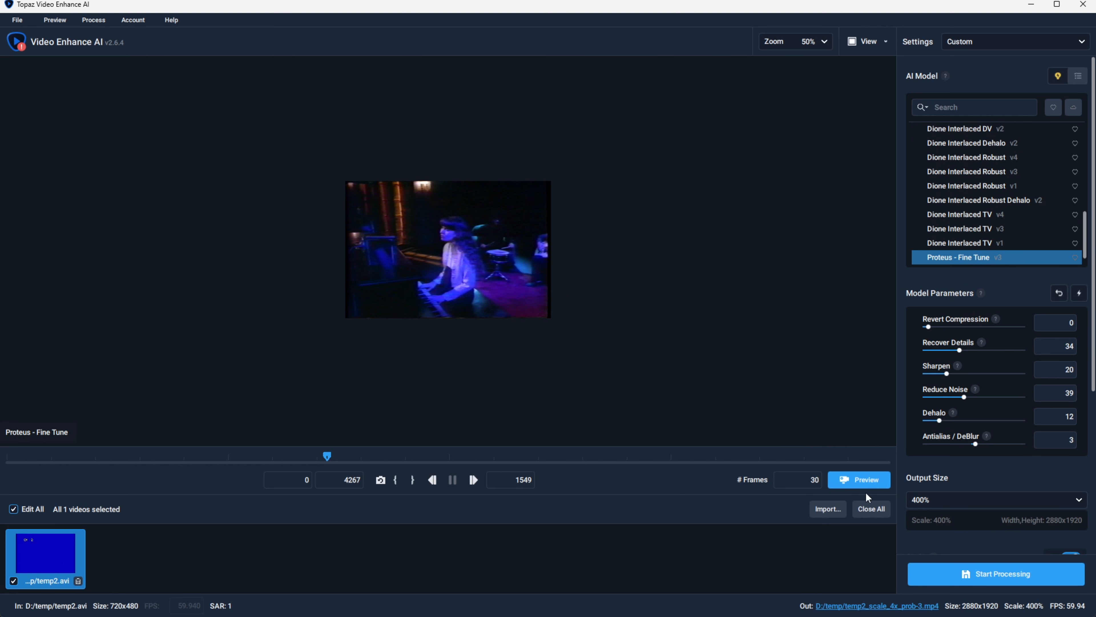
left_click(859, 480)
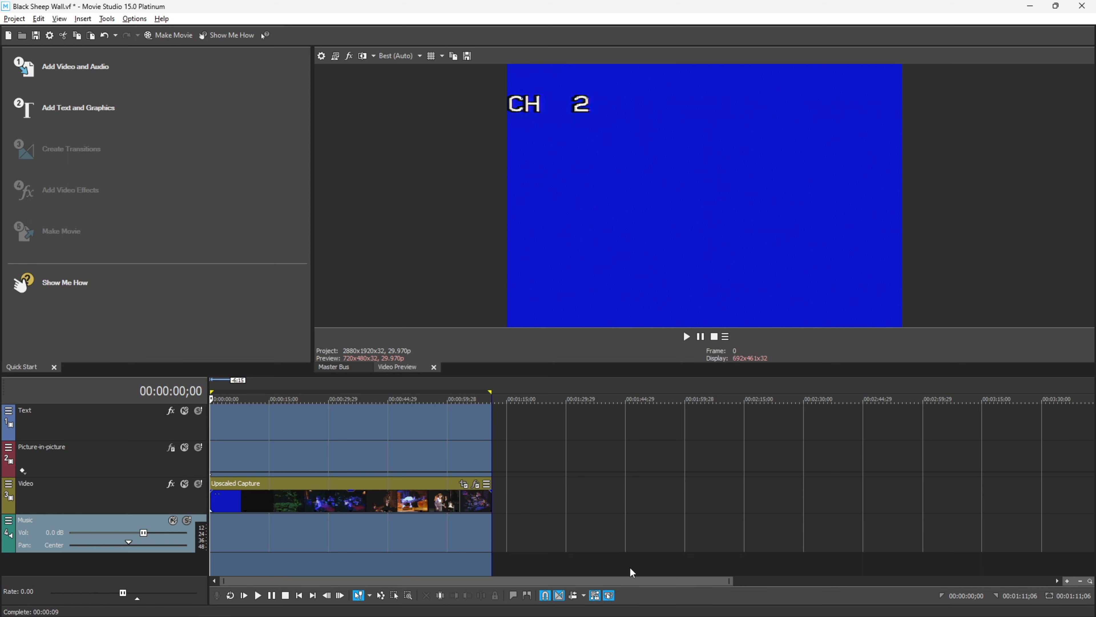
mouse_move(610, 590)
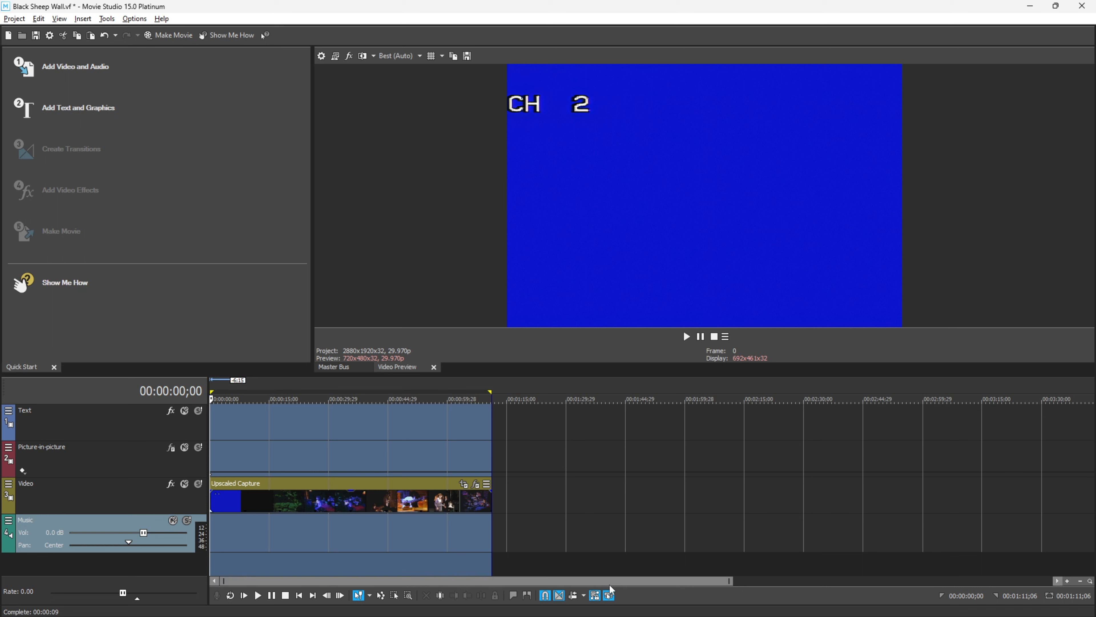
mouse_move(456, 474)
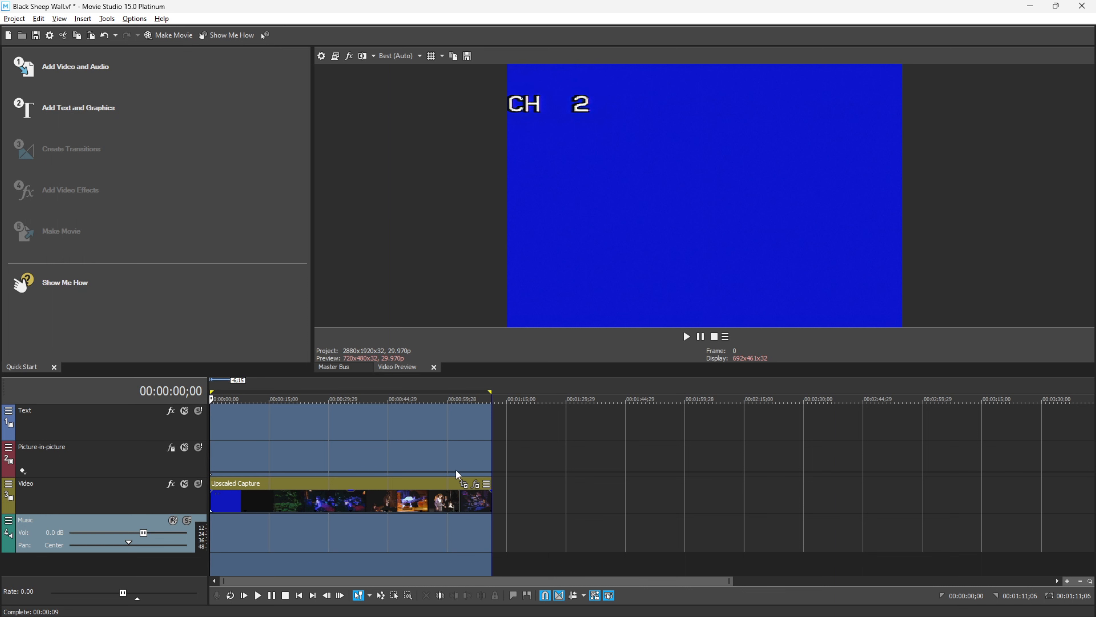
- Show the Upscaled Capture clip's effects chain with Sharpen at 0.500
left_click(475, 486)
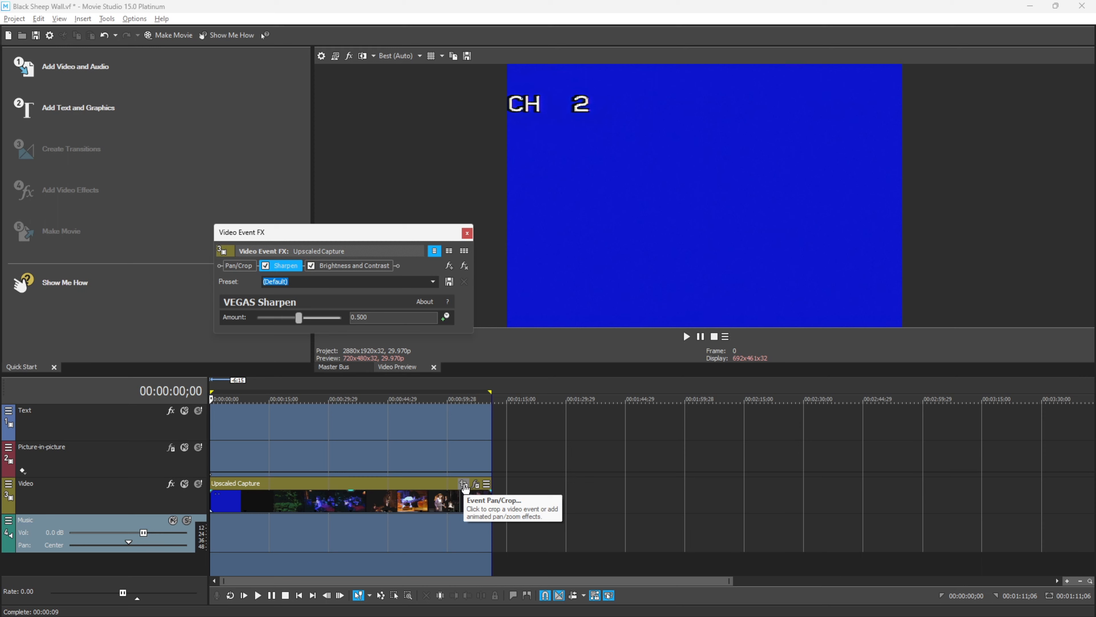
- Inspect the clip's Pan/Crop framing, then close the Video Event FX window
left_click(463, 485)
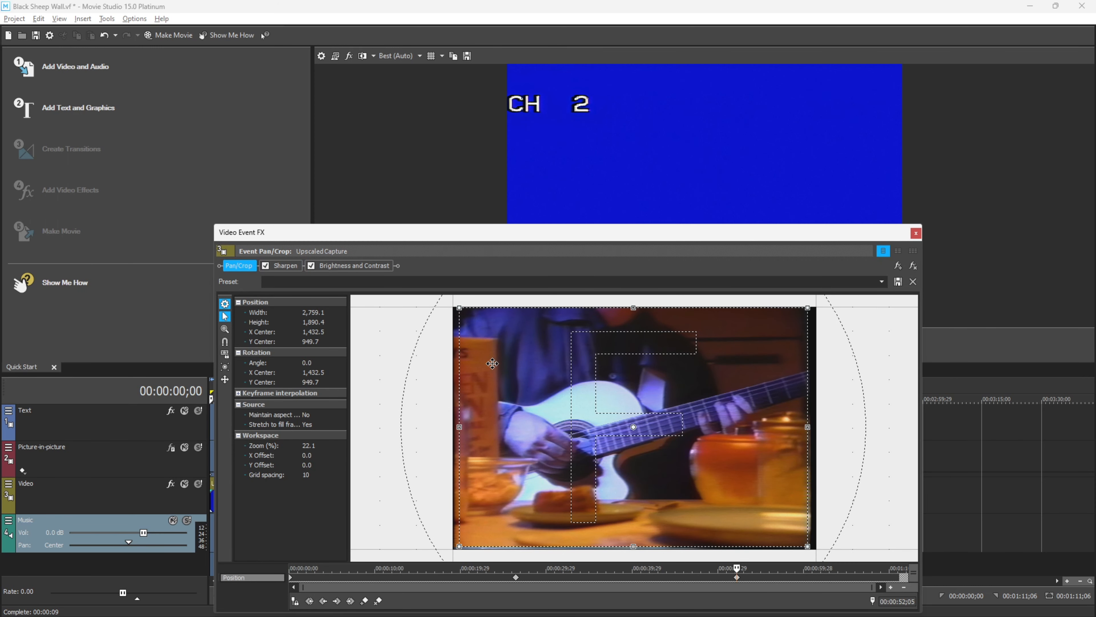
mouse_move(520, 550)
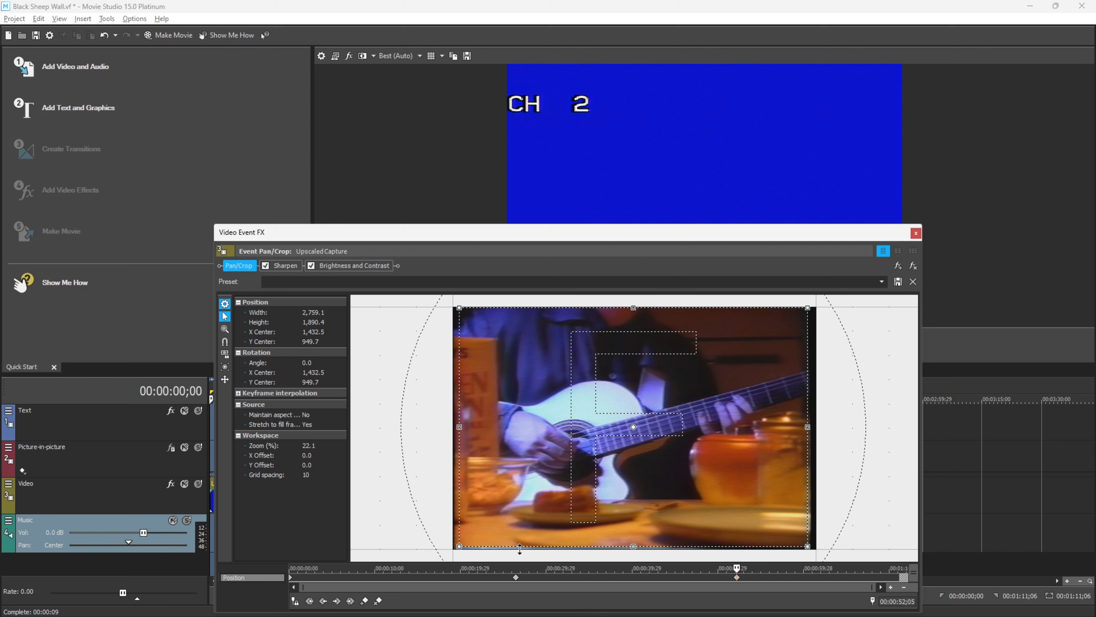
mouse_move(490, 461)
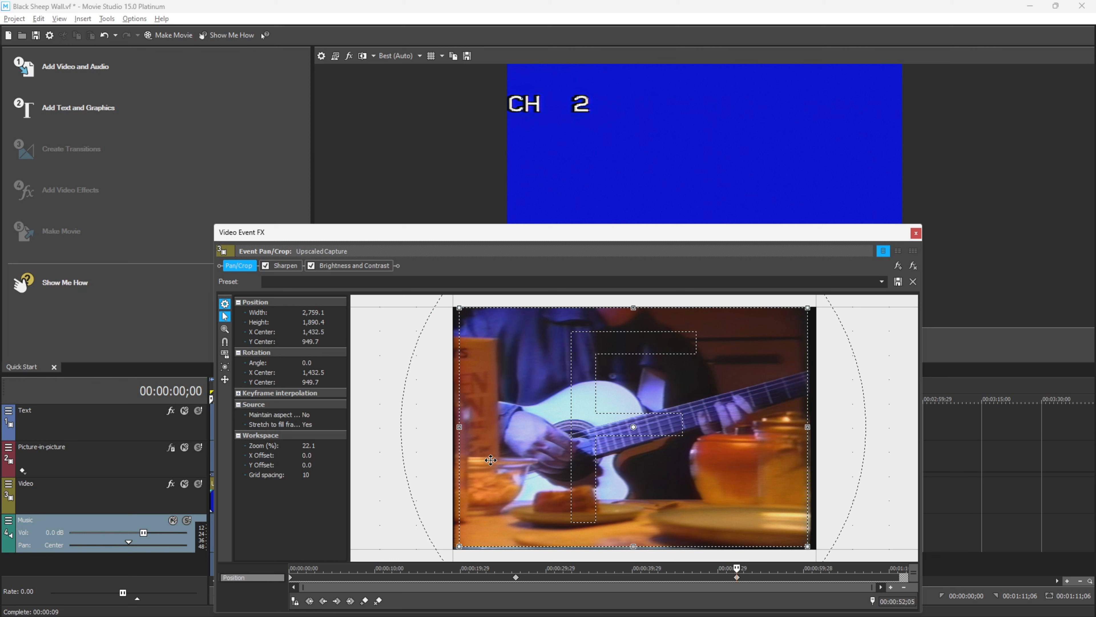
mouse_move(629, 449)
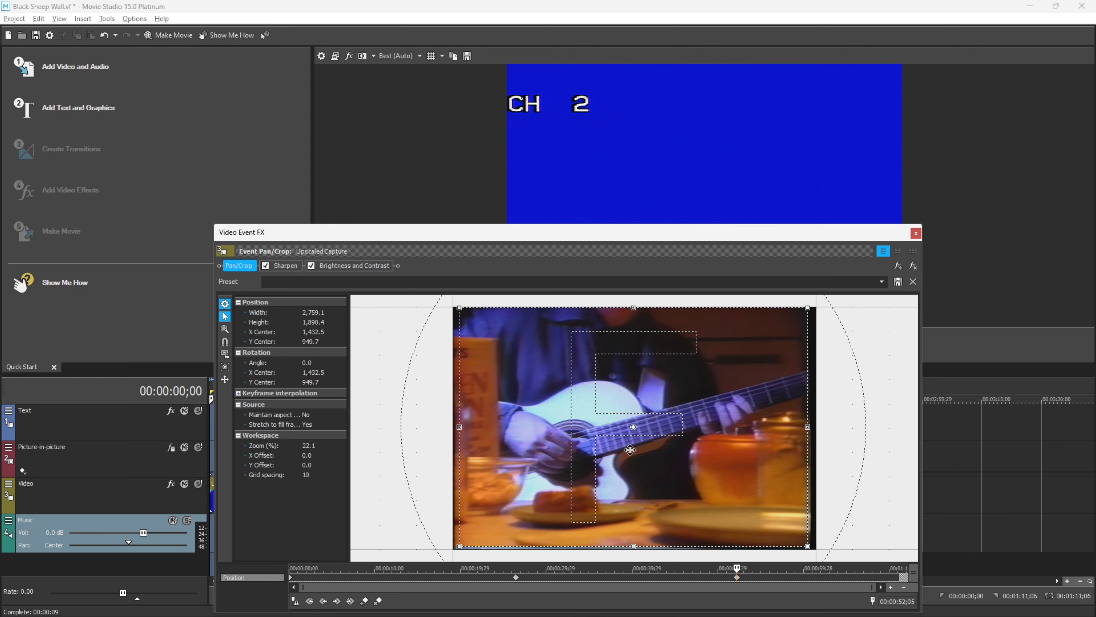
mouse_move(872, 279)
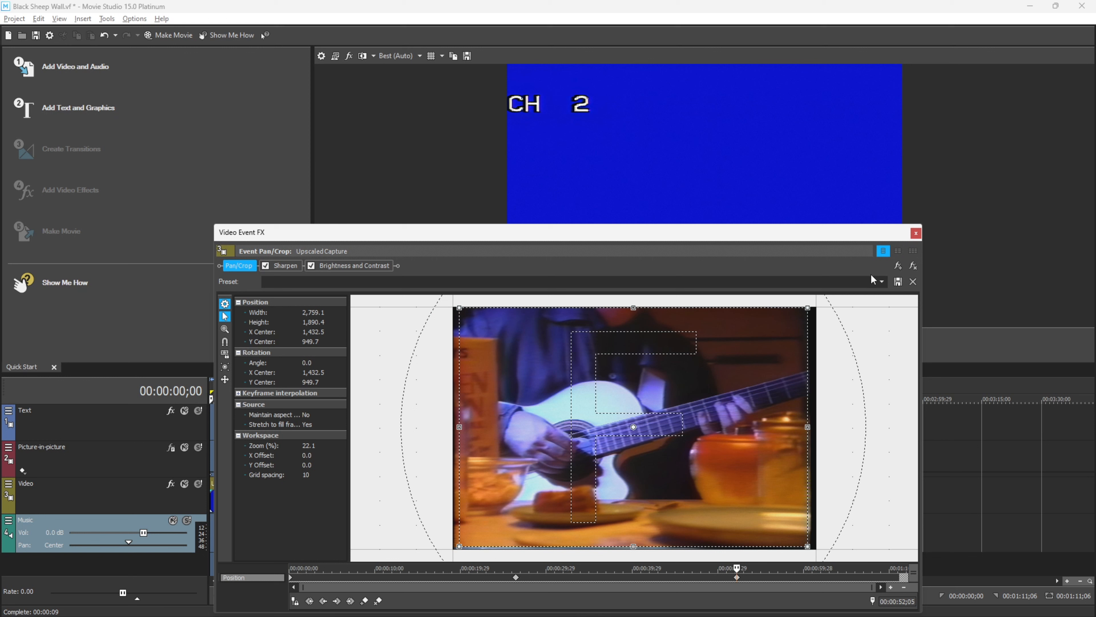
mouse_move(916, 233)
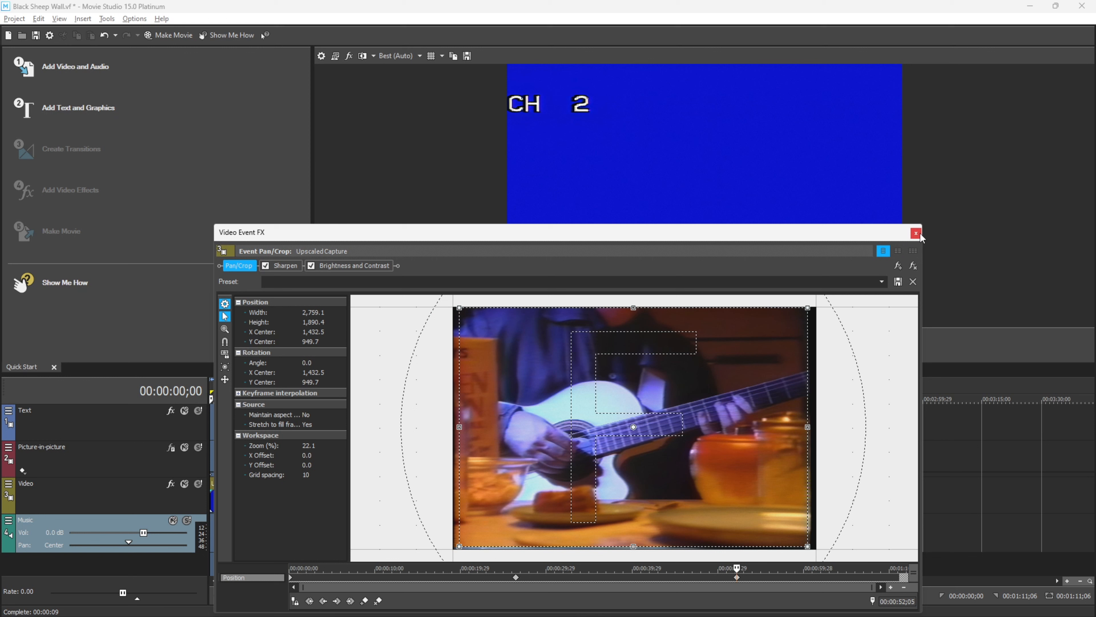
mouse_move(915, 233)
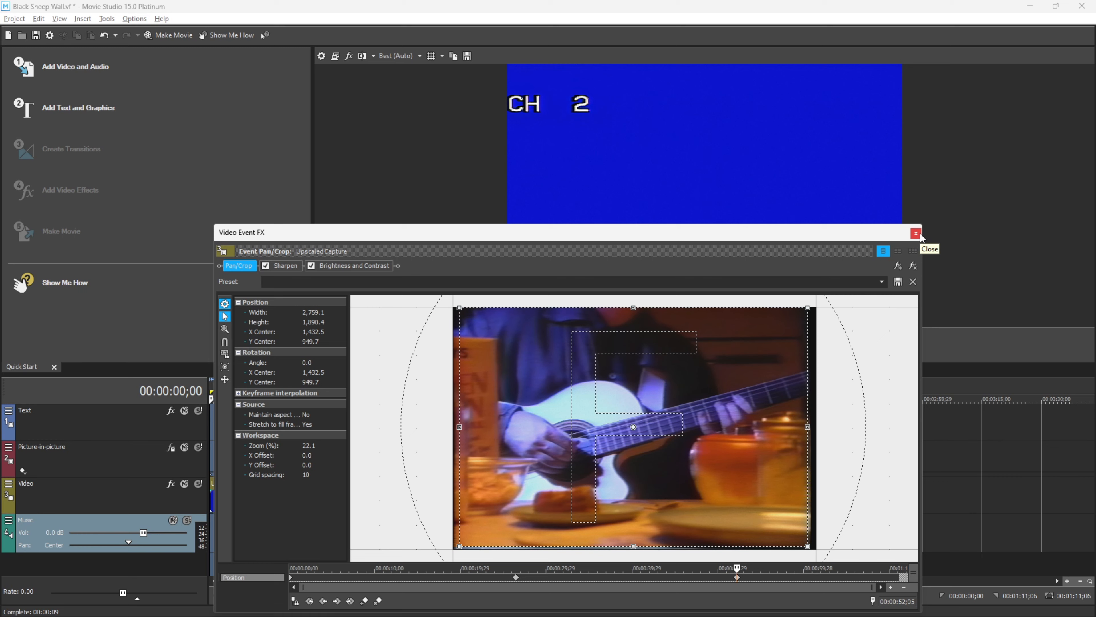
left_click(915, 233)
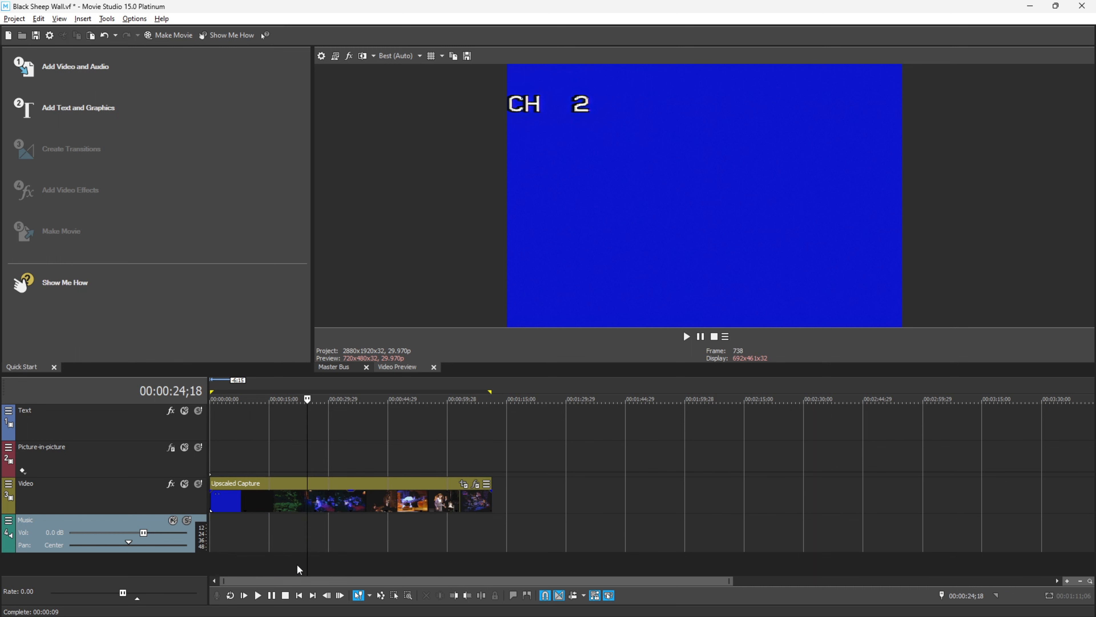
left_click(257, 598)
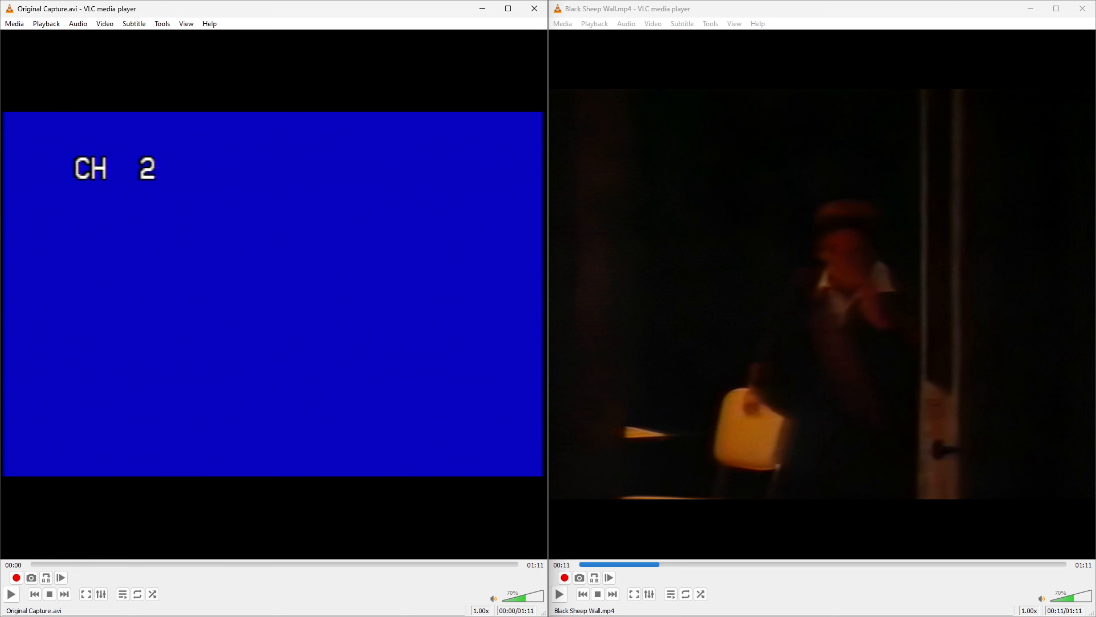
mouse_move(31, 564)
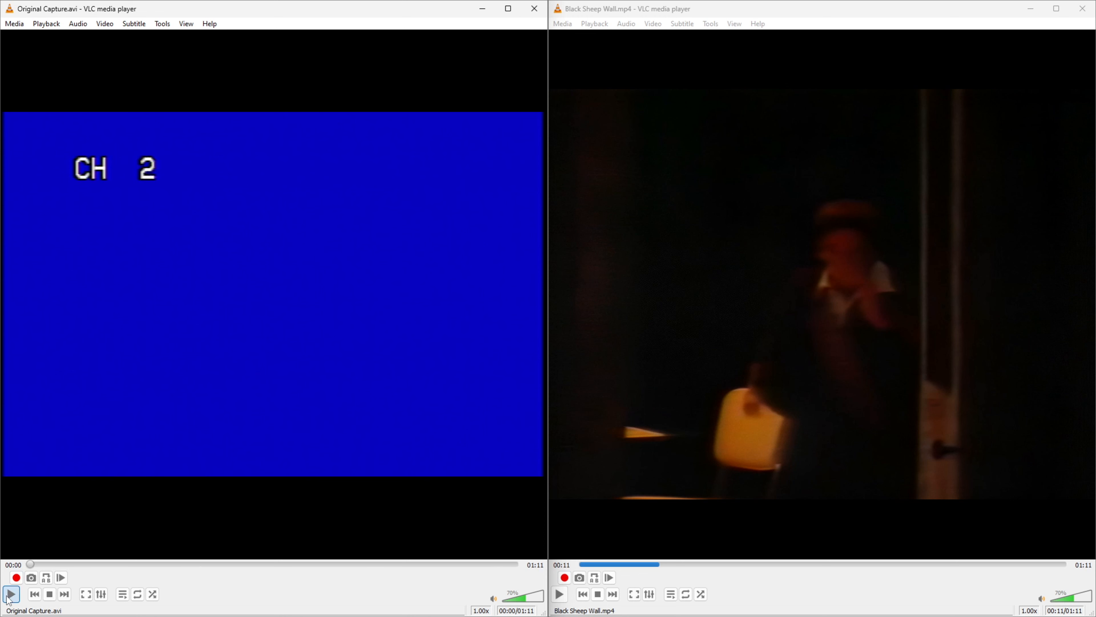
- Start playing Original Capture.avi in the second VLC window
left_click(11, 594)
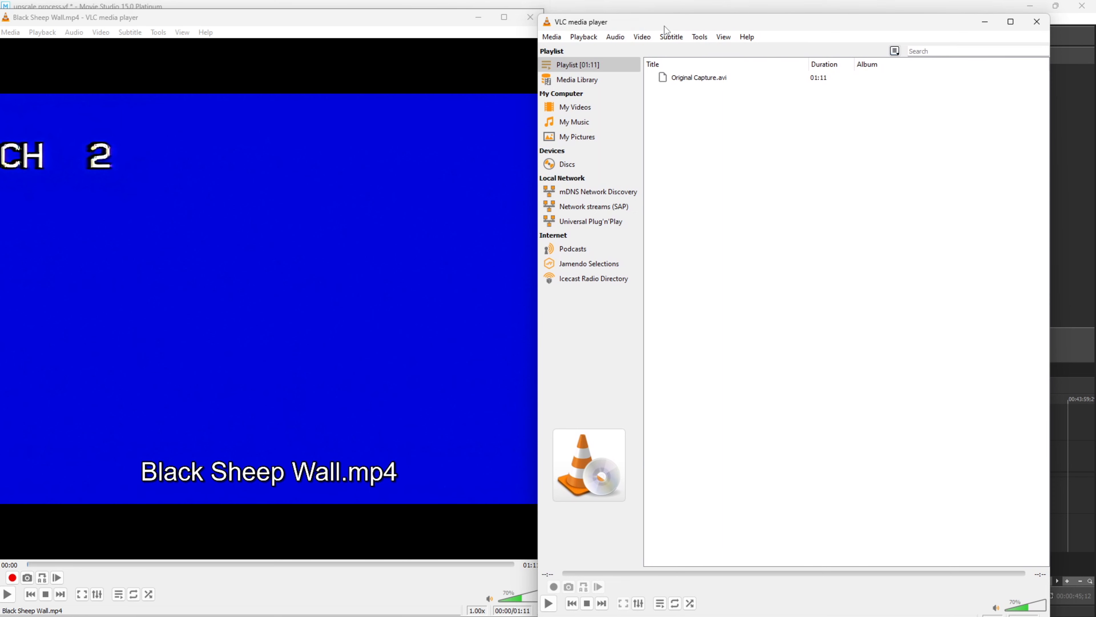
- Load Black Sheep Wall - Topaz Enhanced.mp4 from the Videos folder into the second VLC player
left_click(551, 37)
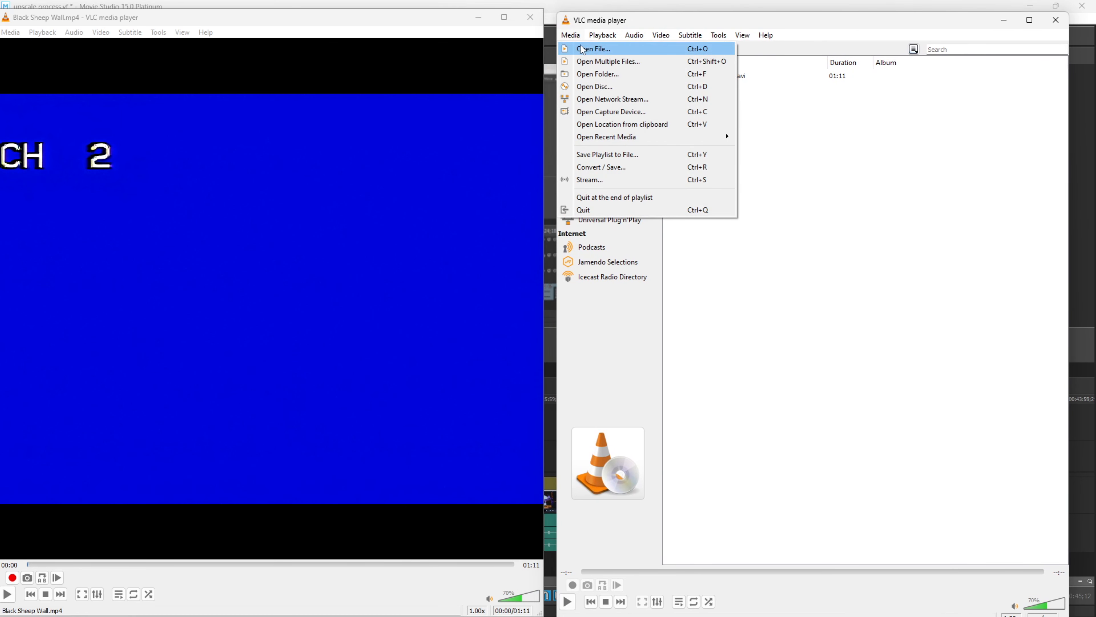
left_click(594, 48)
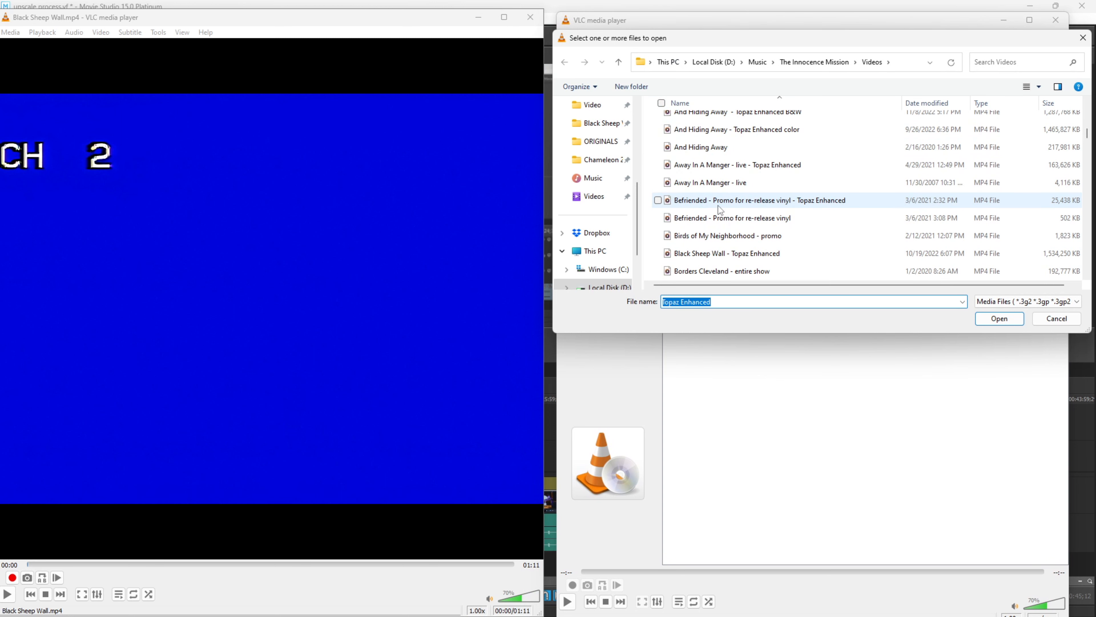
scroll("down", 3)
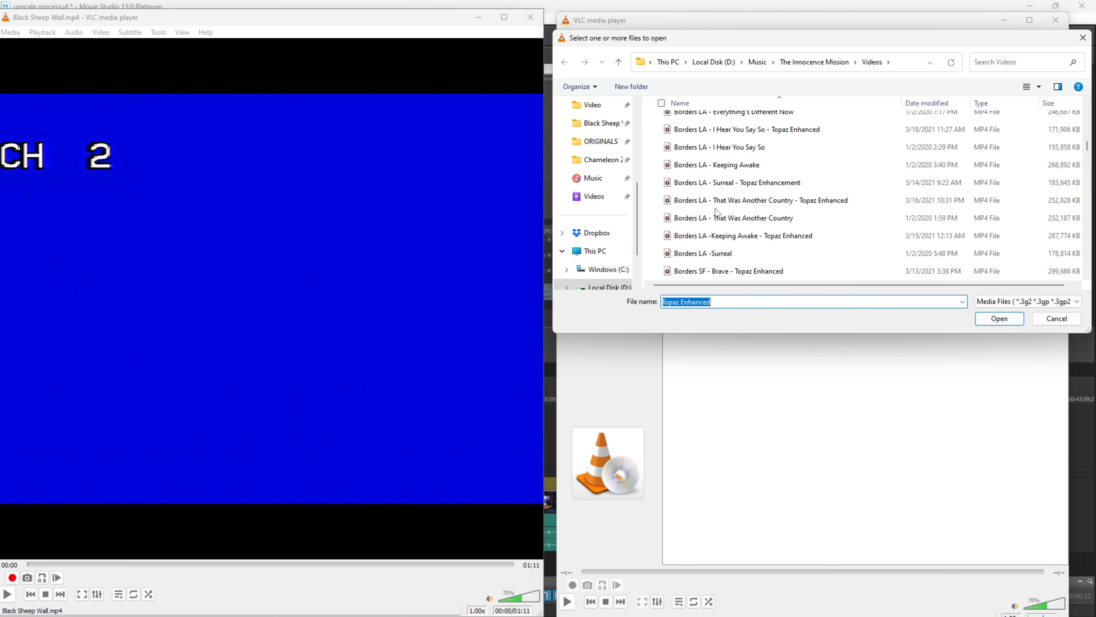
scroll("down", 3)
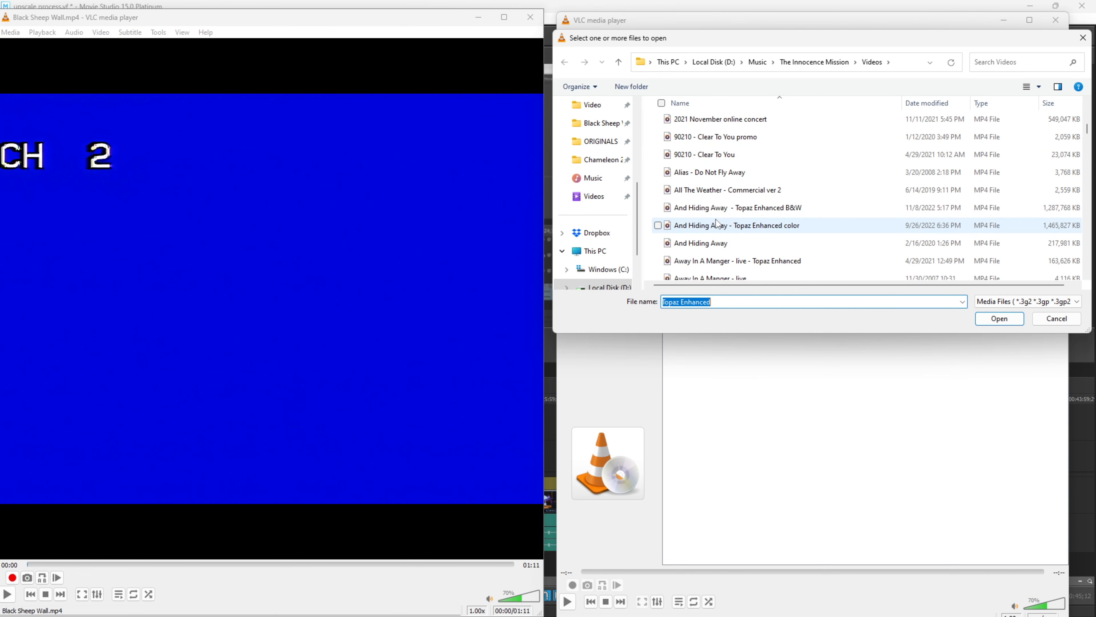
scroll("down", 3)
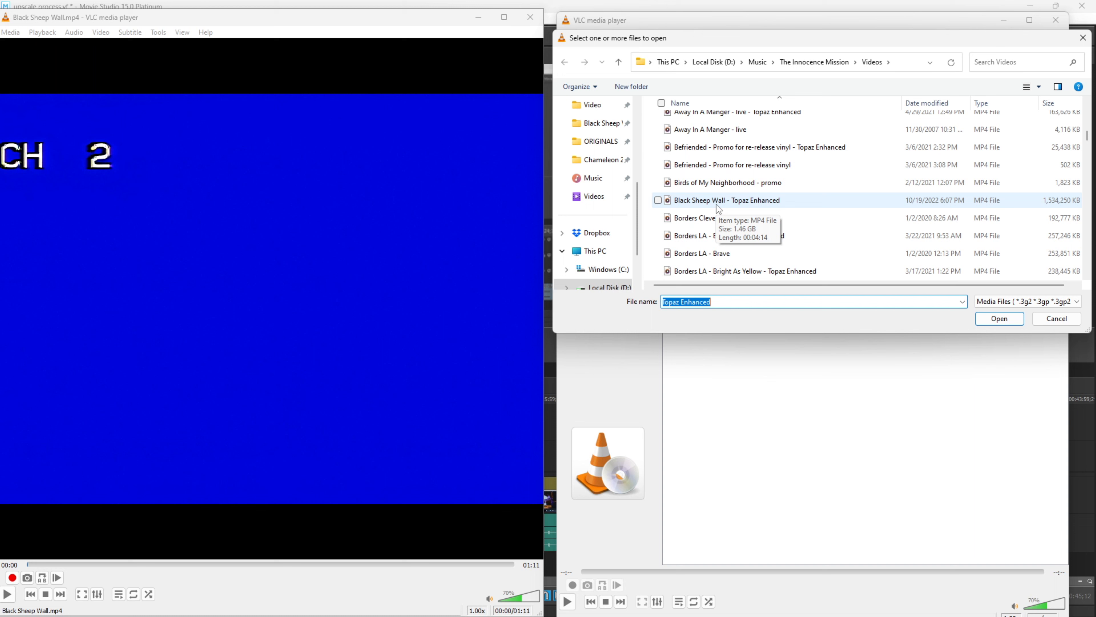
left_click(658, 200)
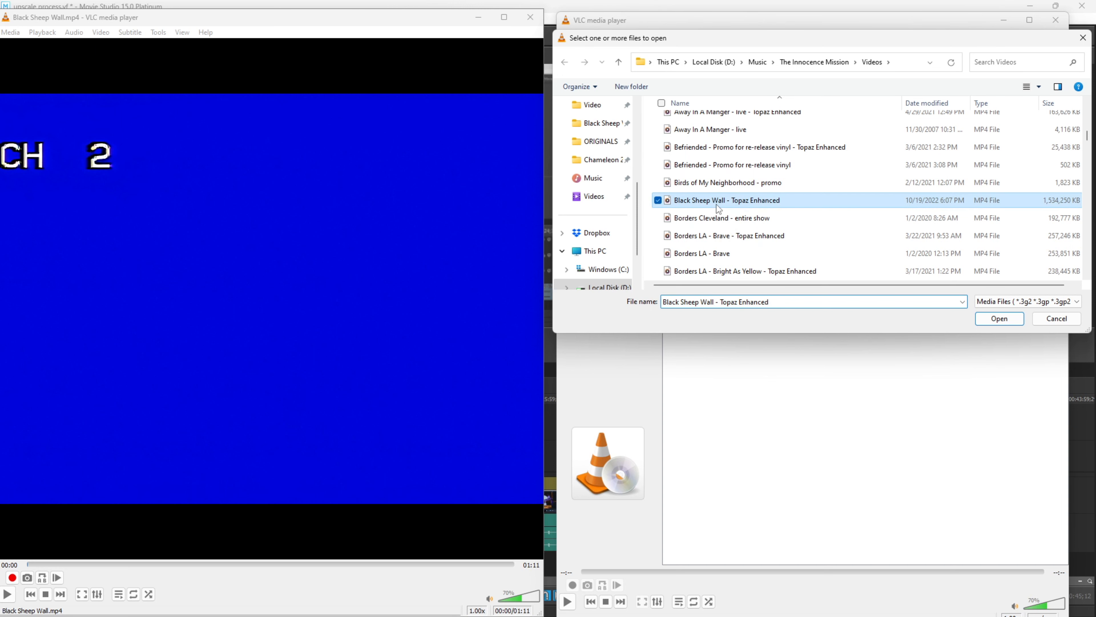
left_click(999, 318)
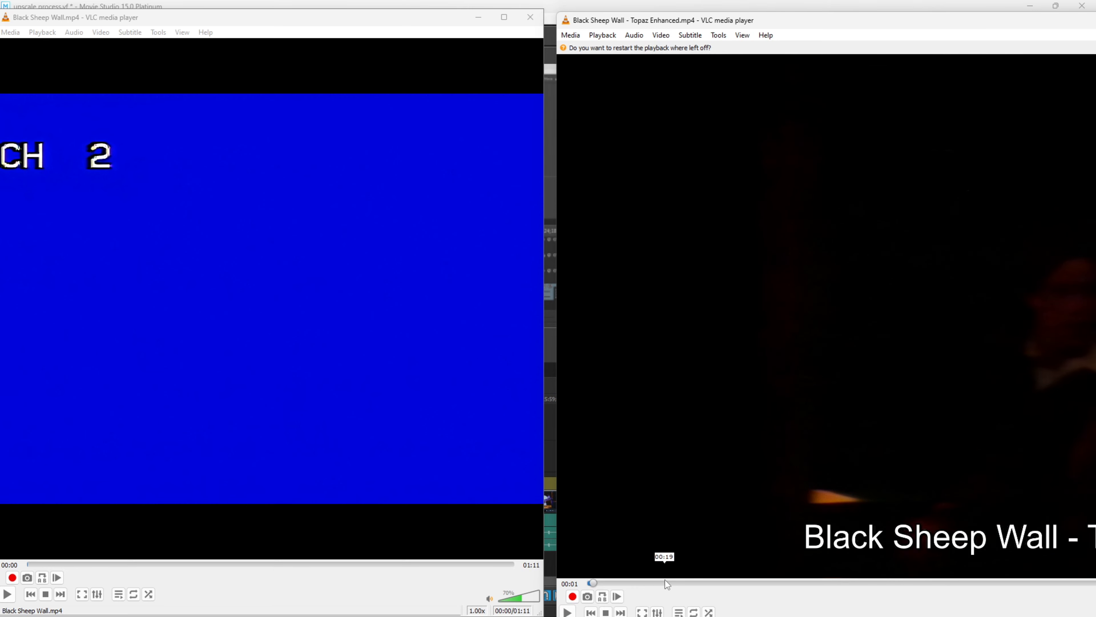
mouse_move(784, 6)
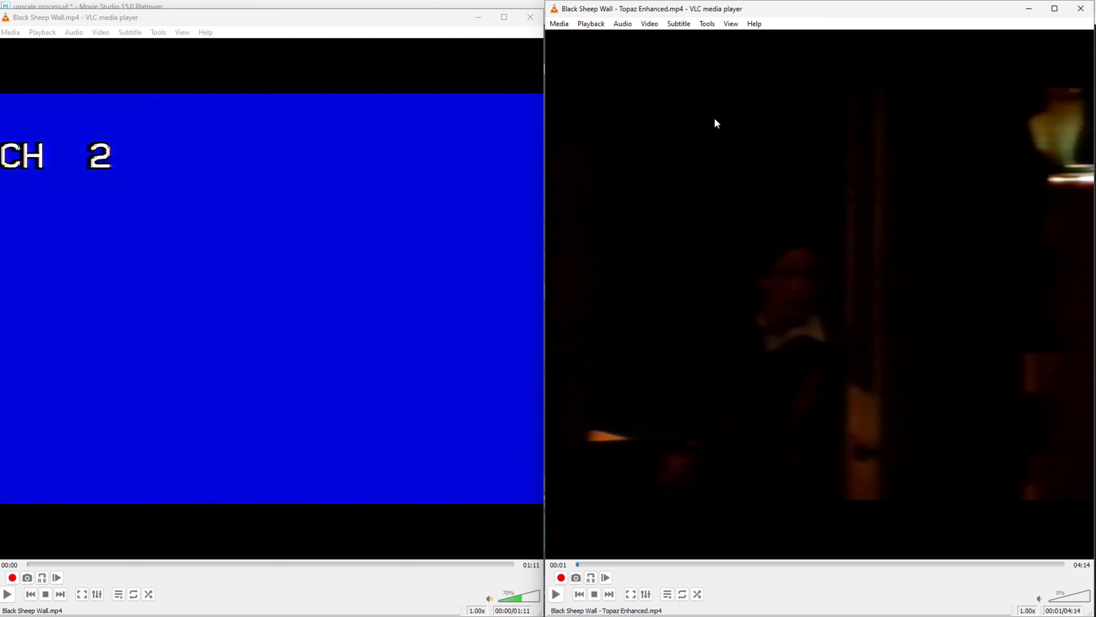
- Play both the new upscaled render and the Topaz Enhanced encode, then maximize the Topaz Enhanced player
left_click(8, 592)
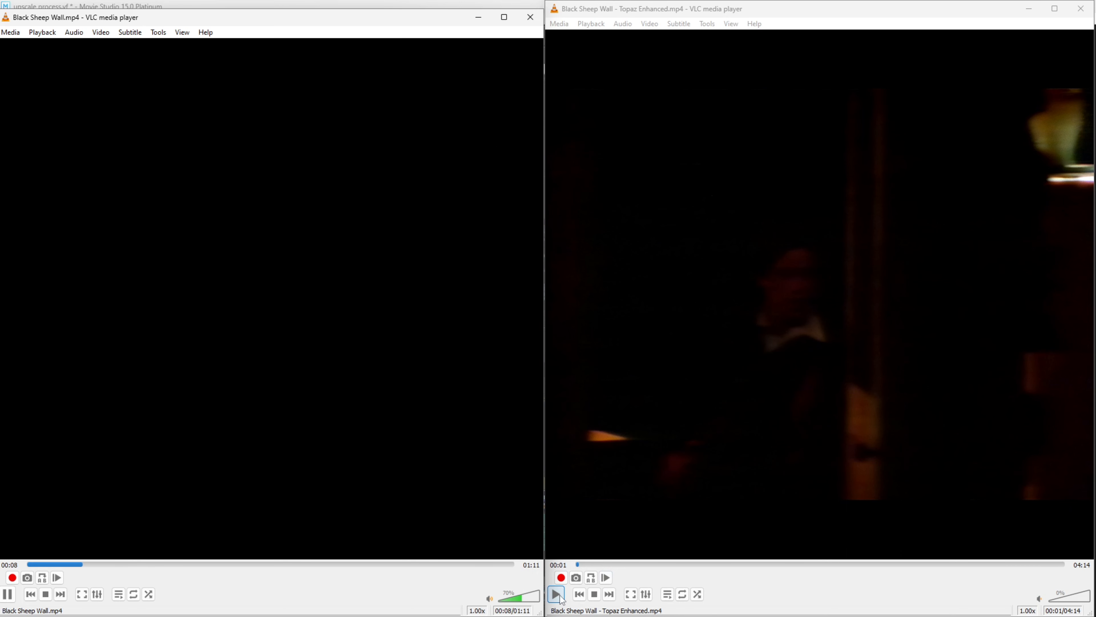
left_click(557, 594)
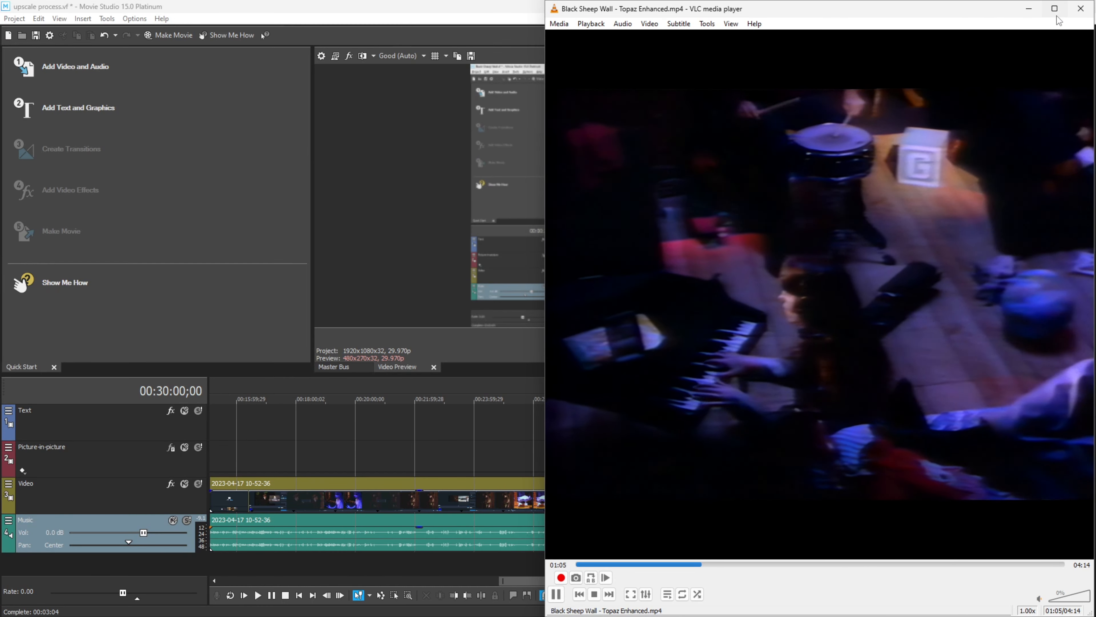
left_click(1055, 8)
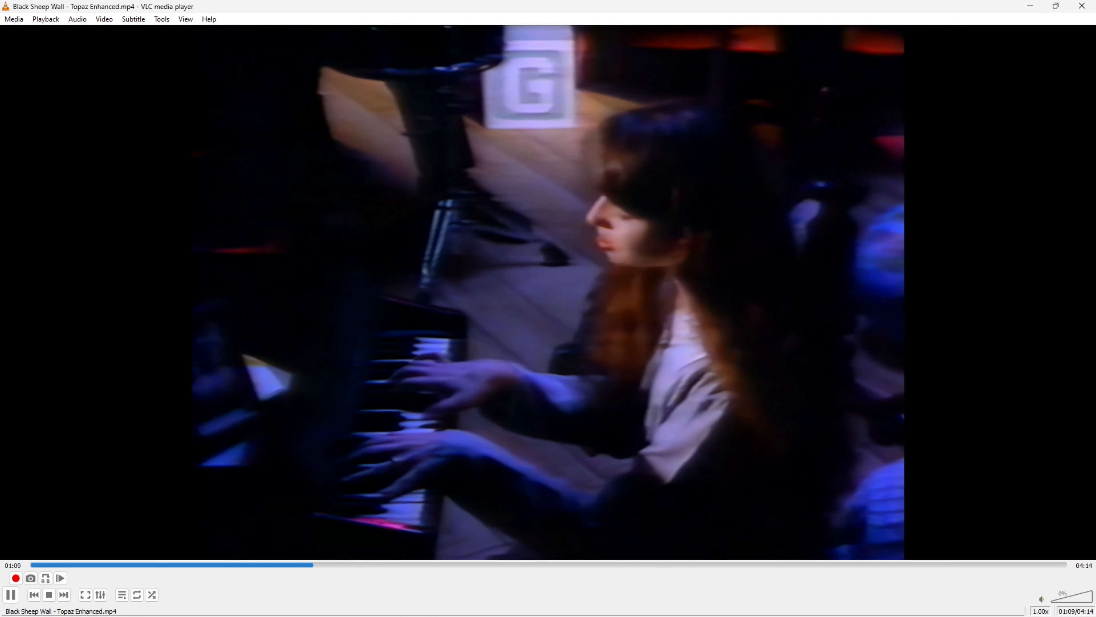